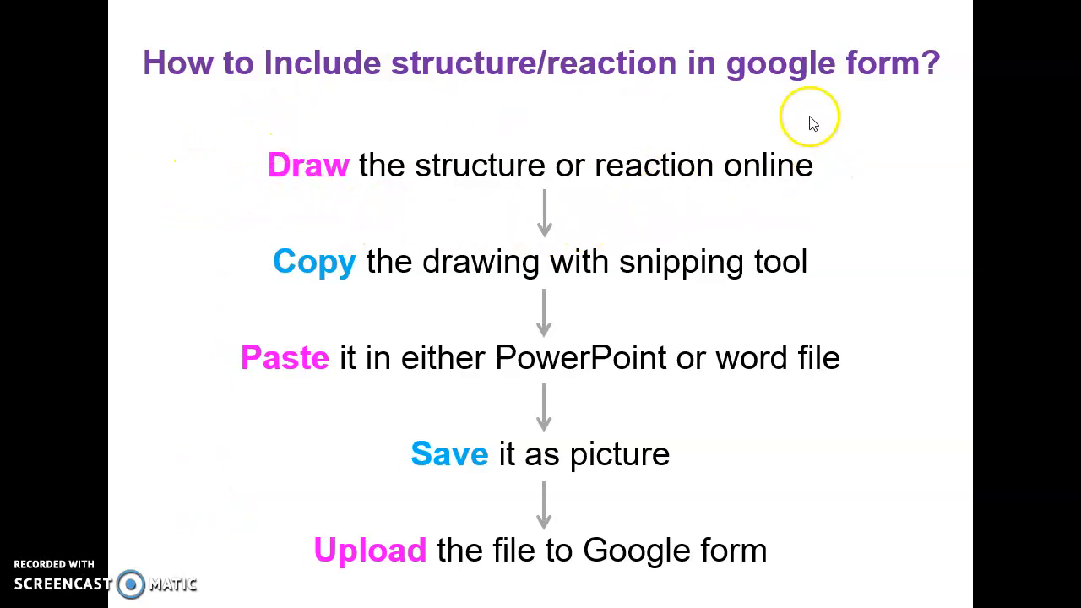
mouse_move(903, 531)
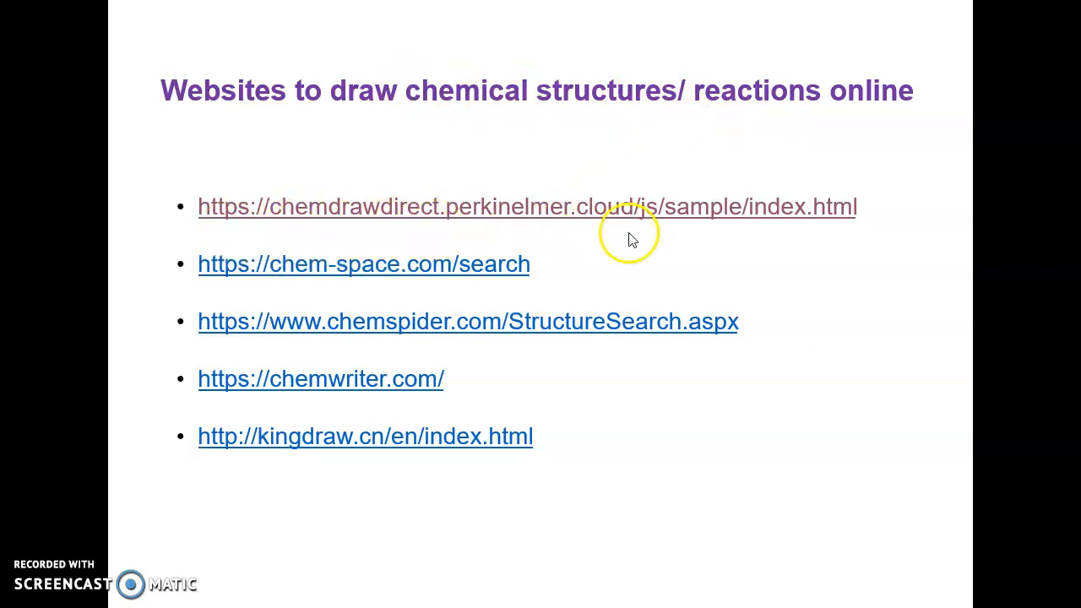
mouse_move(578, 401)
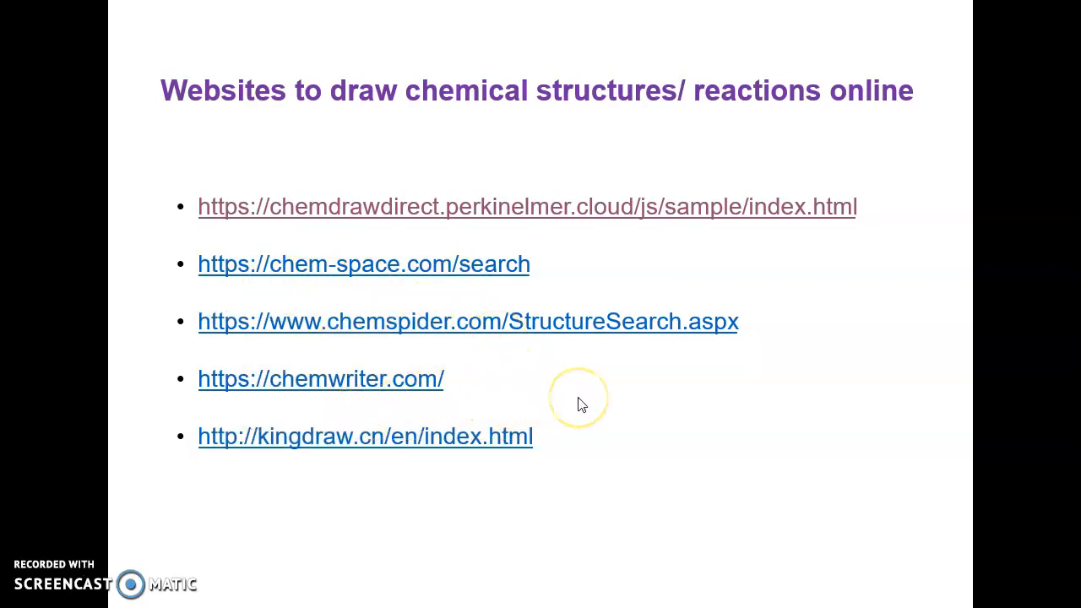
Exit the slideshow and open the chemdrawdirect.perkinelmer.cloud link on the websites slide.
key(Escape)
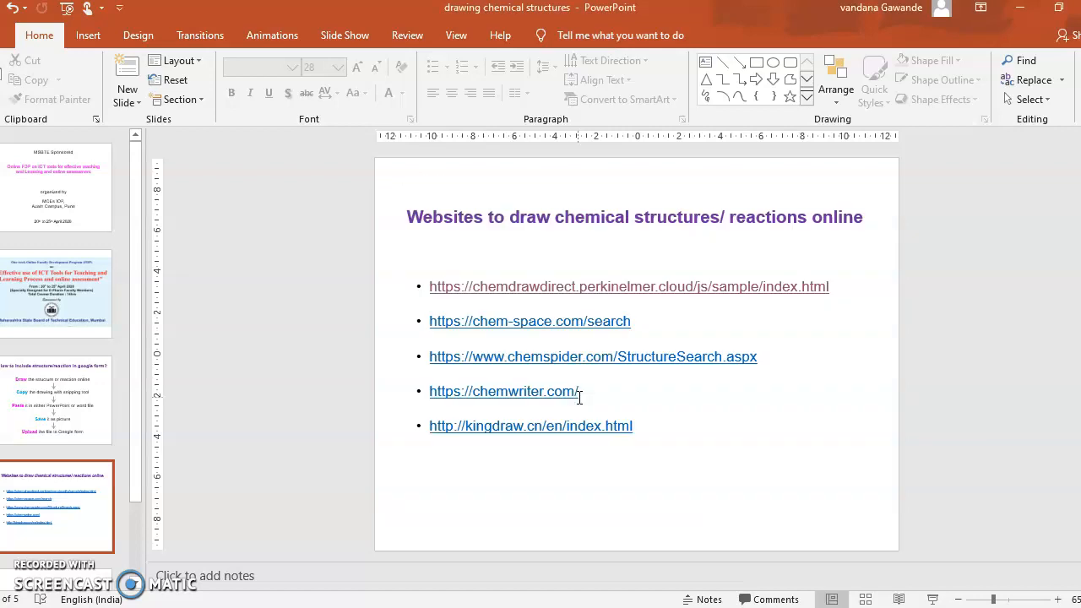
mouse_move(833, 291)
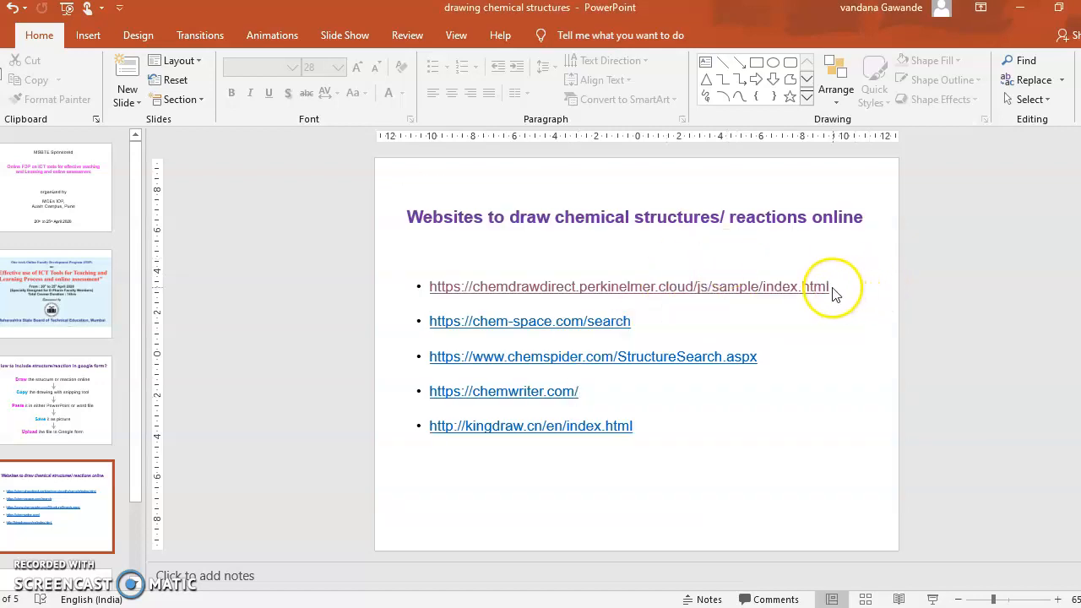
click(803, 287)
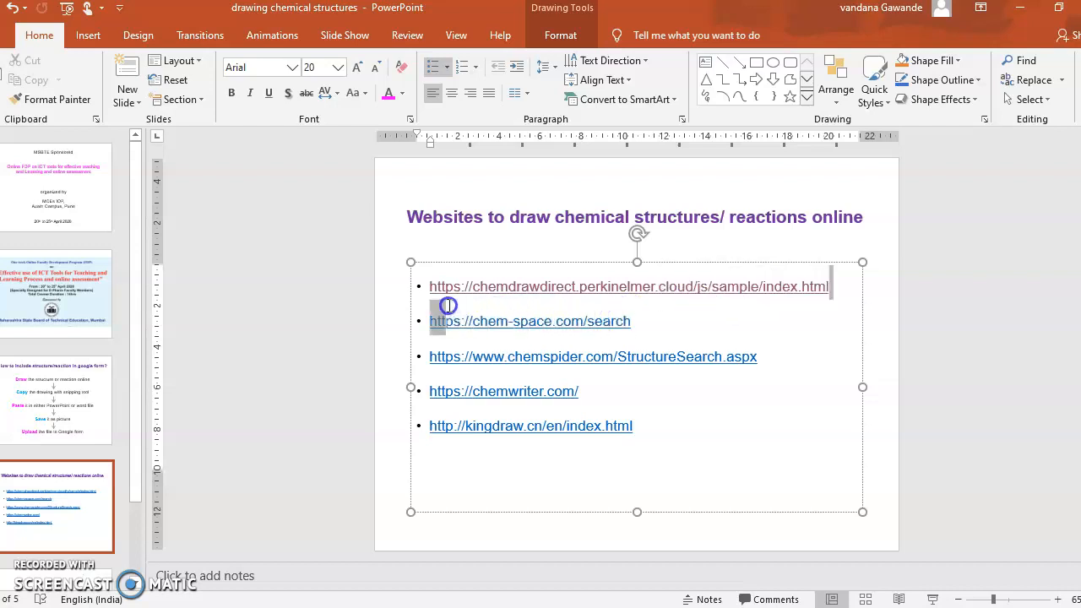
triple_click(627, 286)
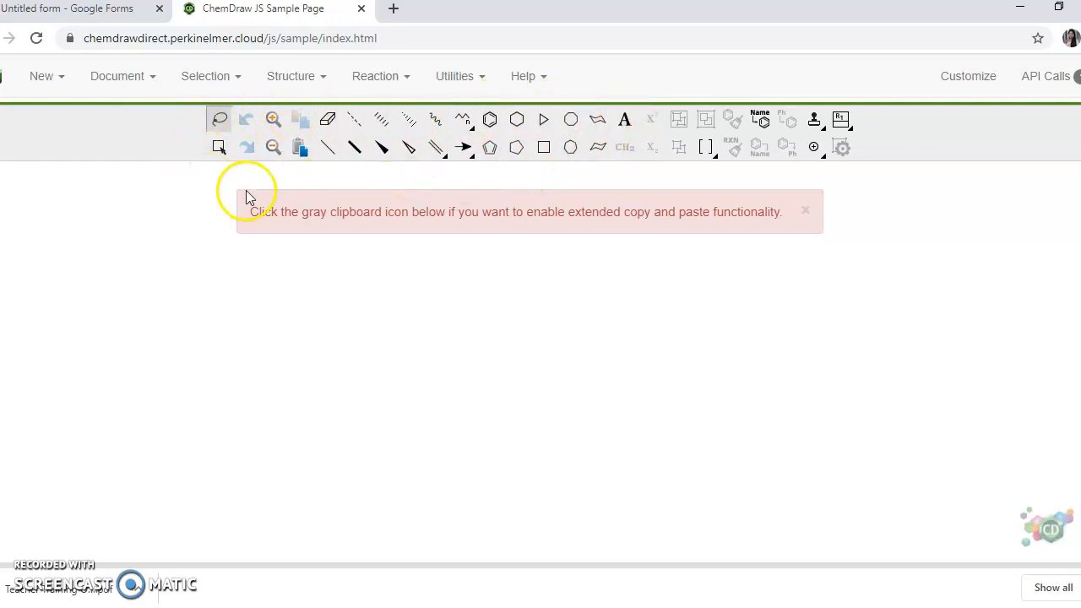
Dismiss the clipboard notice, try the wedge bond tool, and select the Benzene template.
click(805, 211)
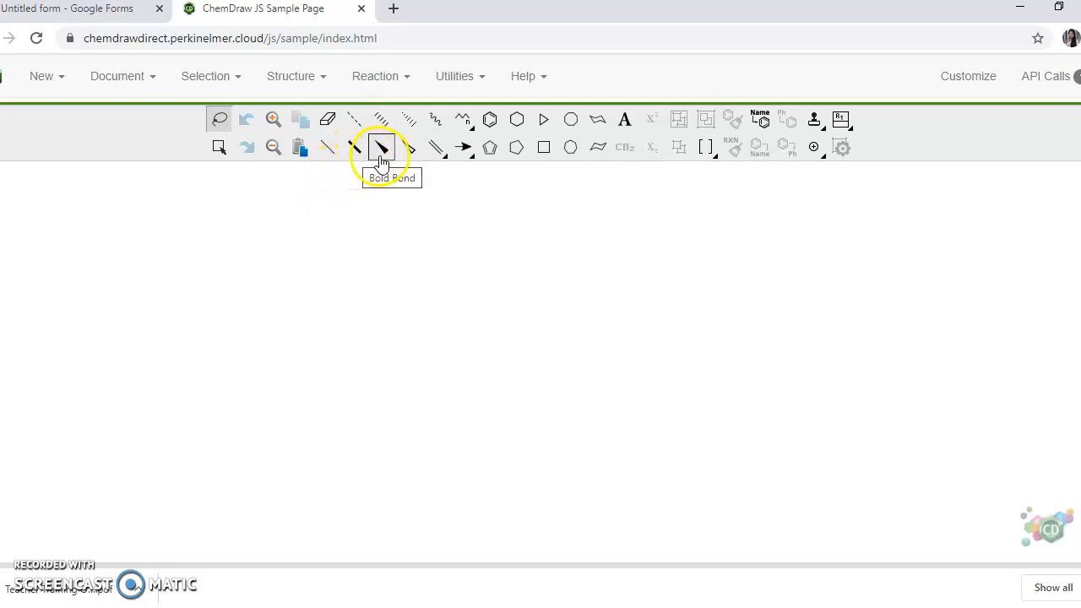
mouse_move(389, 156)
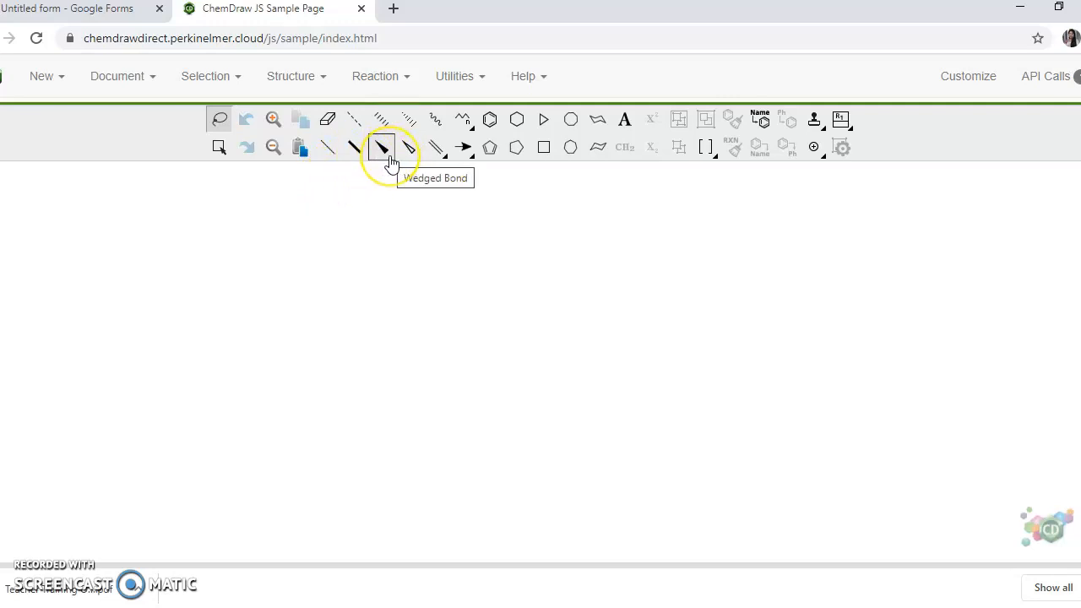
click(381, 147)
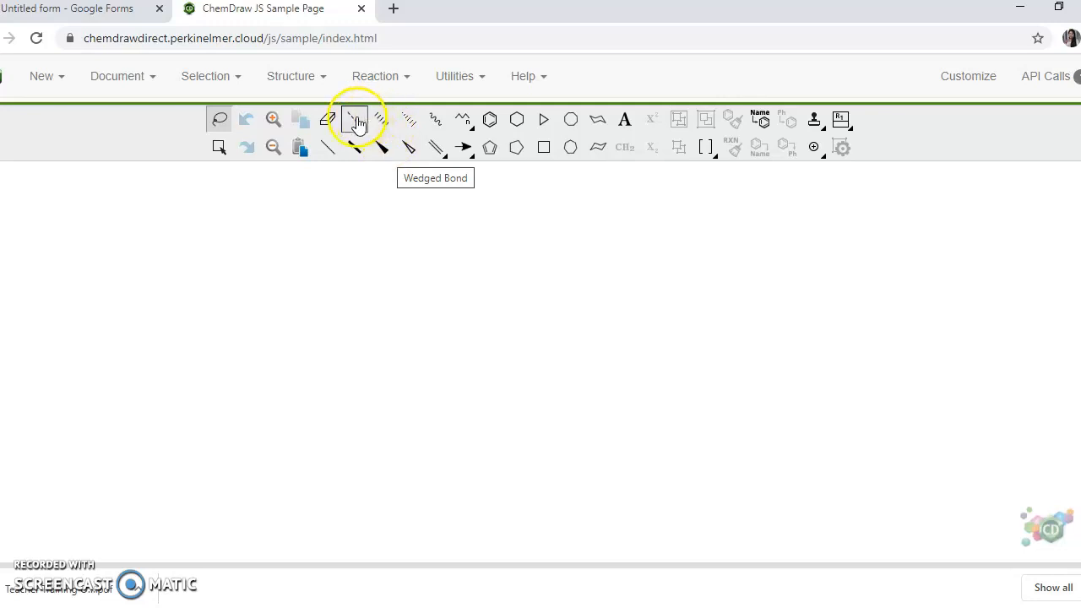
mouse_move(395, 127)
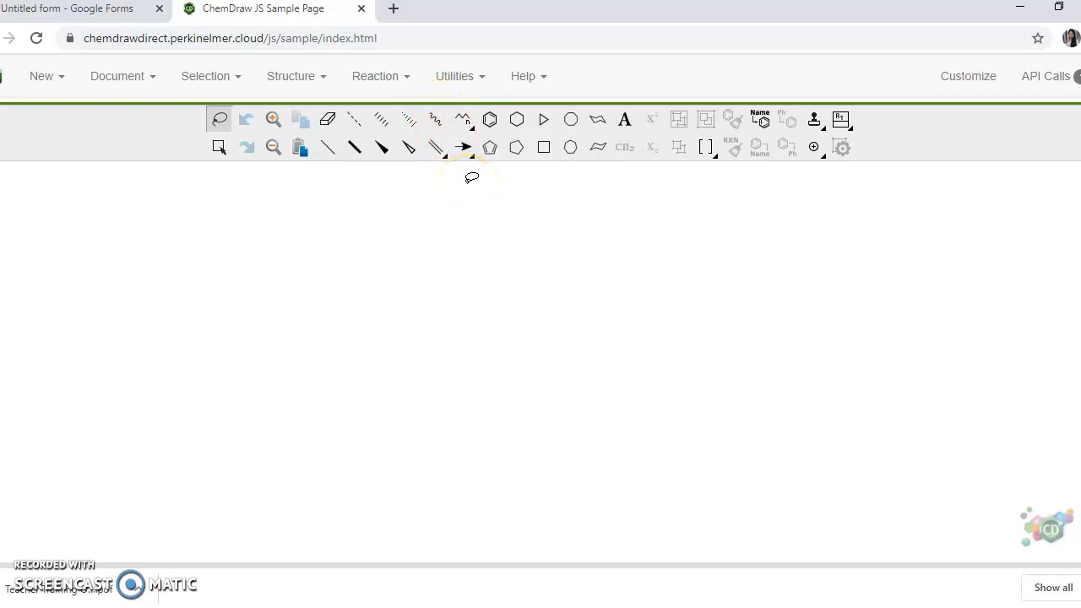
mouse_move(462, 147)
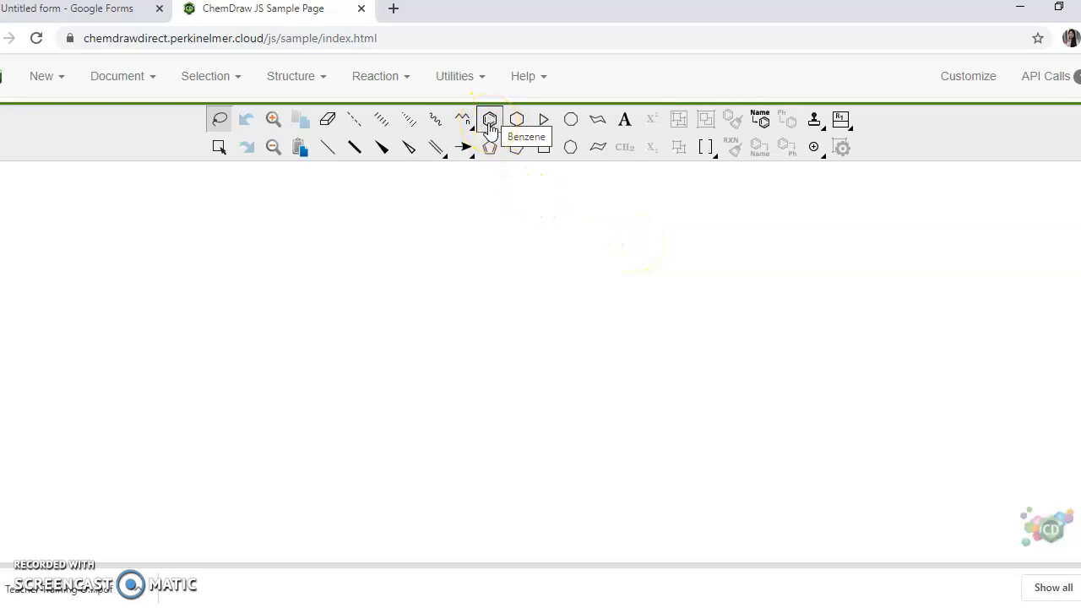
click(489, 118)
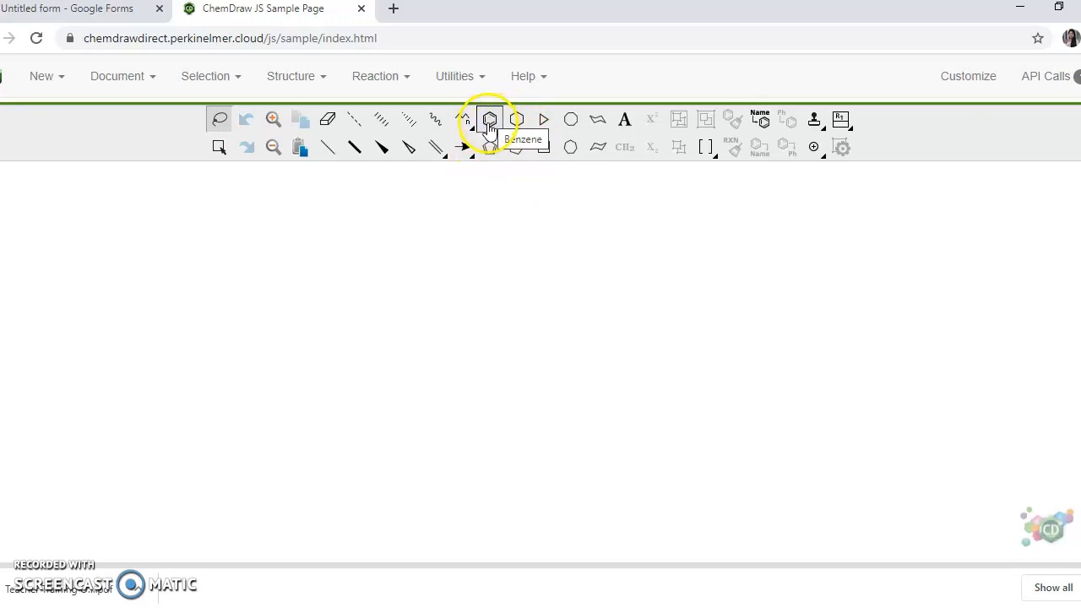
mouse_move(514, 119)
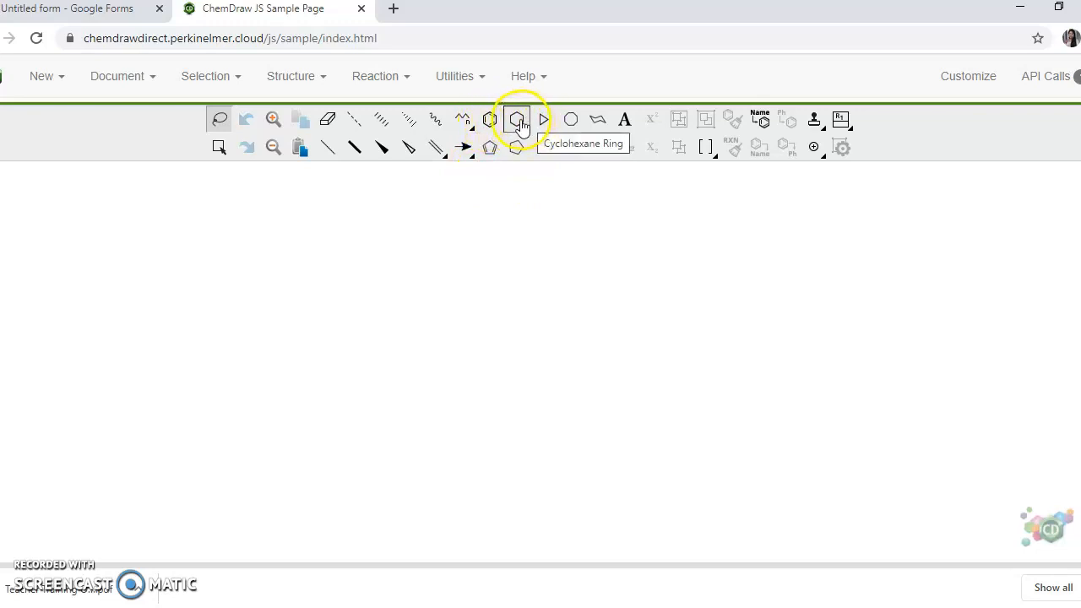
mouse_move(489, 119)
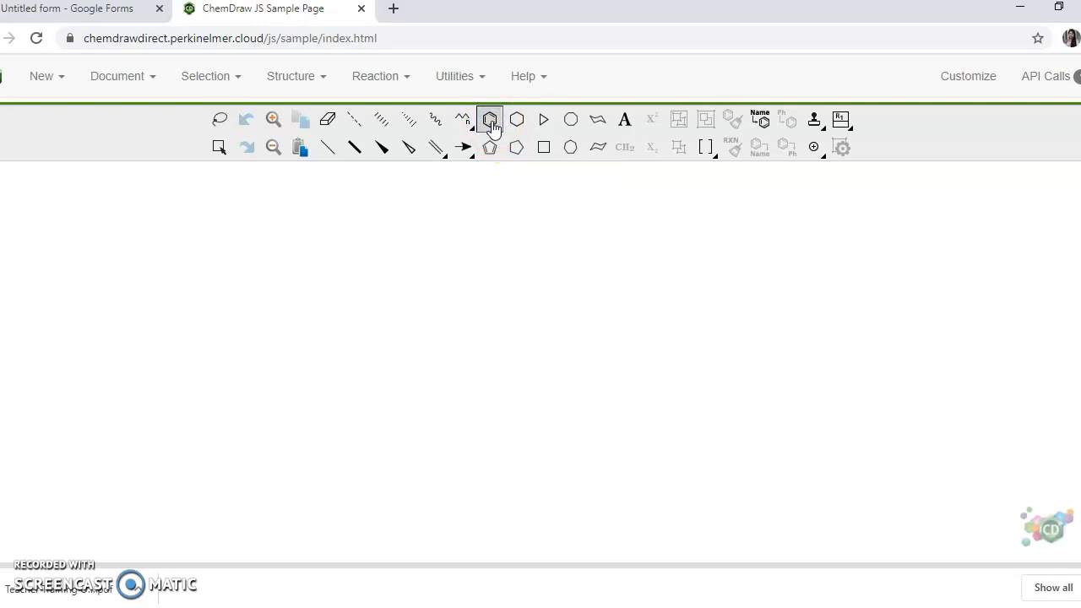
click(489, 118)
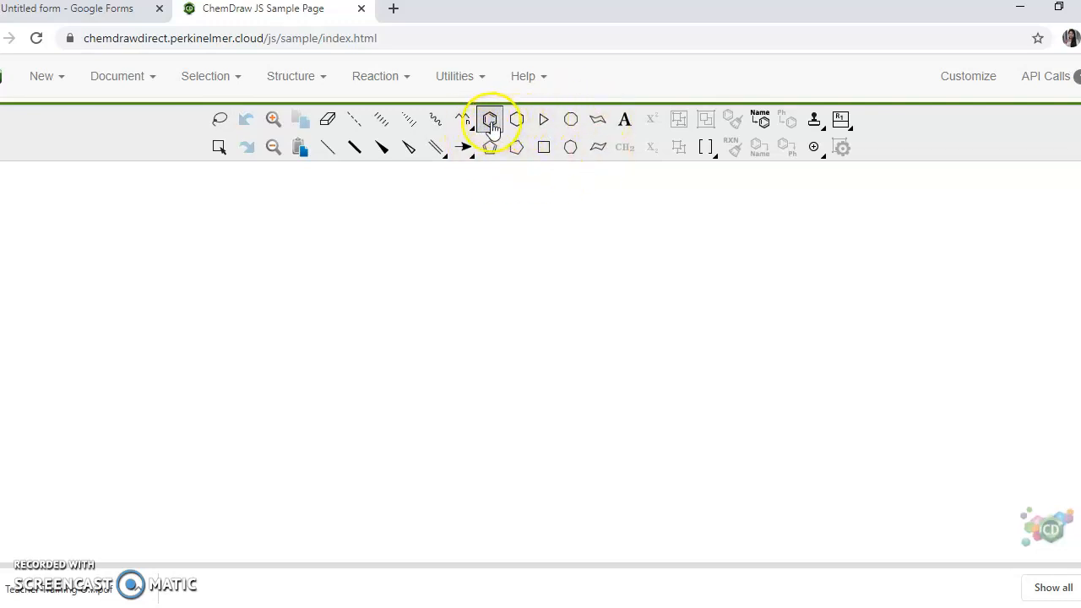
click(490, 119)
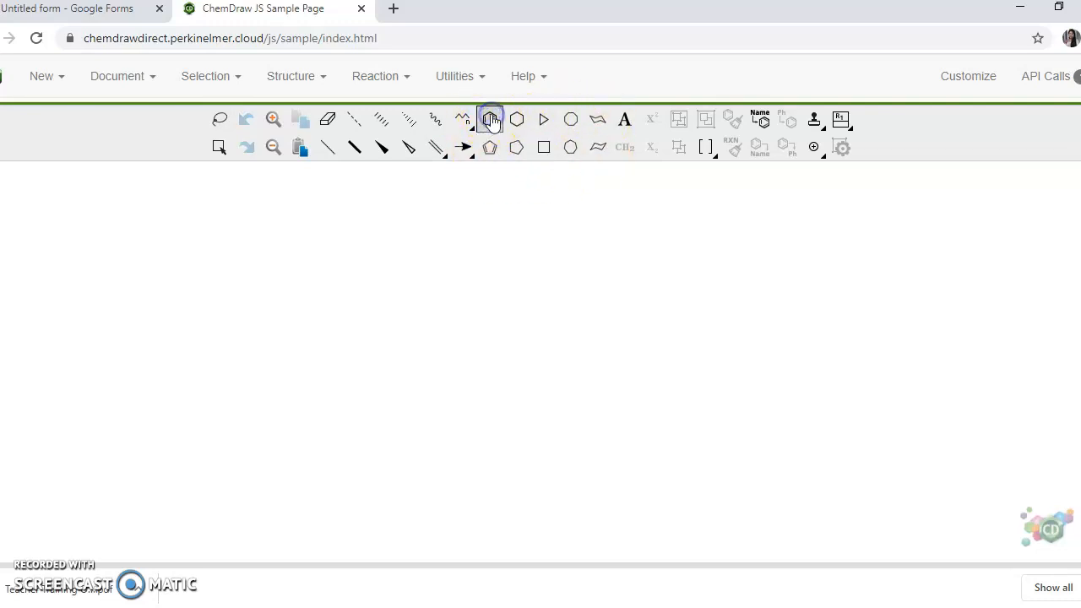
click(350, 283)
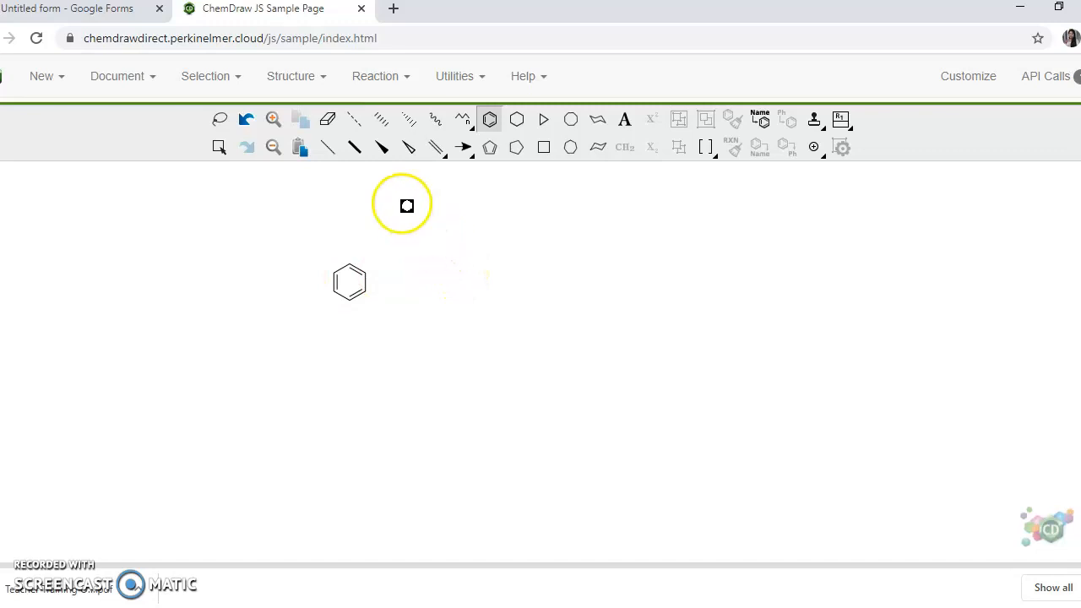
Place a benzene ring, add a CH2–COOH side chain, and change one ring carbon to N.
click(327, 147)
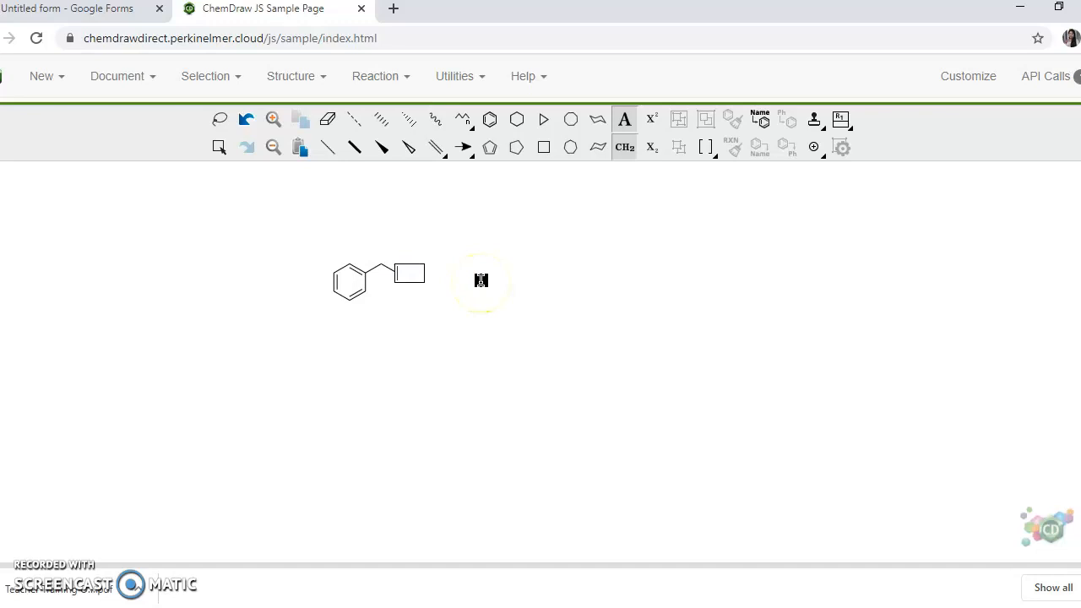
text(C)
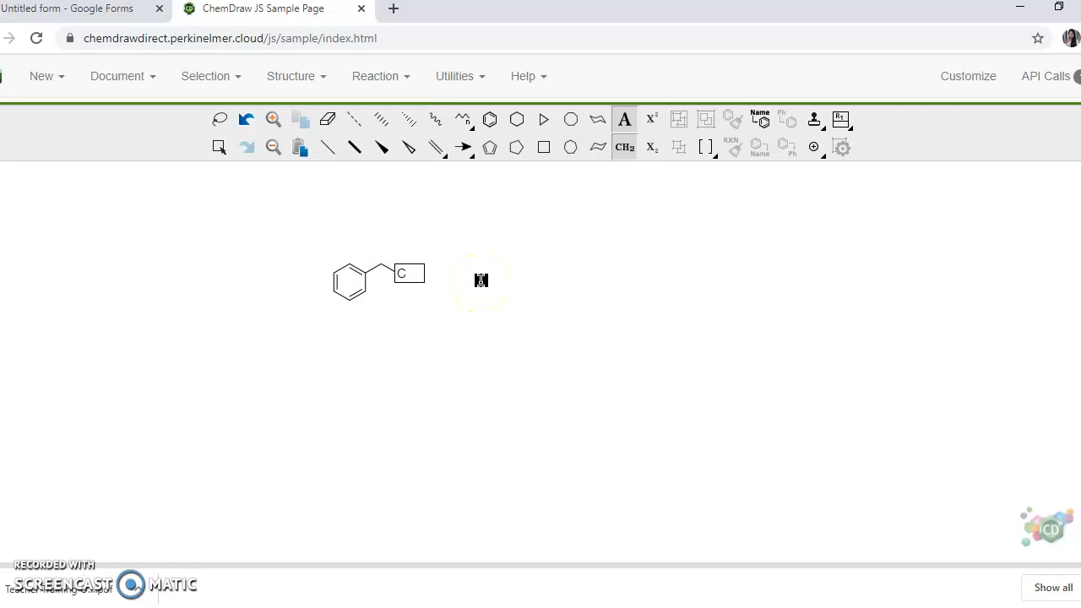
text(OOH)
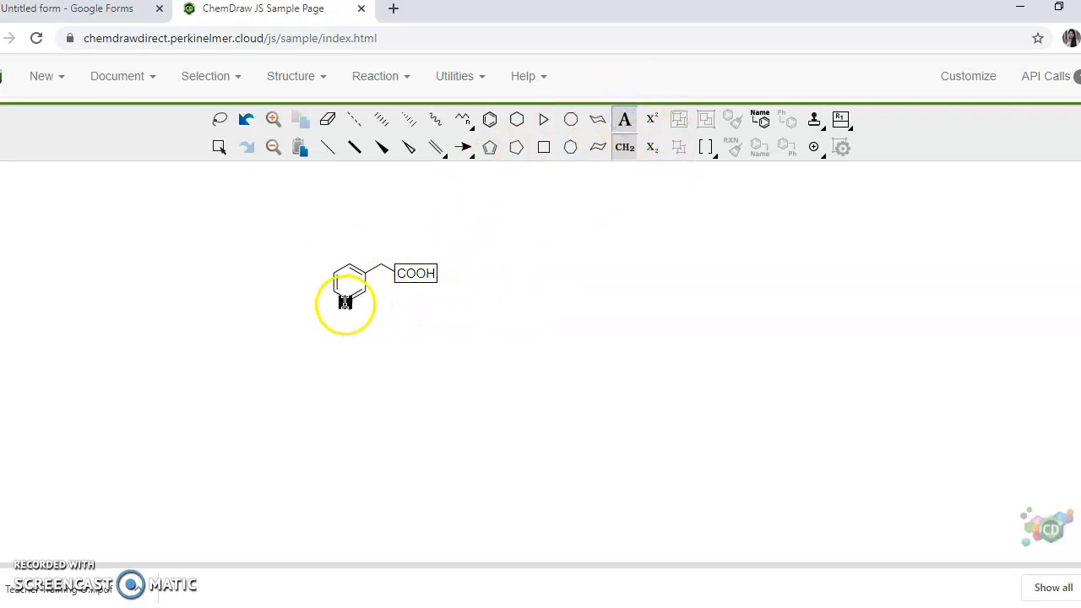
click(346, 303)
text(N)
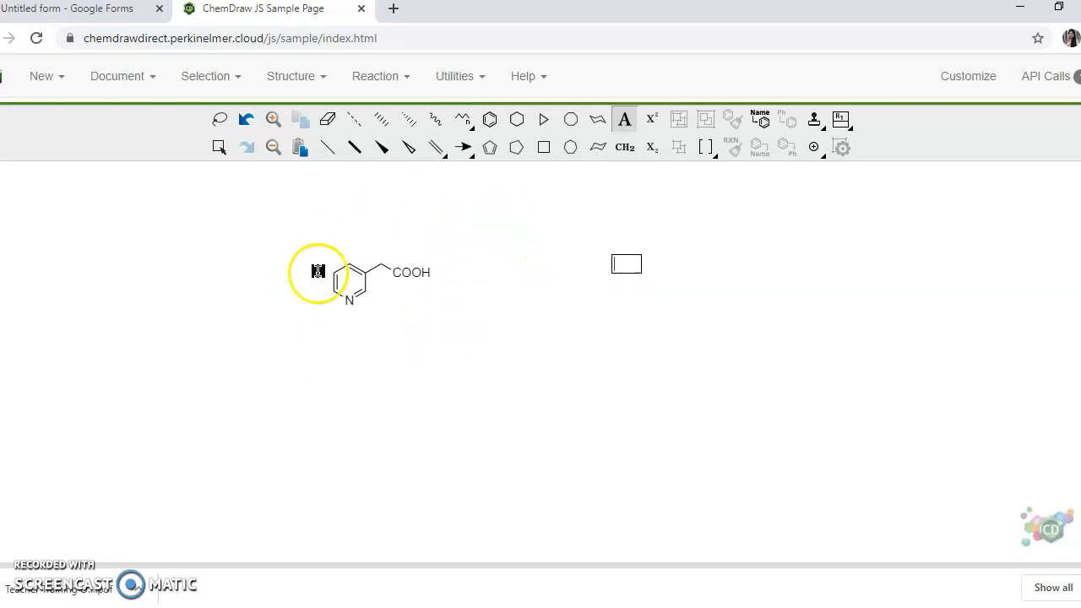
mouse_move(546, 185)
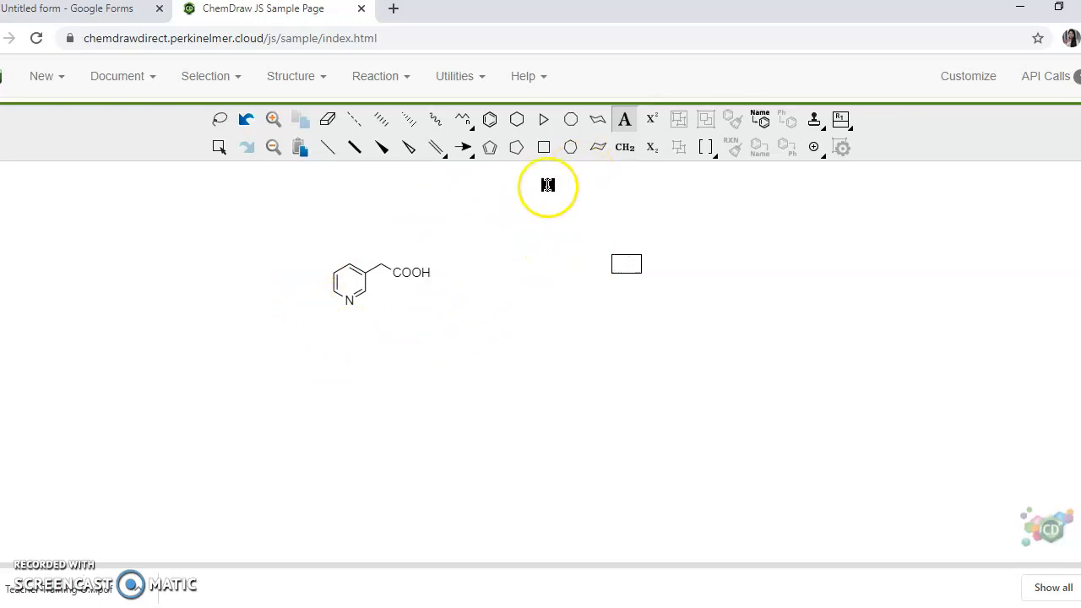
mouse_move(325, 237)
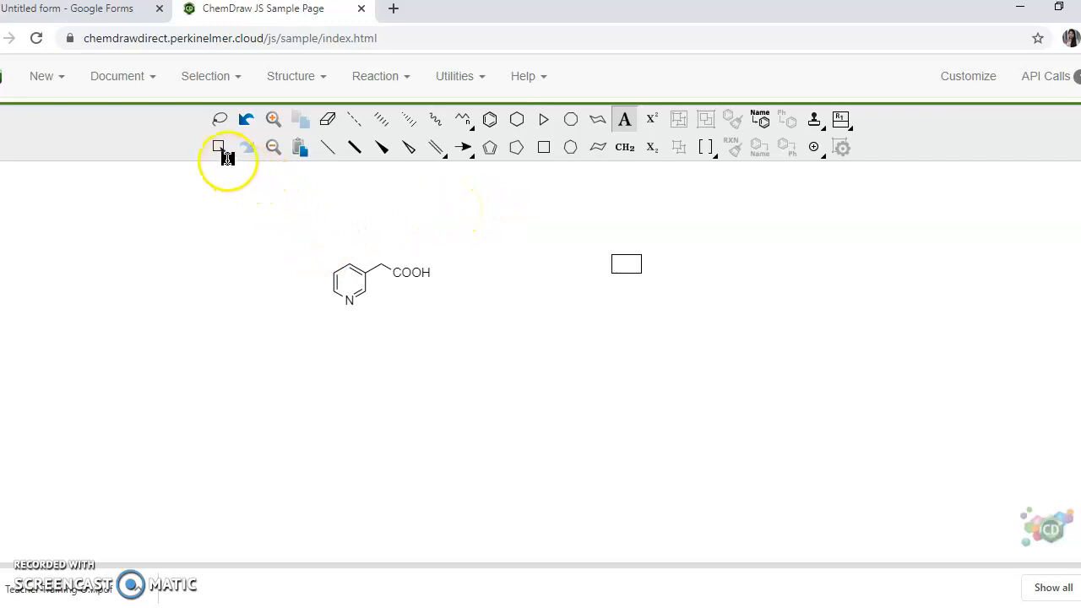
Select the structure, generate its name 2-(pyridin-3-yl)acetic acid, and drag it underneath.
click(218, 146)
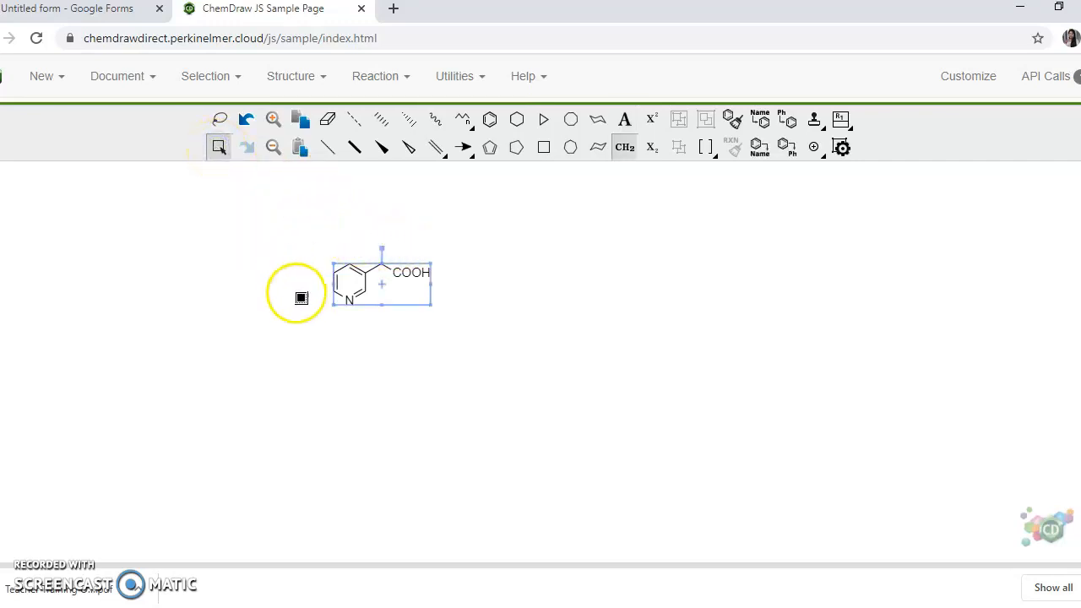
mouse_move(510, 251)
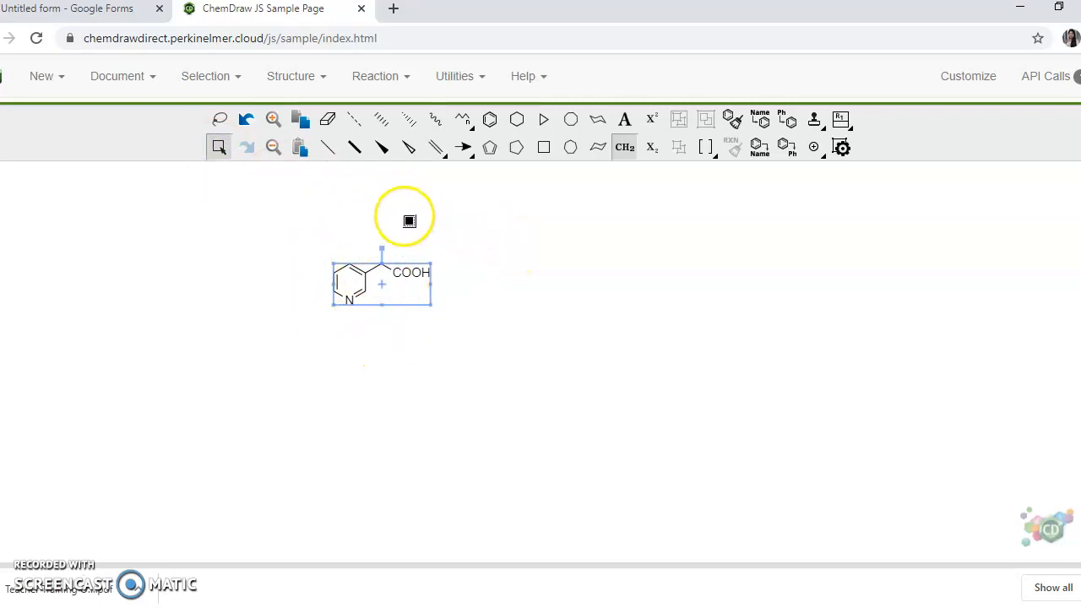
mouse_move(549, 283)
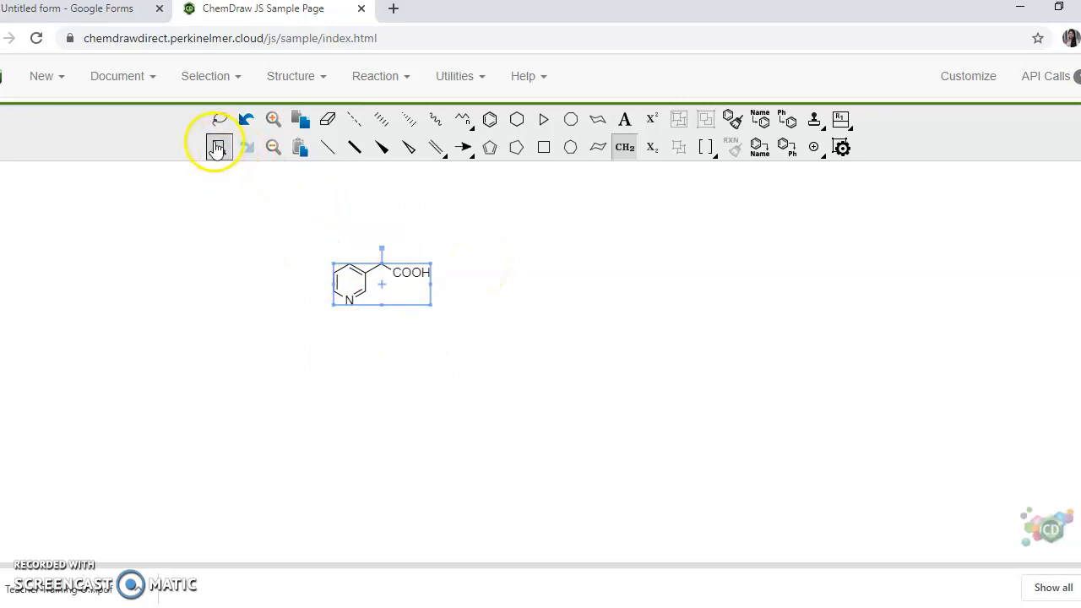
mouse_move(216, 148)
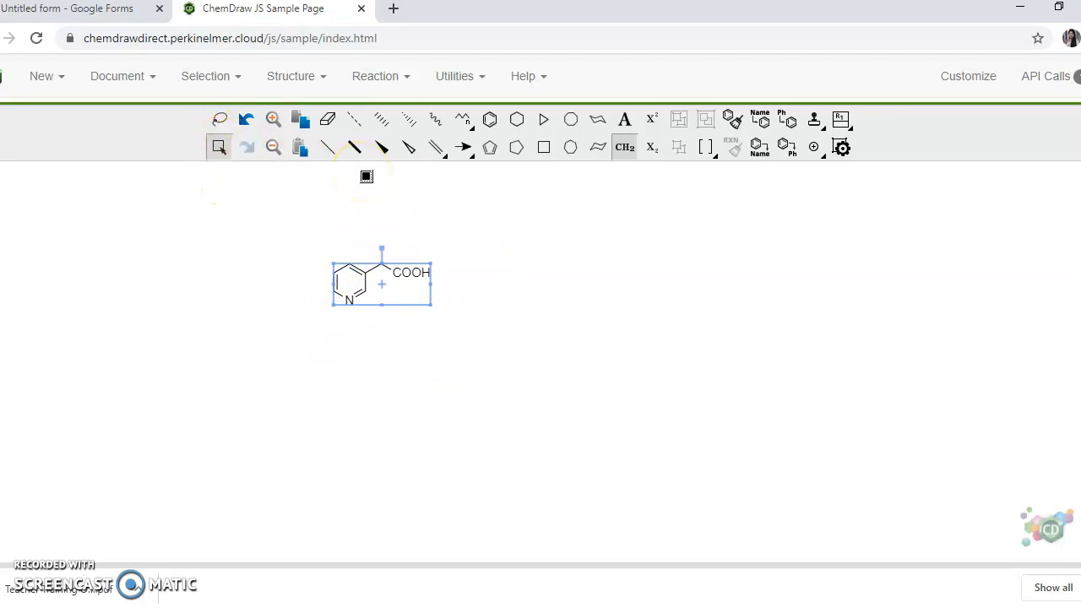
mouse_move(700, 185)
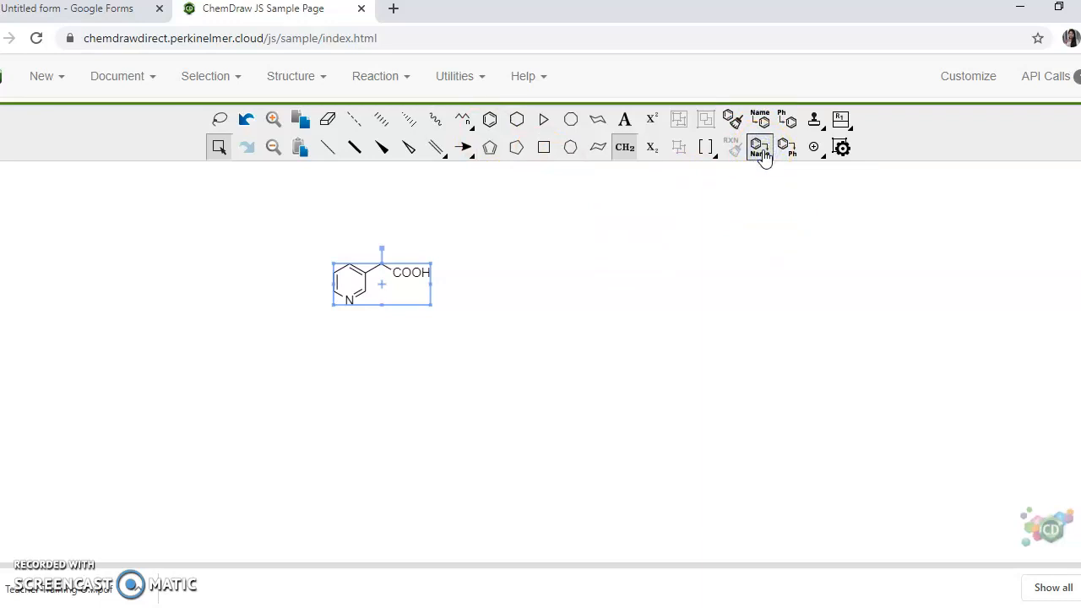
click(758, 147)
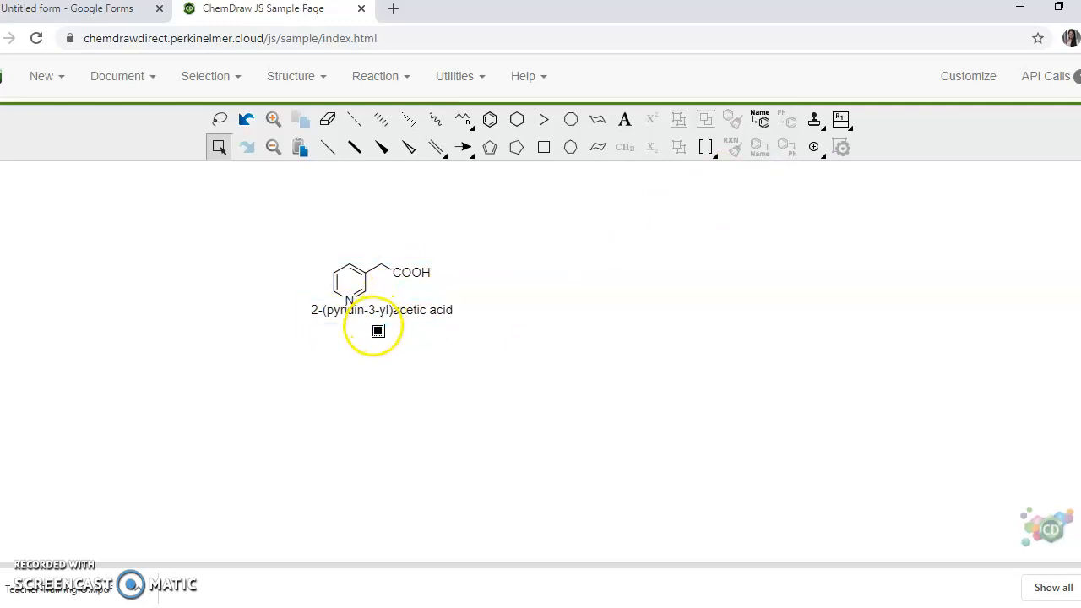
click(380, 310)
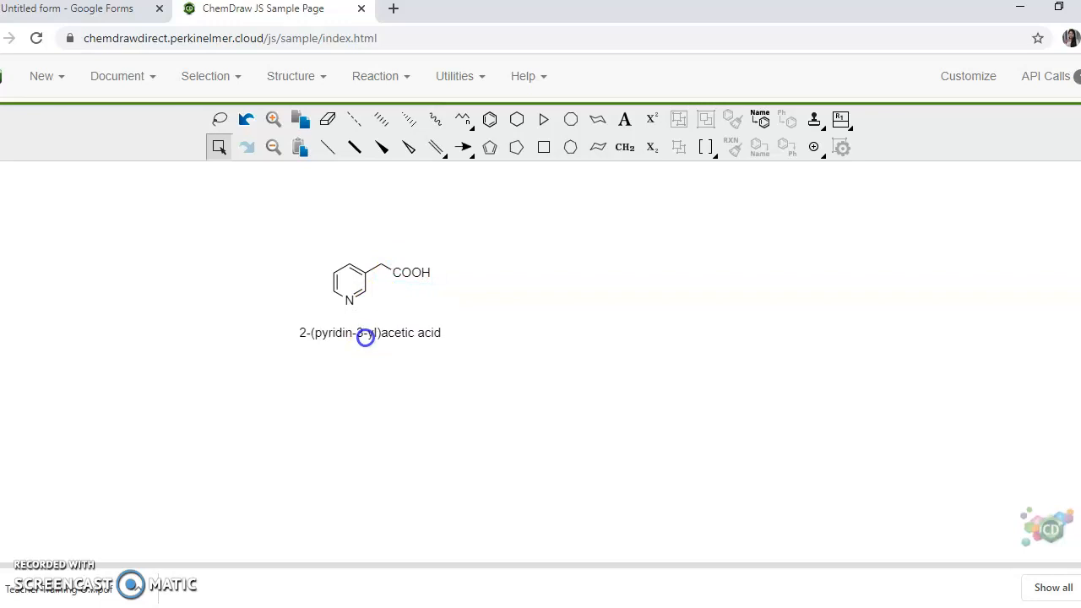
click(365, 336)
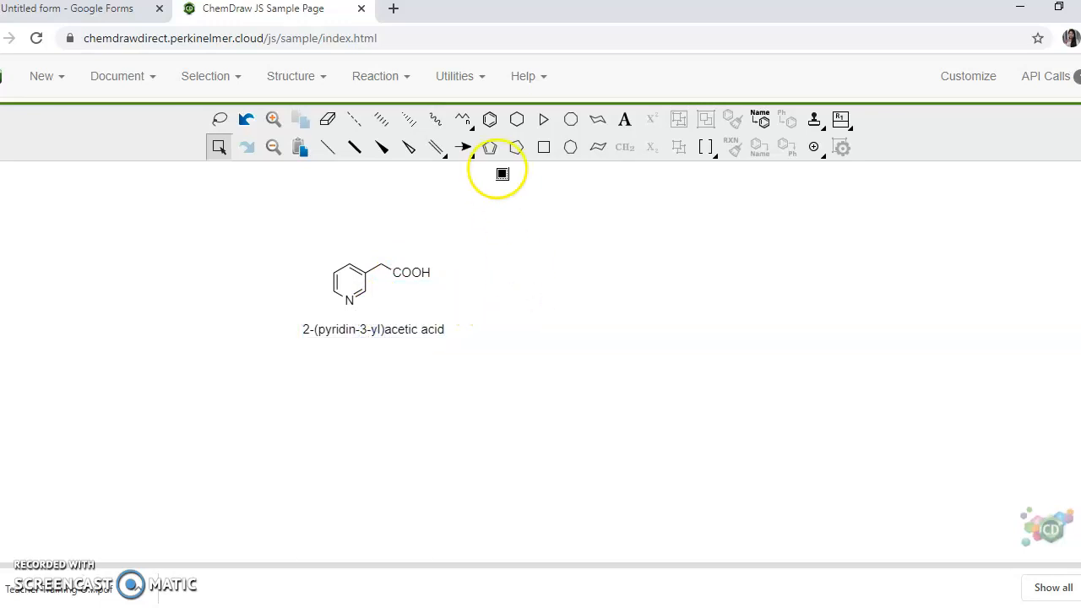
mouse_move(462, 147)
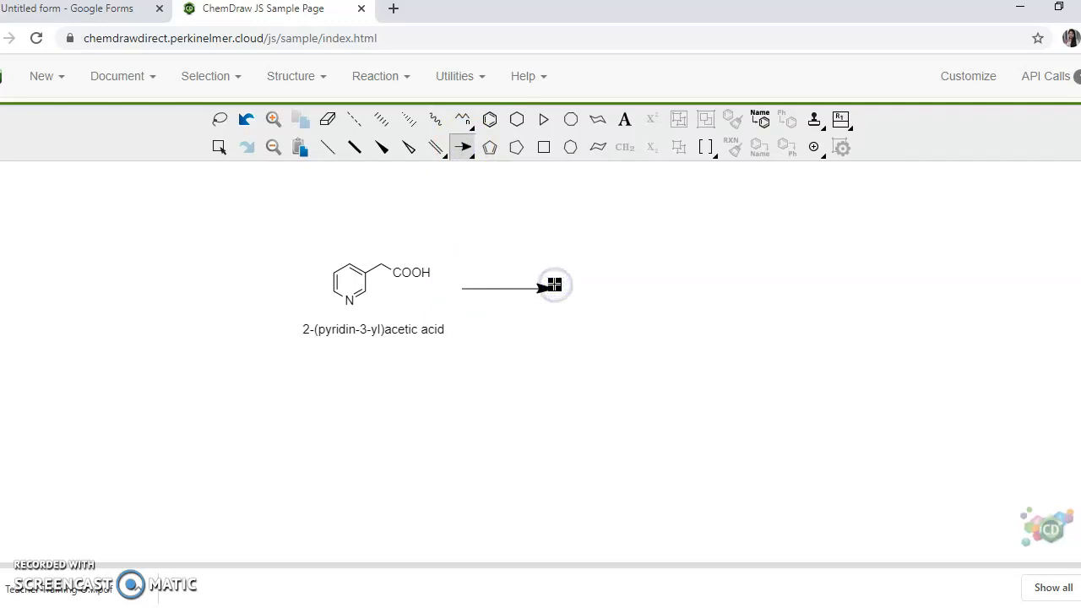
mouse_move(639, 265)
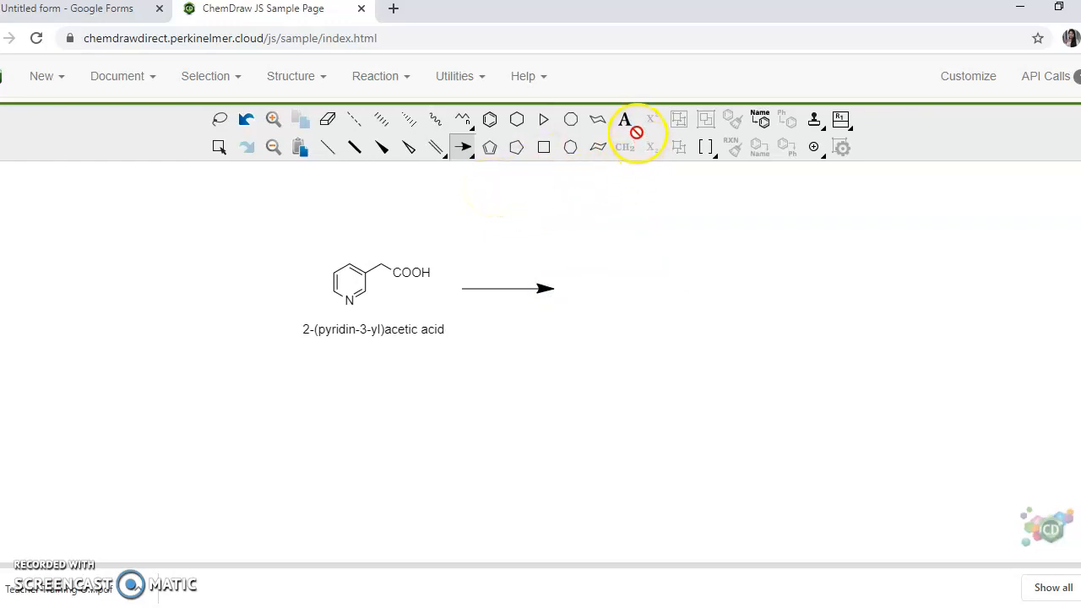
Add text labels '?' after the arrow and 'Conc. HCl' above it.
click(624, 119)
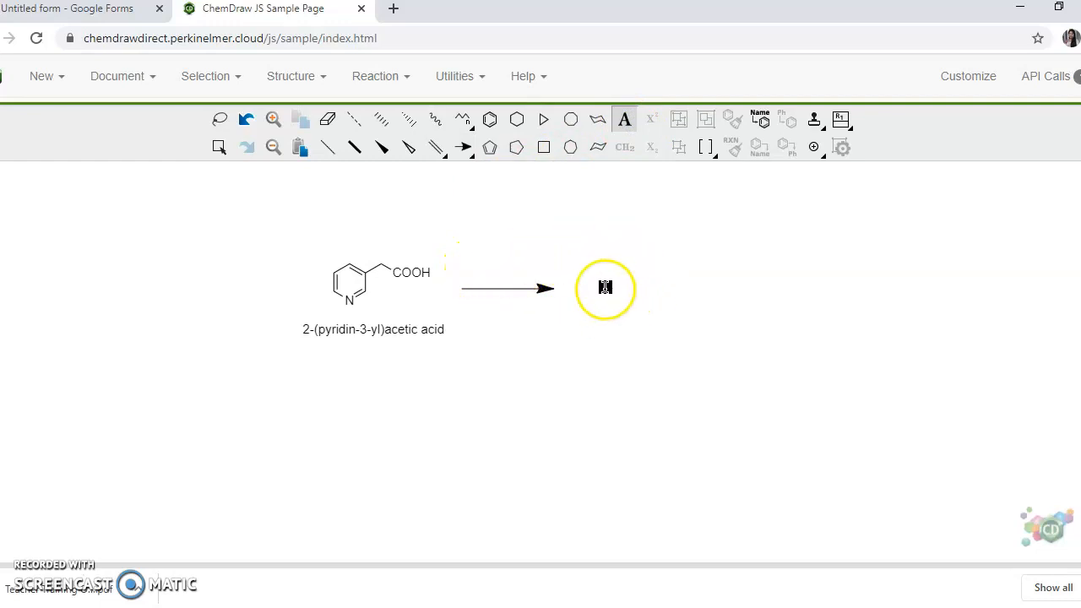
click(605, 288)
text(?)
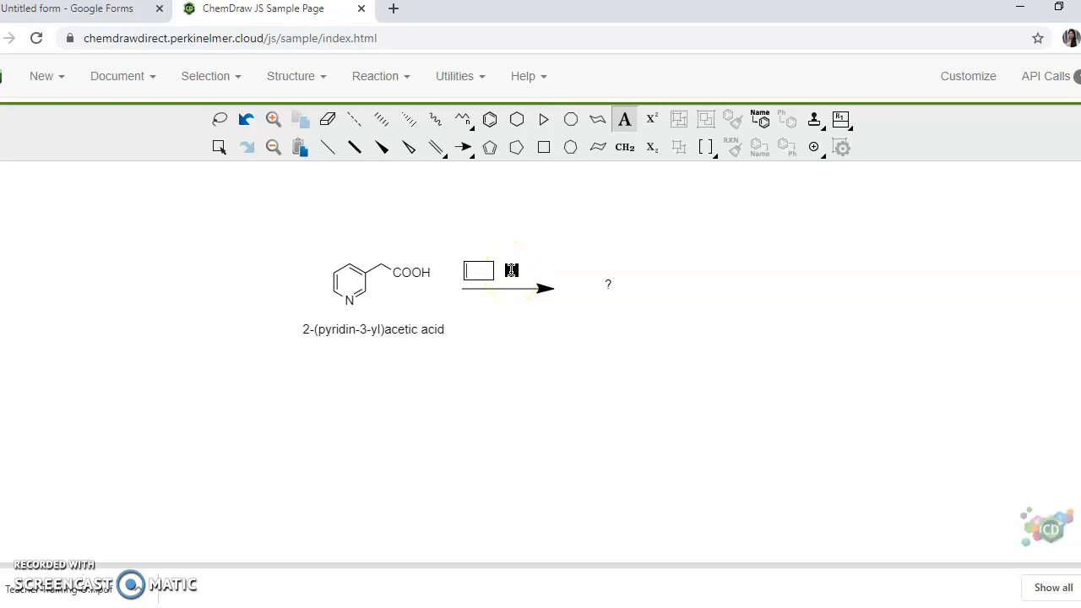
text(Conc. HCl)
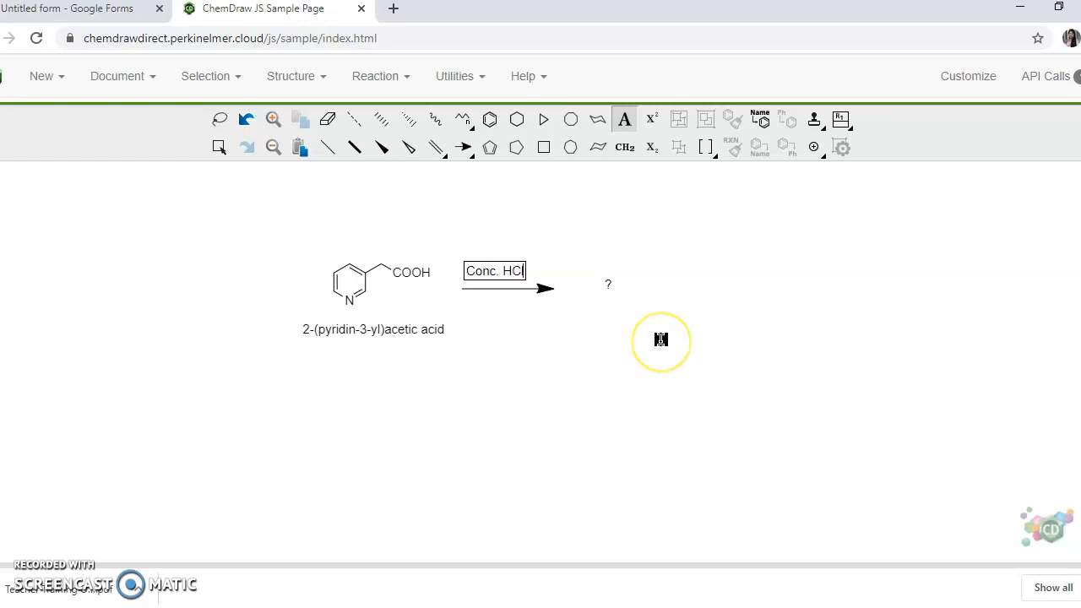
mouse_move(678, 378)
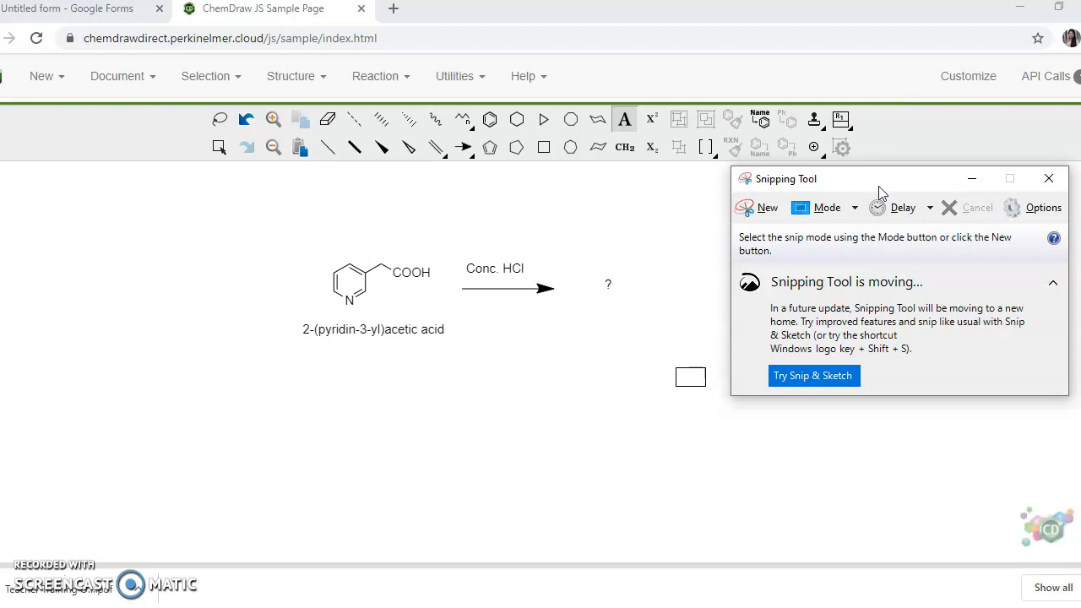
Snip a rectangle around the reaction scheme and name, and copy it from Edit.
click(757, 207)
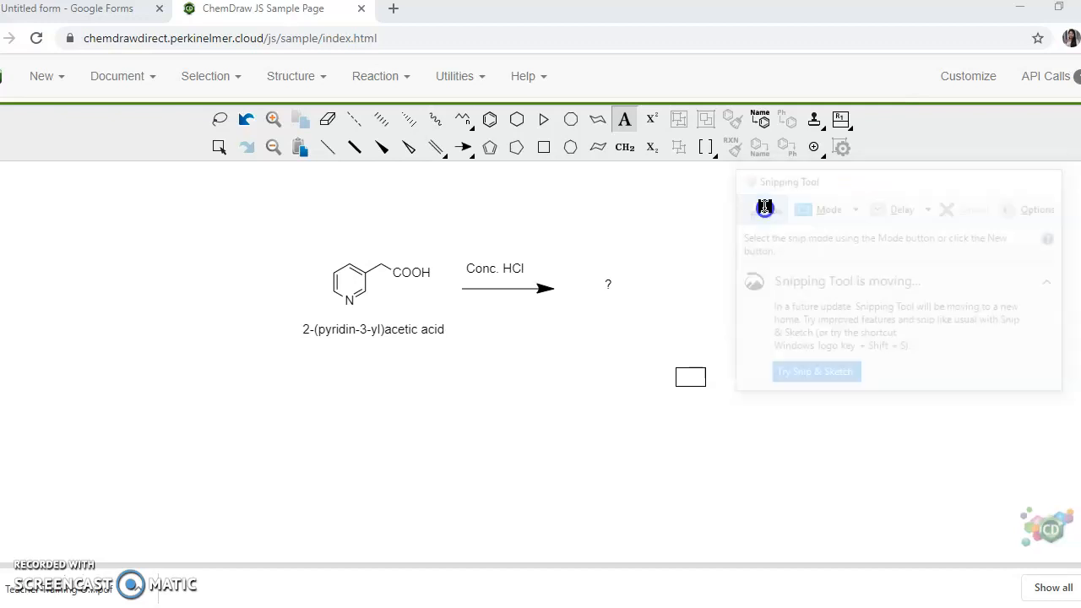
click(757, 207)
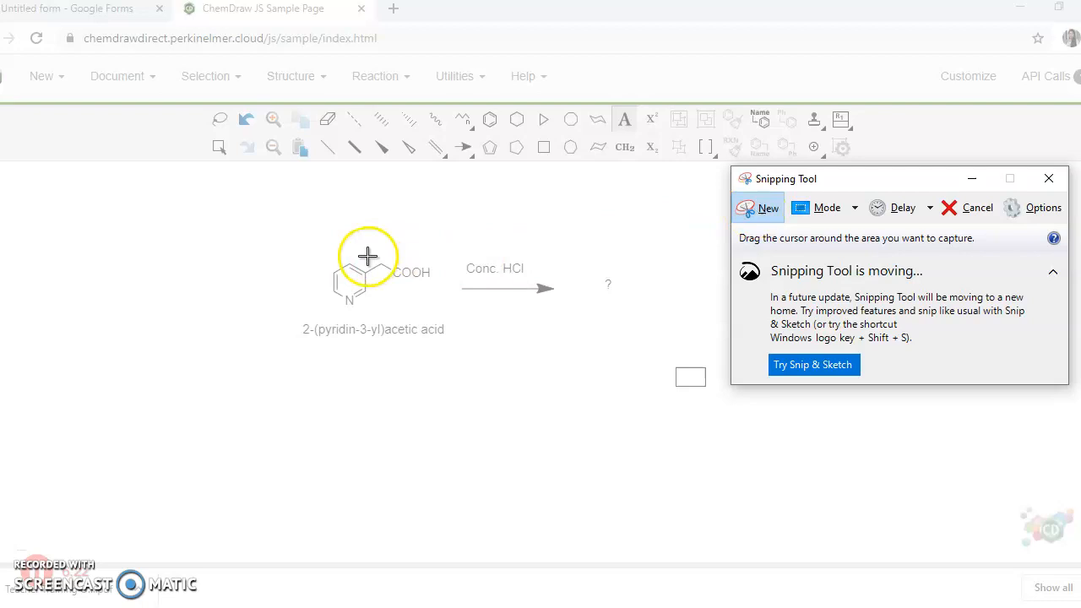
click(1048, 178)
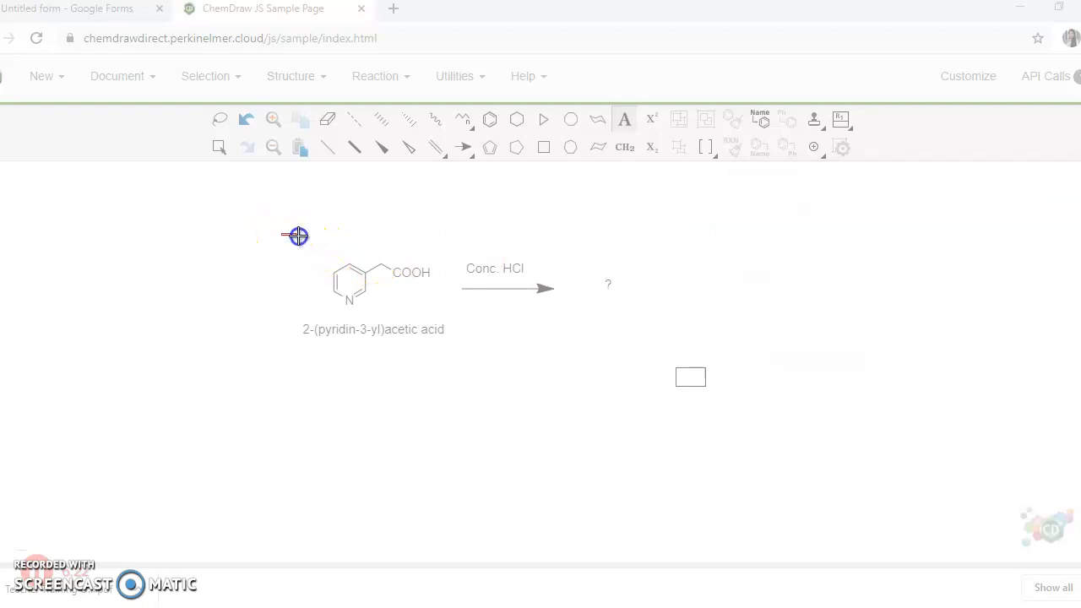
drag(297, 234, 646, 357)
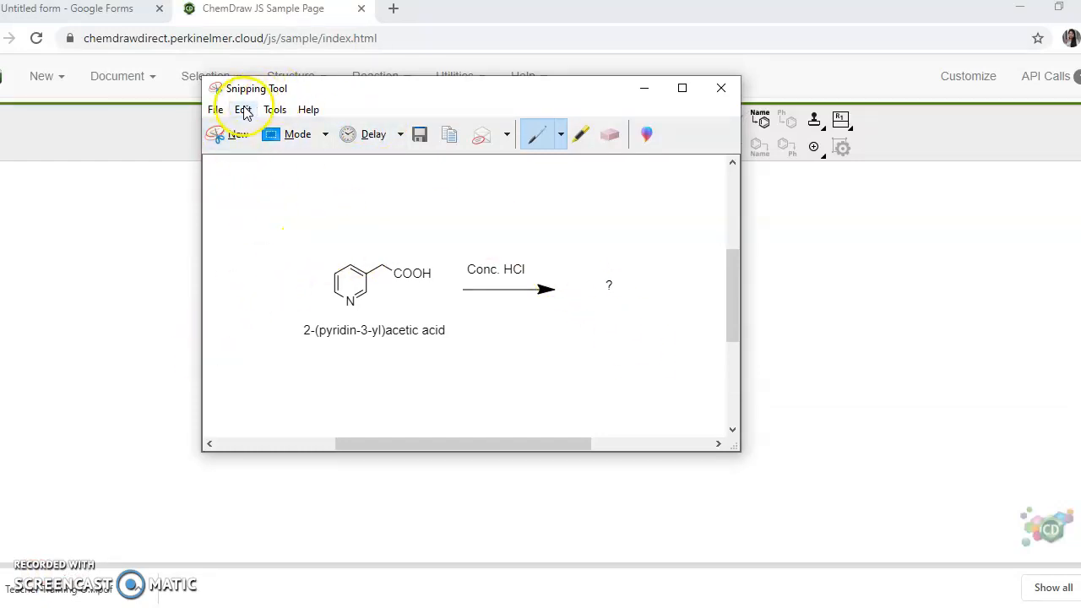
click(274, 108)
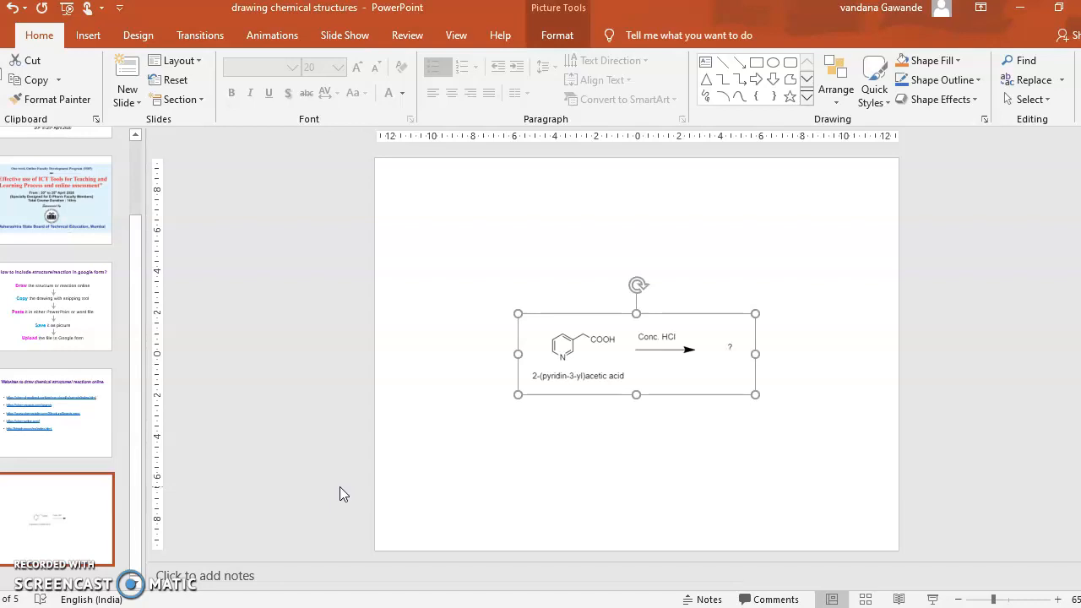
mouse_move(807, 432)
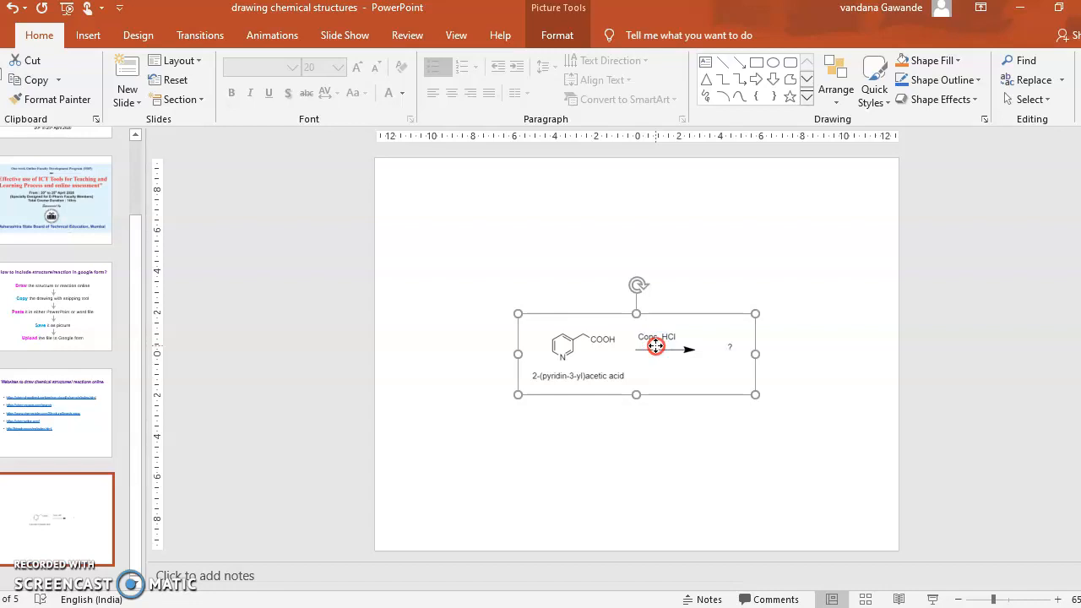
Save the reaction image as PNG 'Reaction 3' on the Desktop.
right_click(654, 347)
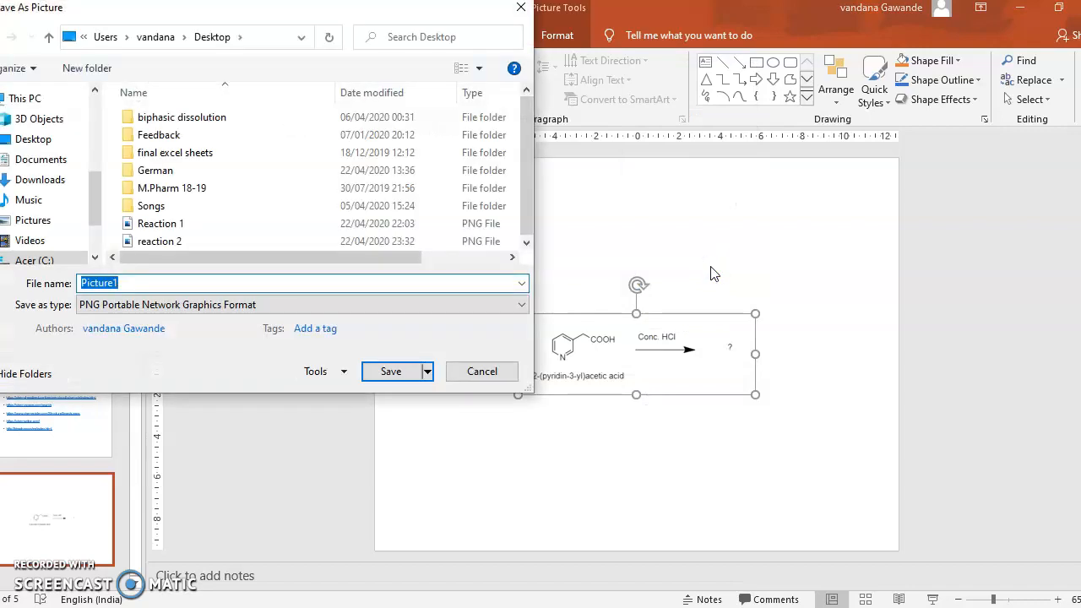
click(33, 138)
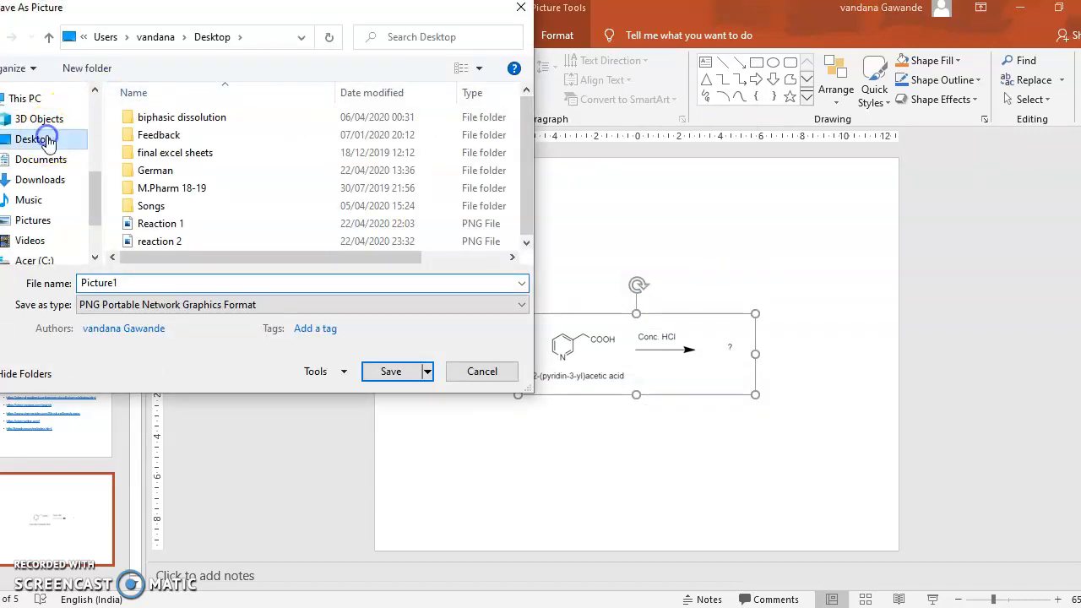
click(31, 138)
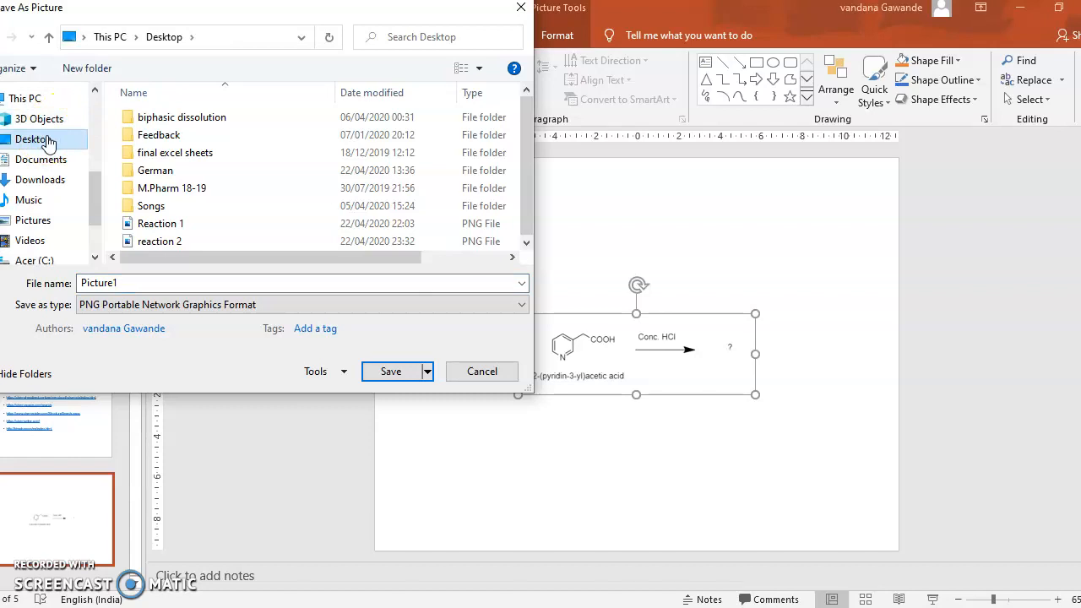
mouse_move(224, 304)
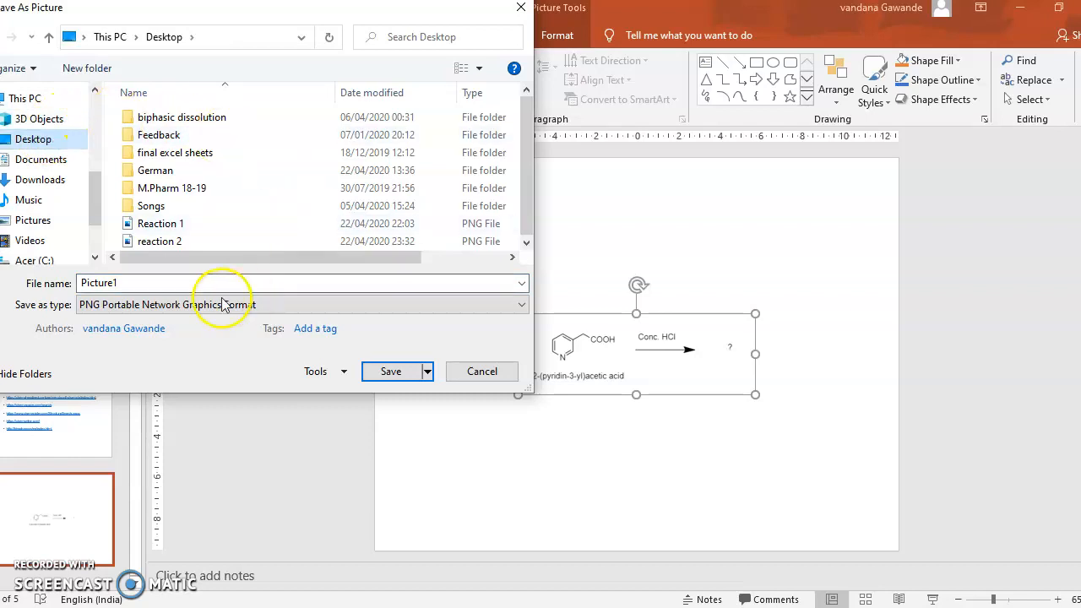
text(R)
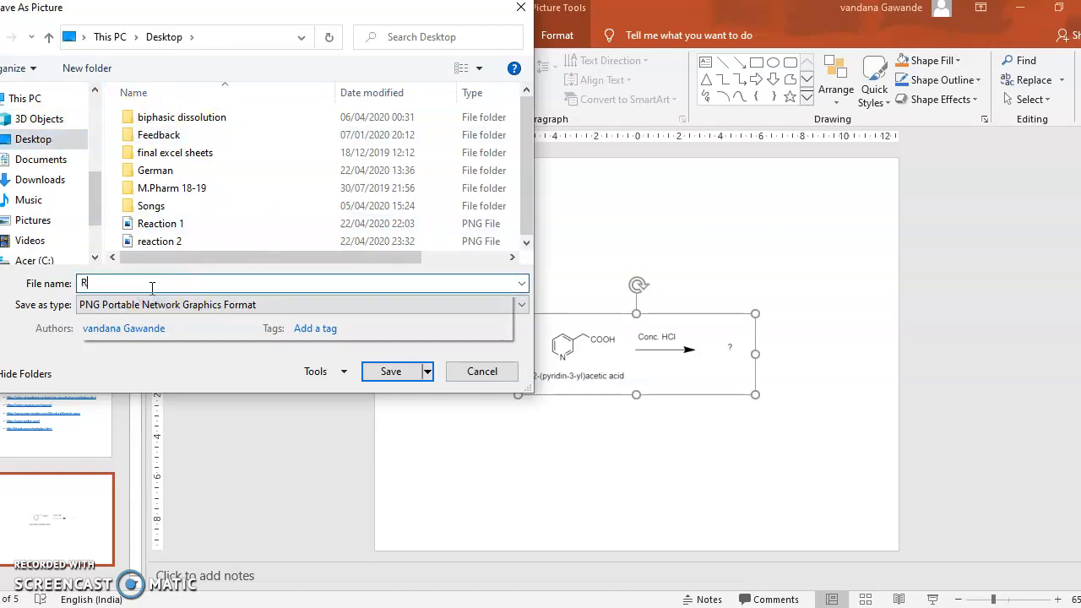
text(eaction 3)
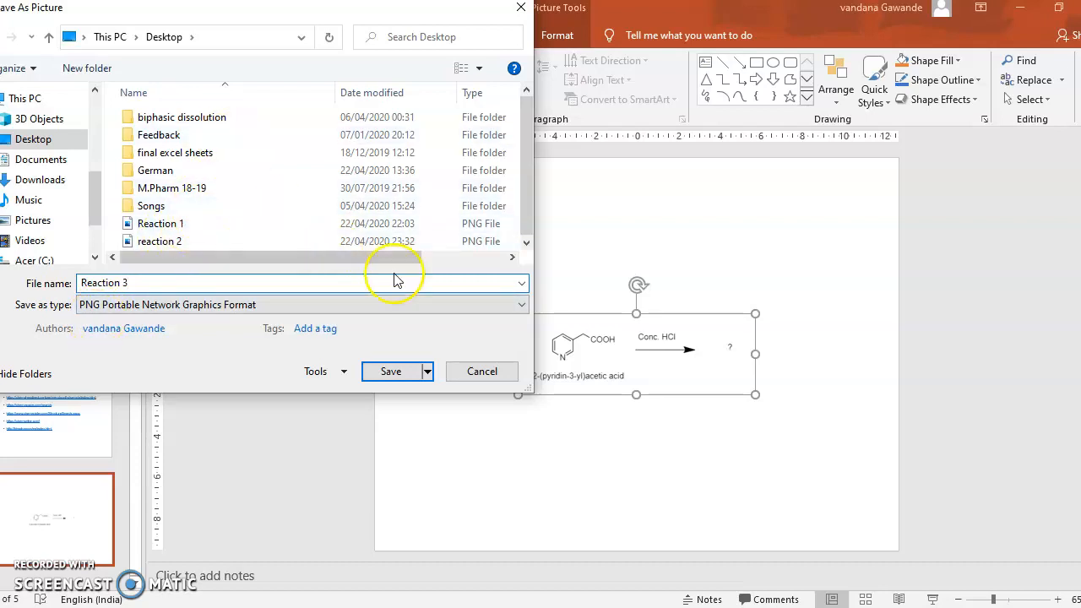
click(391, 371)
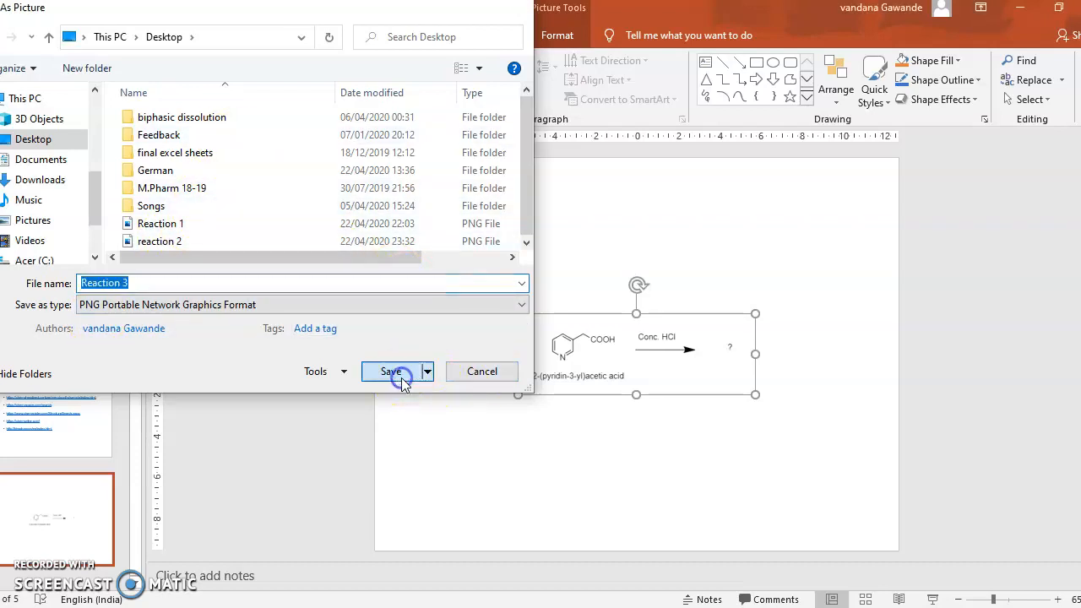
click(391, 371)
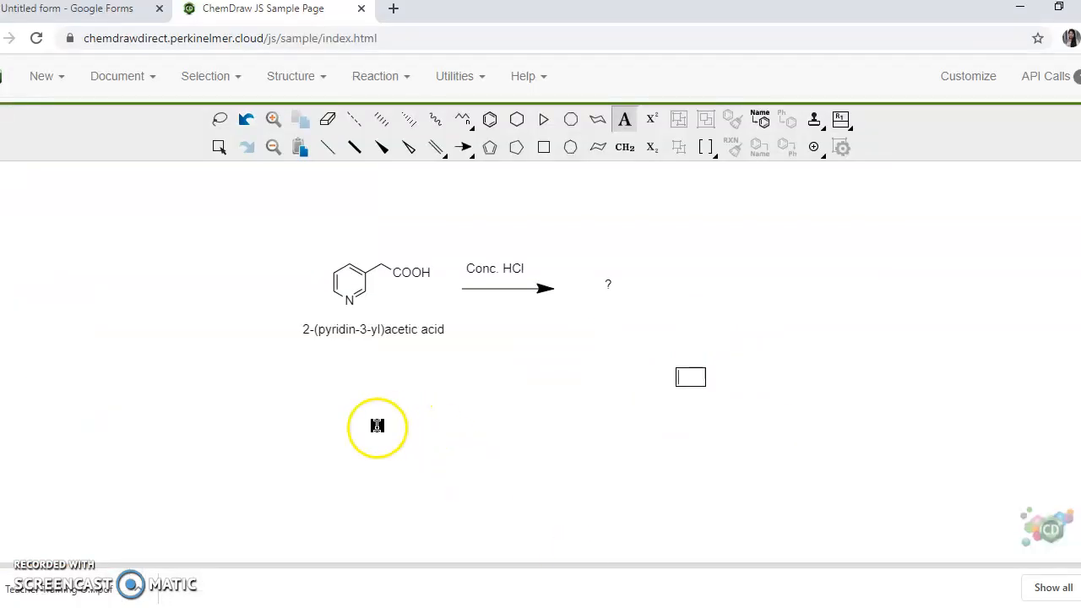
Type 'Predict the product and identify reaction' into the form's first question title, fixing a typo.
click(76, 9)
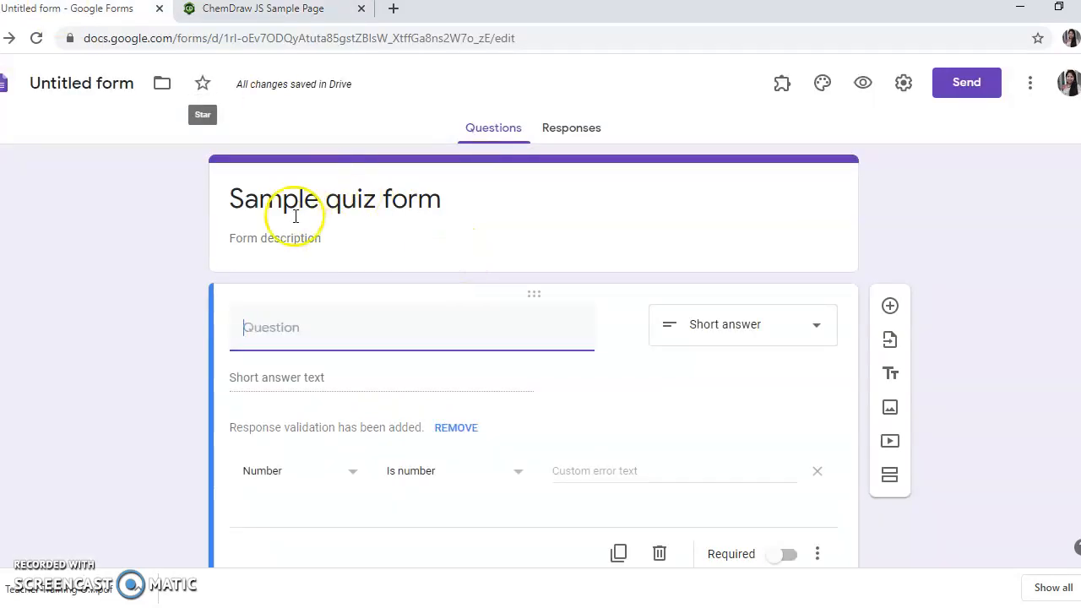
click(273, 328)
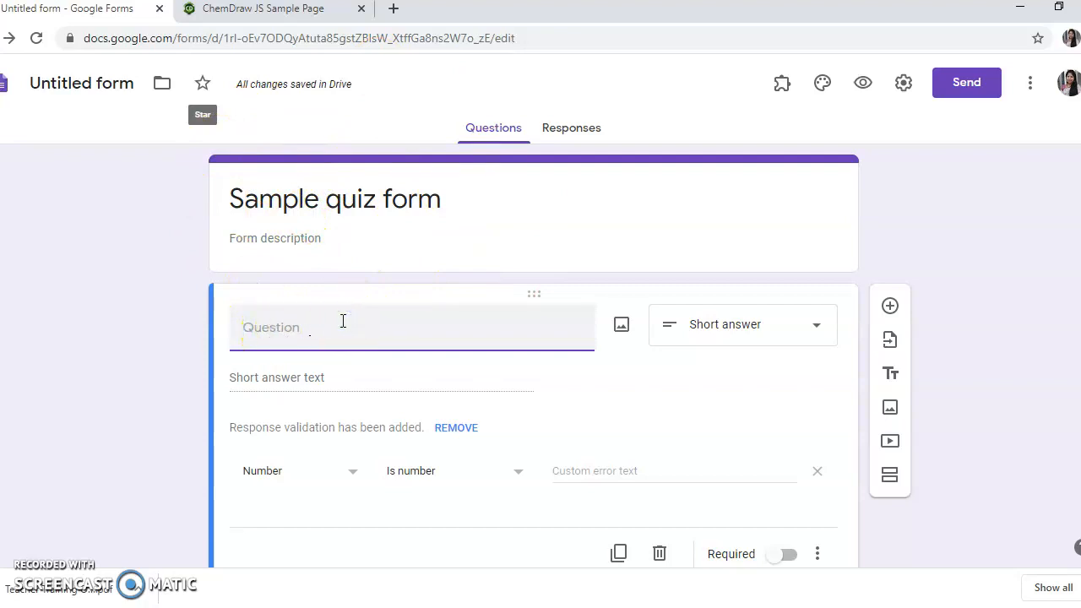
text(P)
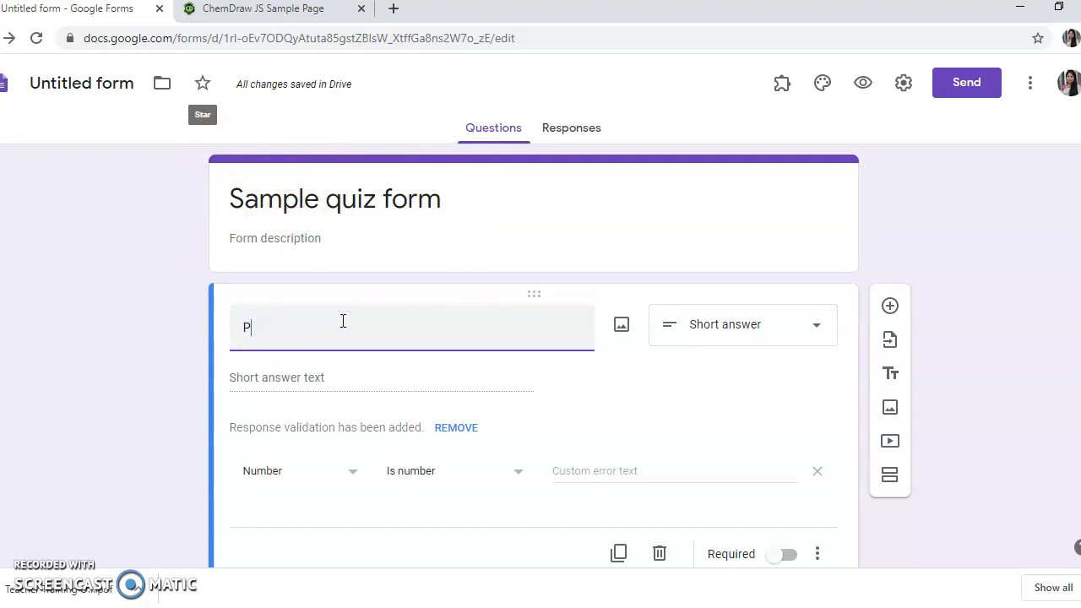
text(redict the)
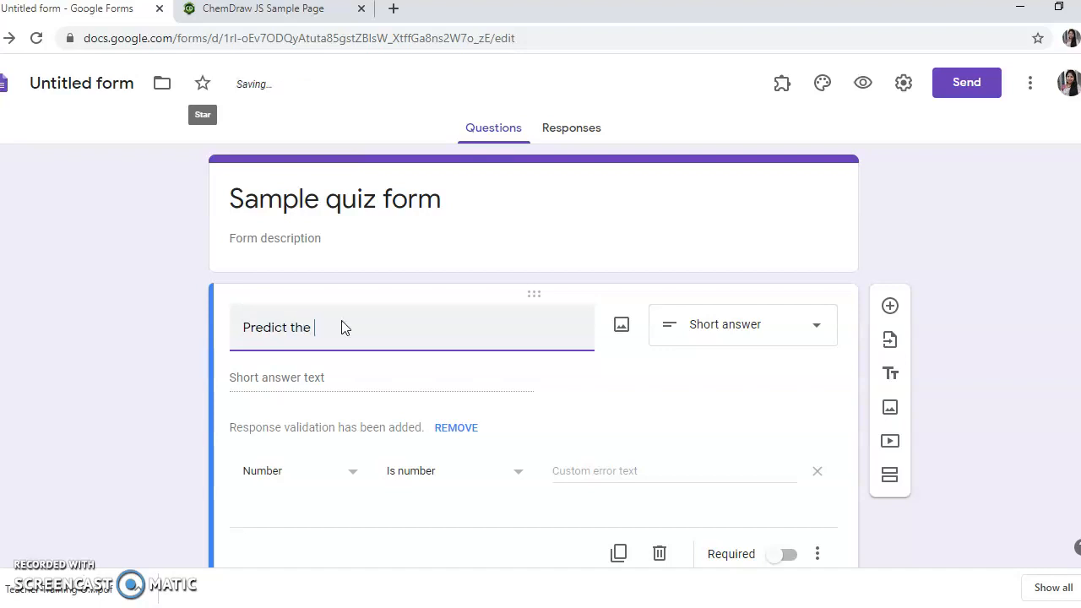
text(product and in)
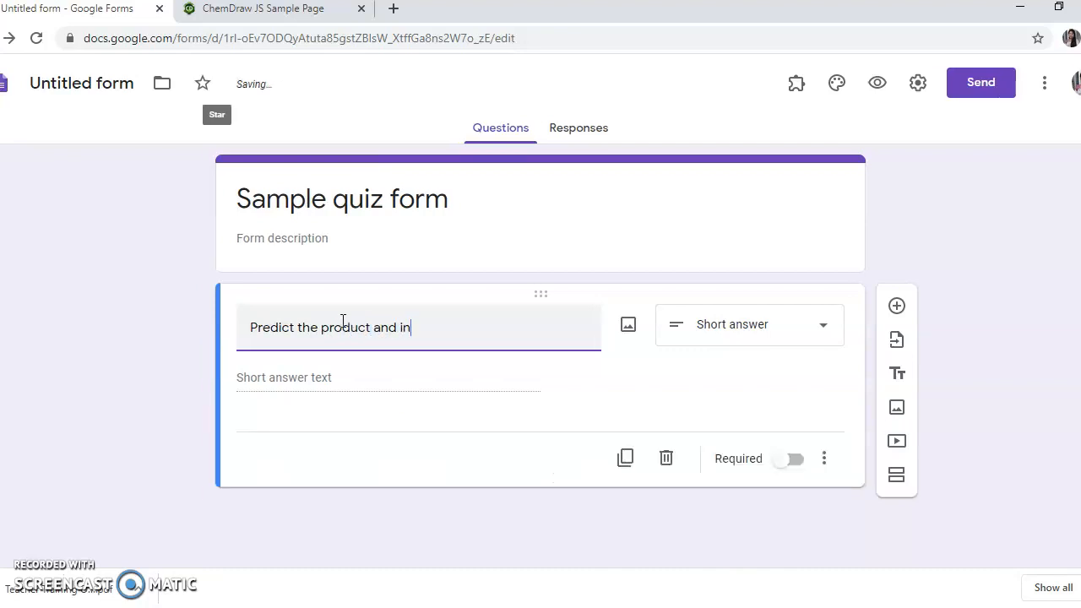
text(tify)
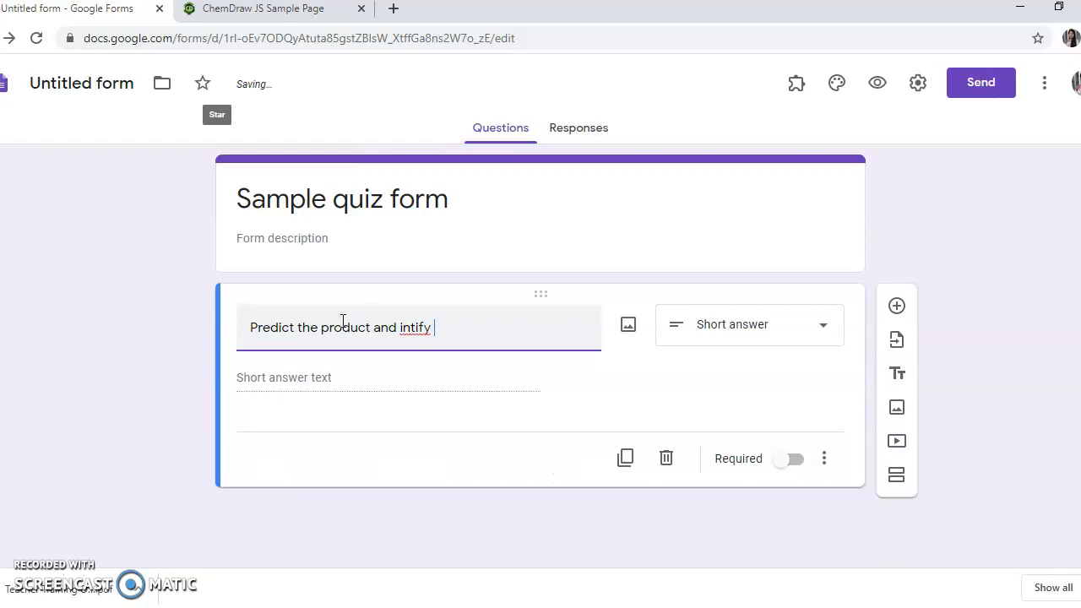
key(Backspace)
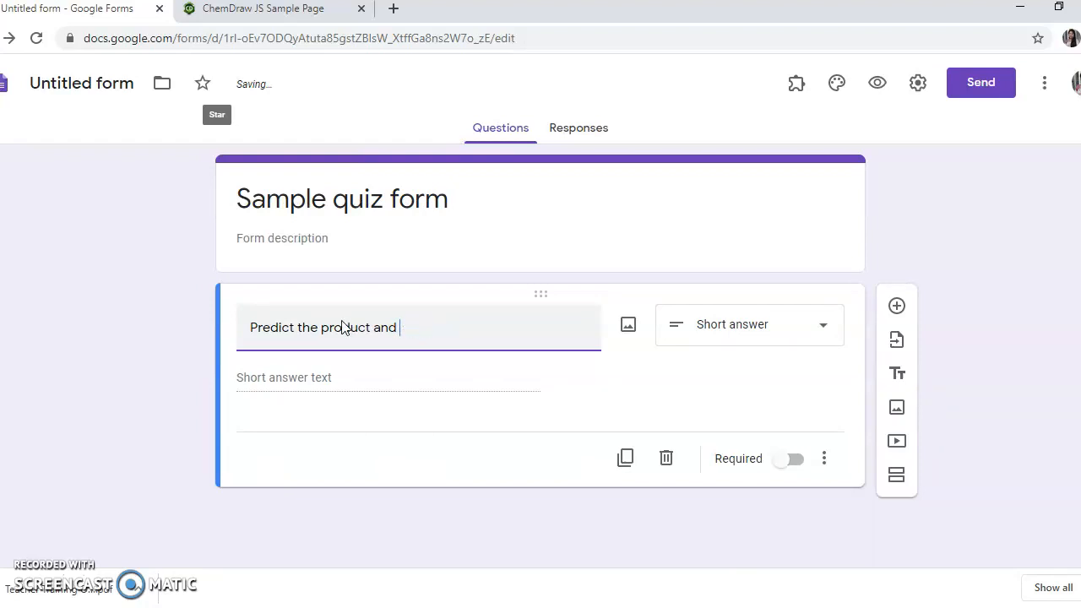
text(identify rea)
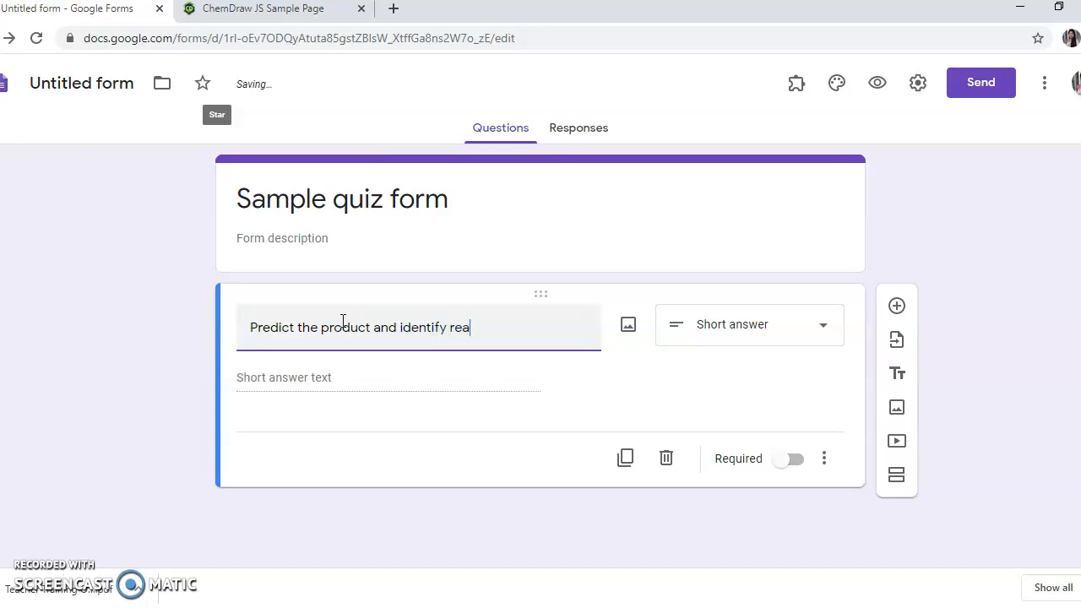
text(ction)
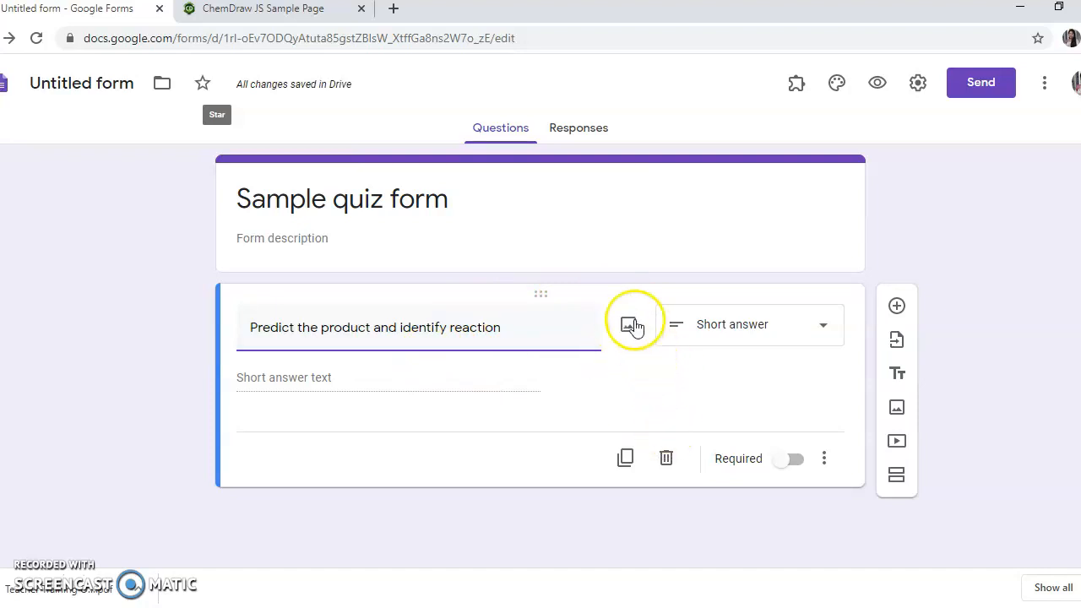
mouse_move(678, 403)
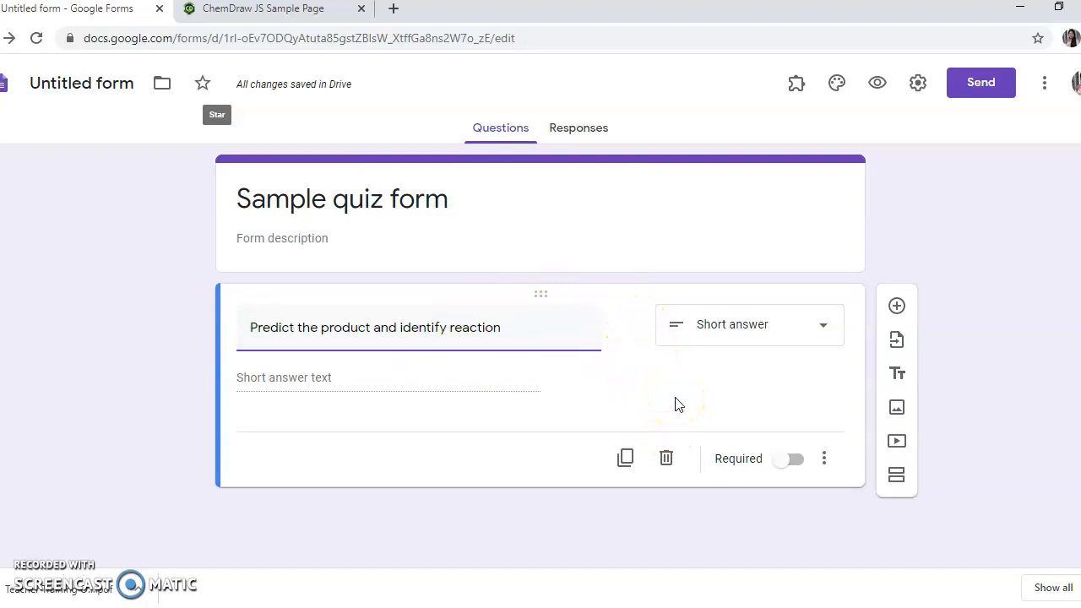
mouse_move(648, 324)
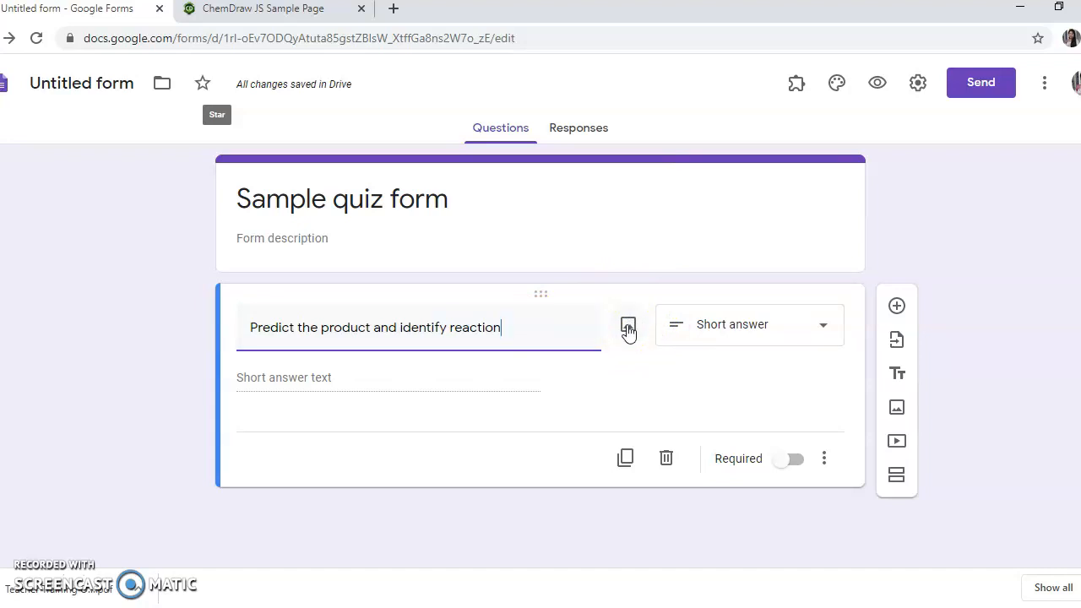
Open the question's image-upload dialog and browse the computer for a file.
click(628, 327)
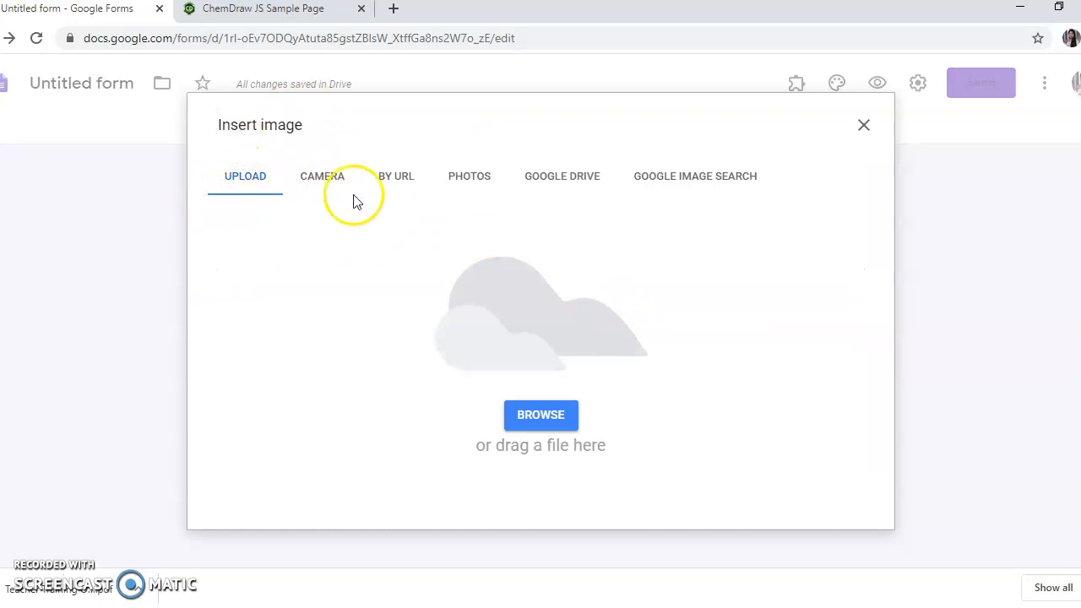
mouse_move(316, 213)
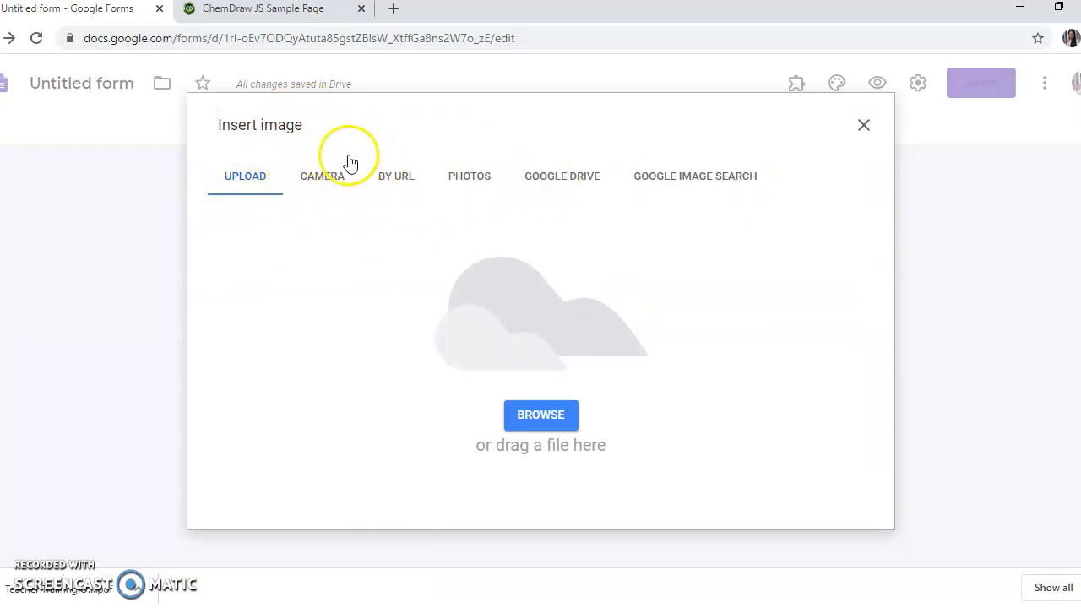
mouse_move(438, 193)
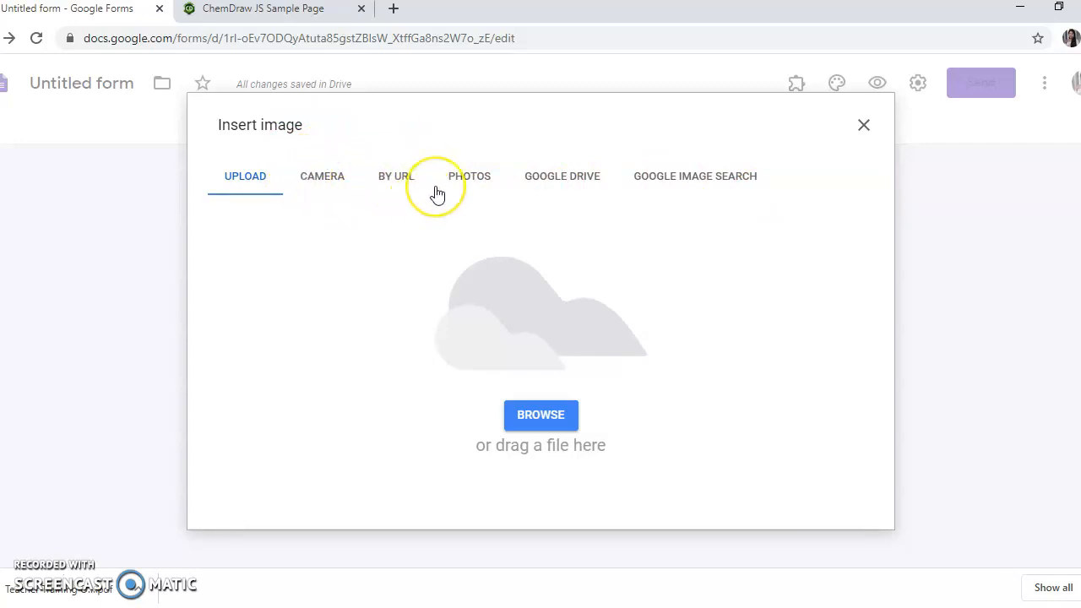
mouse_move(435, 197)
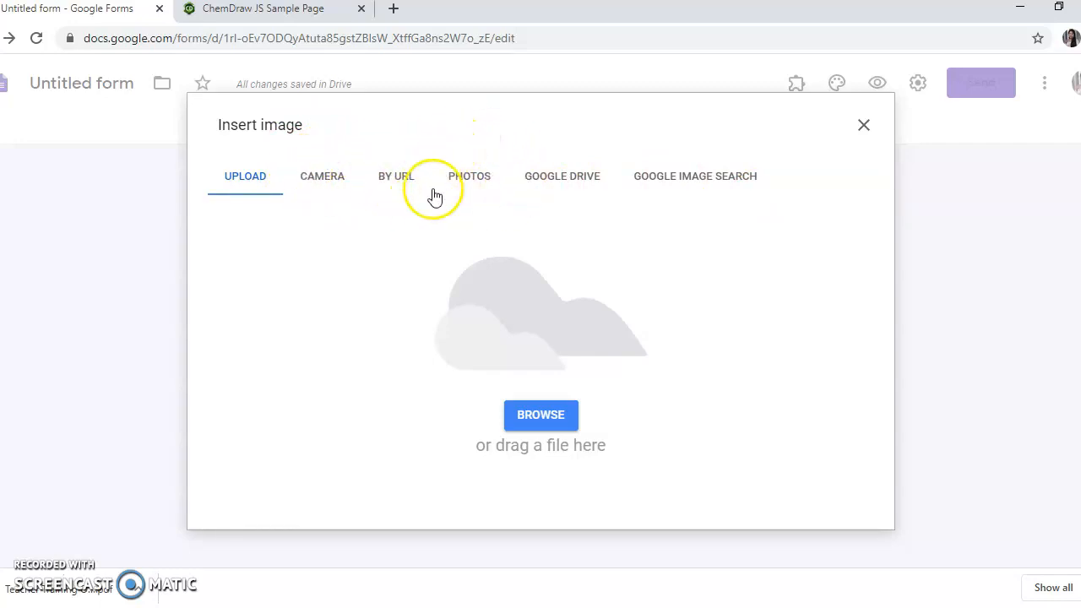
mouse_move(515, 125)
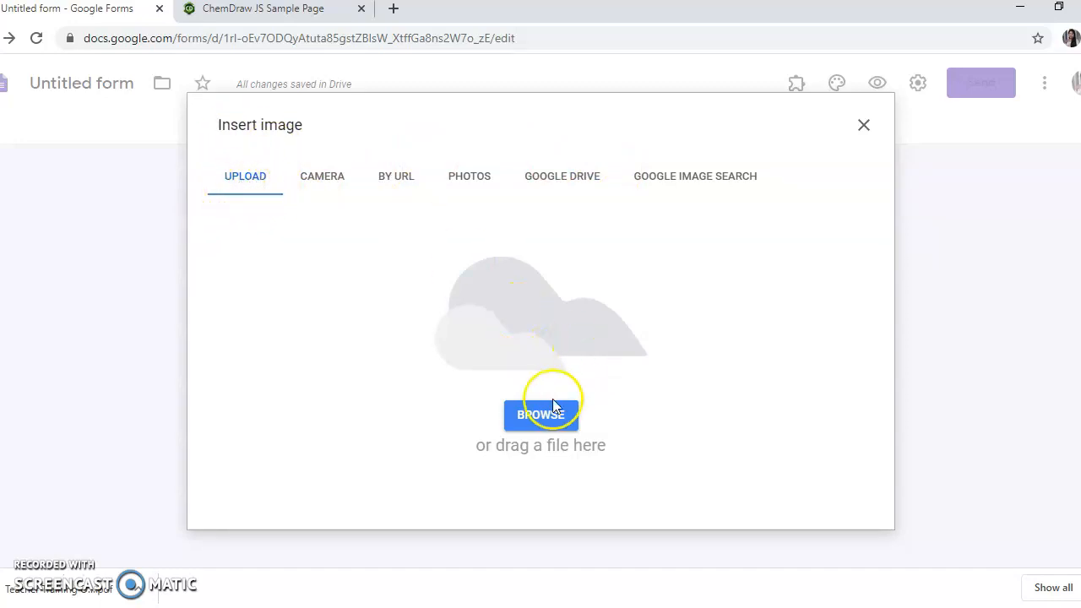
click(540, 415)
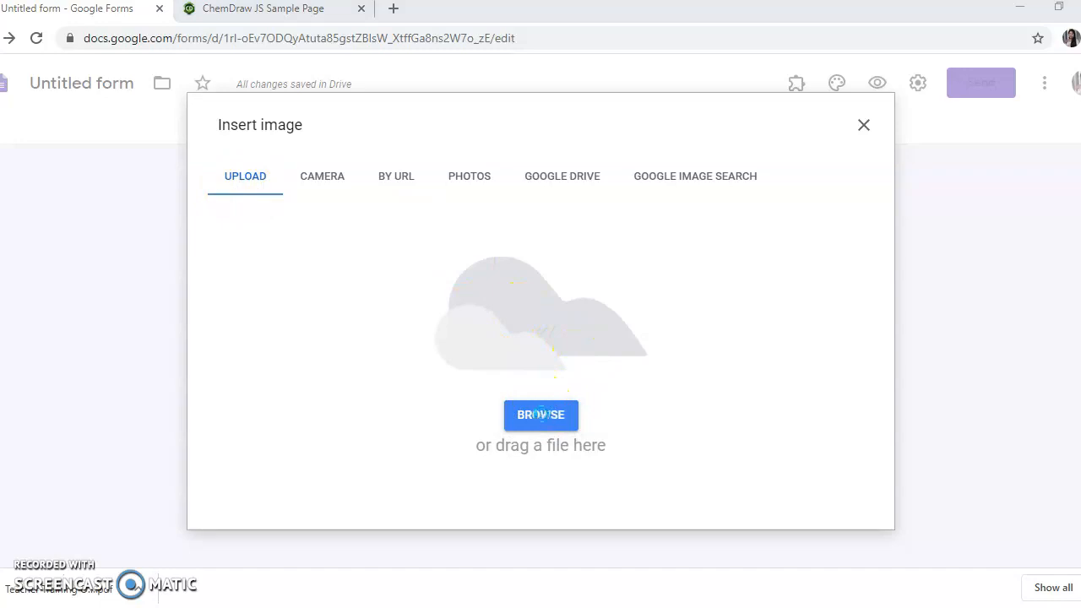
click(541, 416)
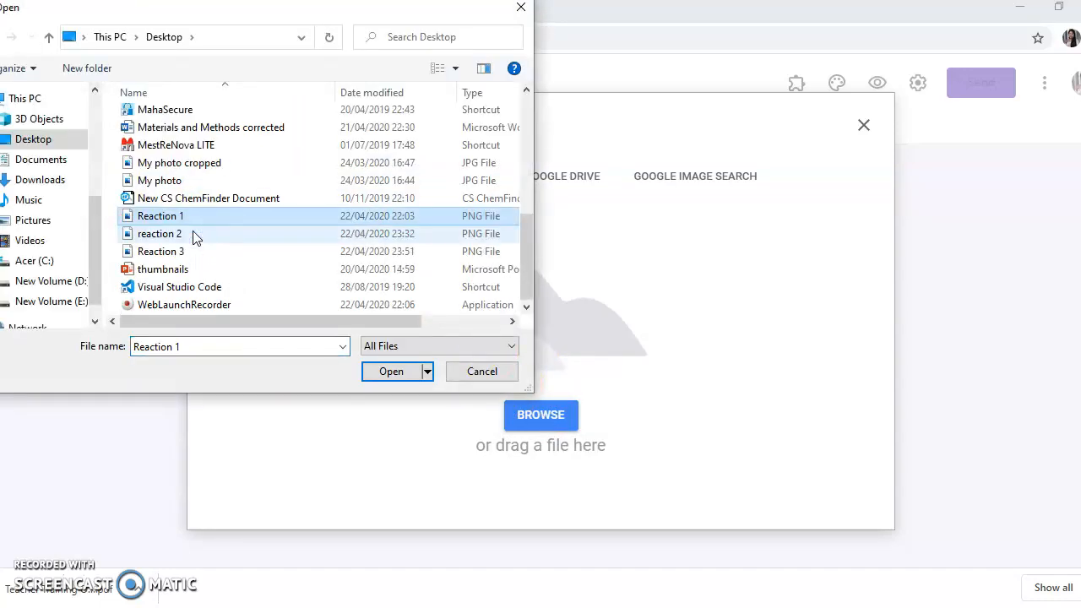
Upload Reaction 3 from the Desktop and scroll to view the inserted image.
click(159, 250)
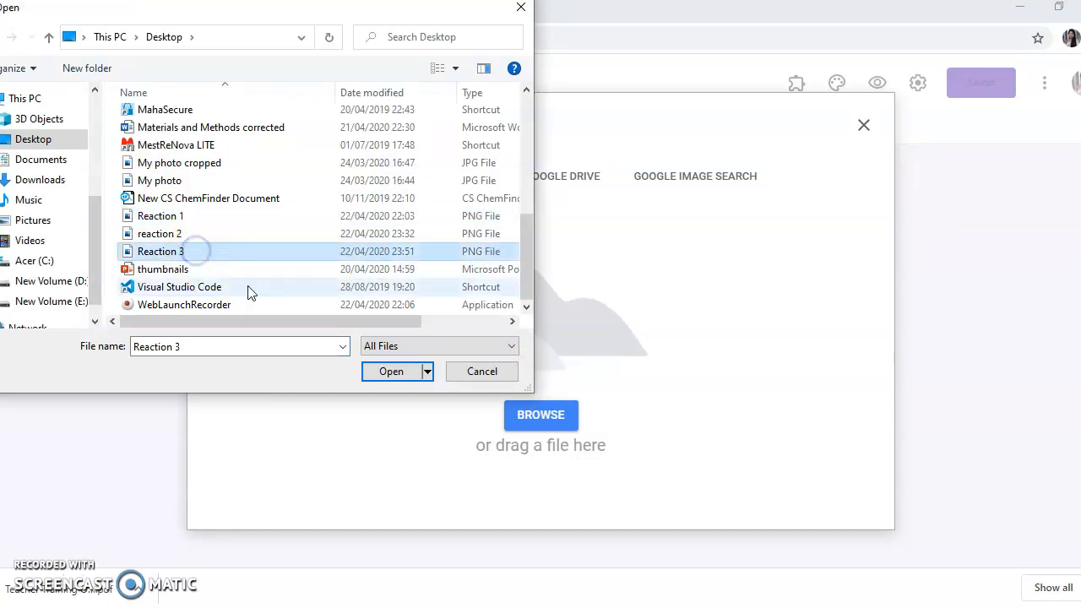
click(391, 372)
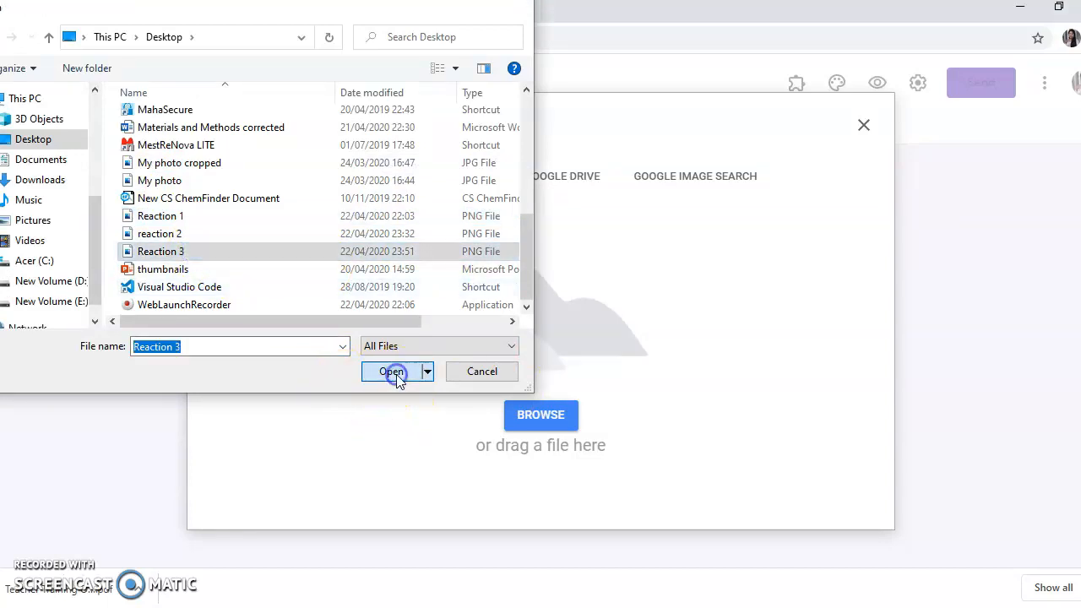
click(390, 372)
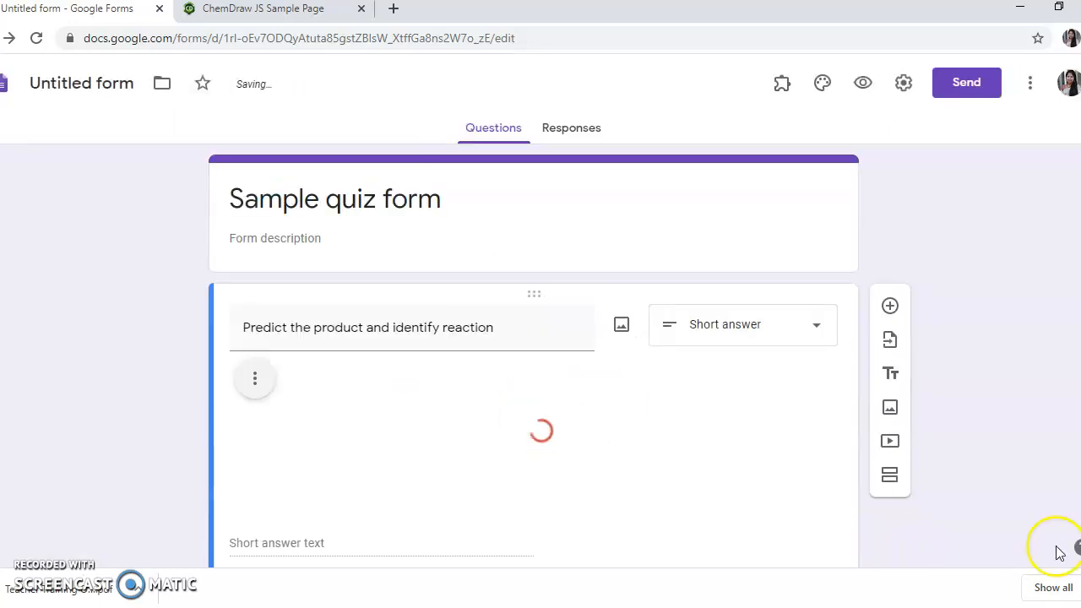
scroll(down, 3)
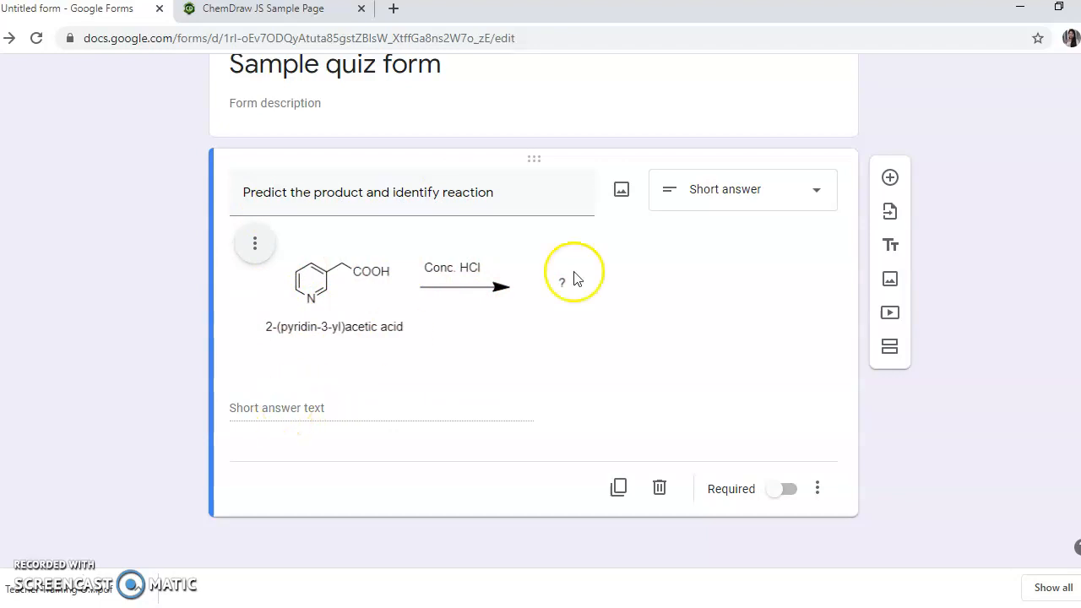
mouse_move(340, 432)
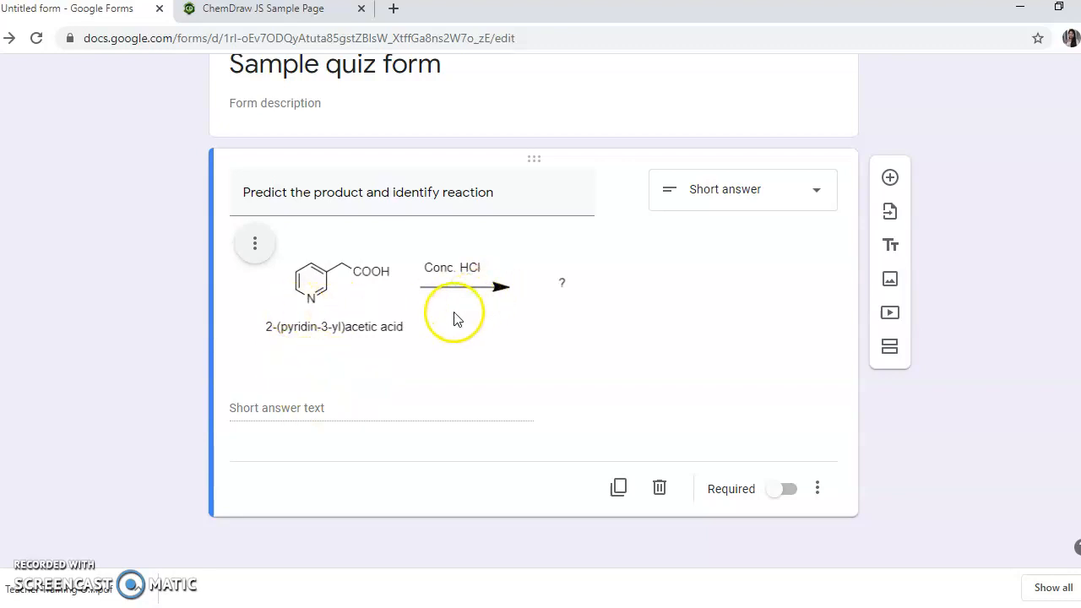
Change the reaction question's type from the dropdown to Multiple choice.
click(741, 188)
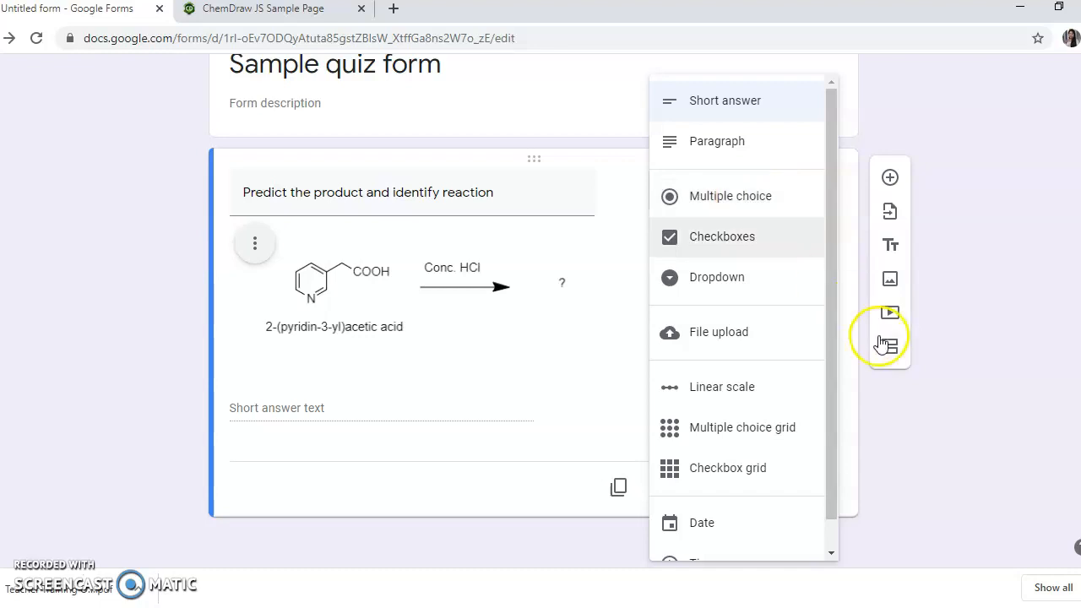
click(722, 99)
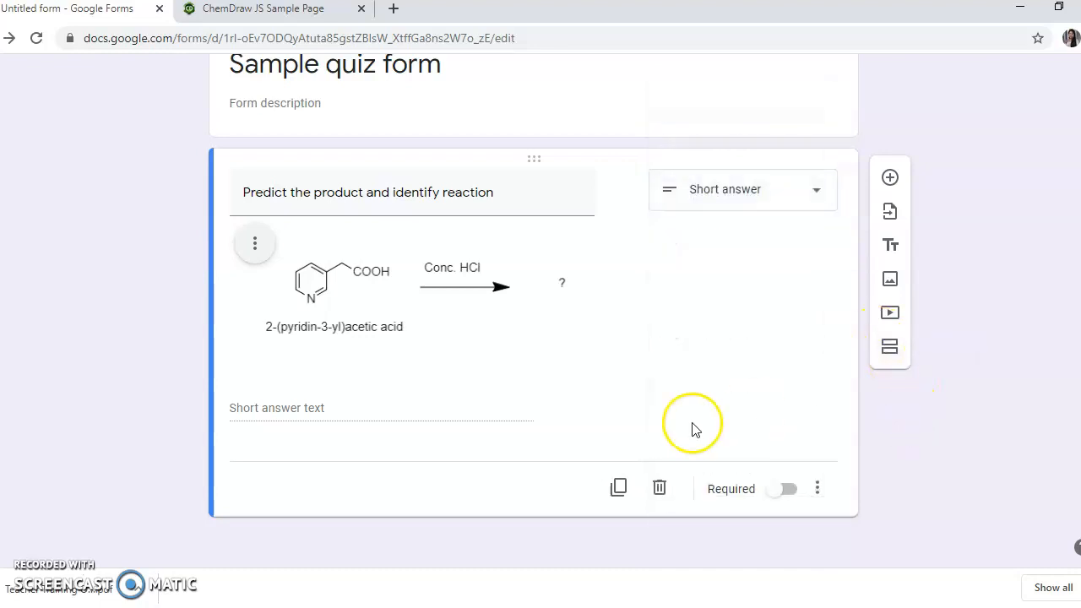
mouse_move(439, 418)
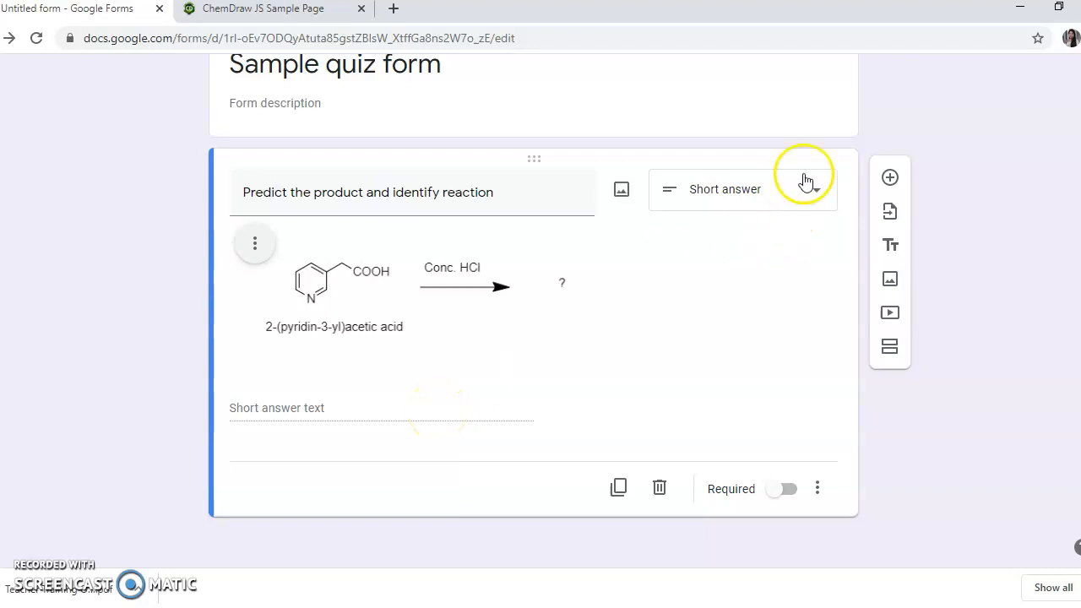
click(741, 188)
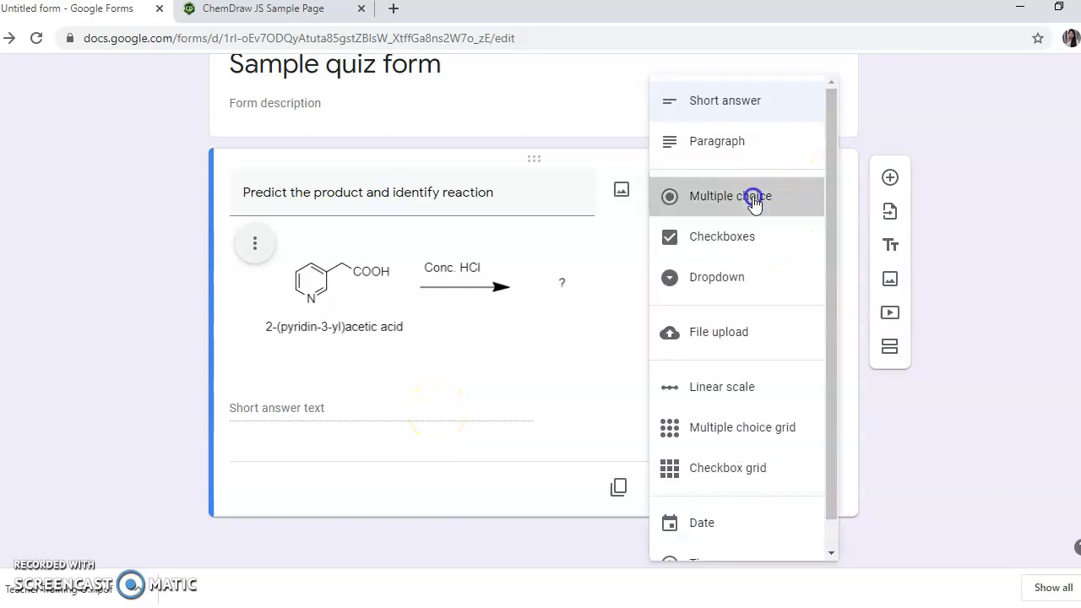
click(736, 196)
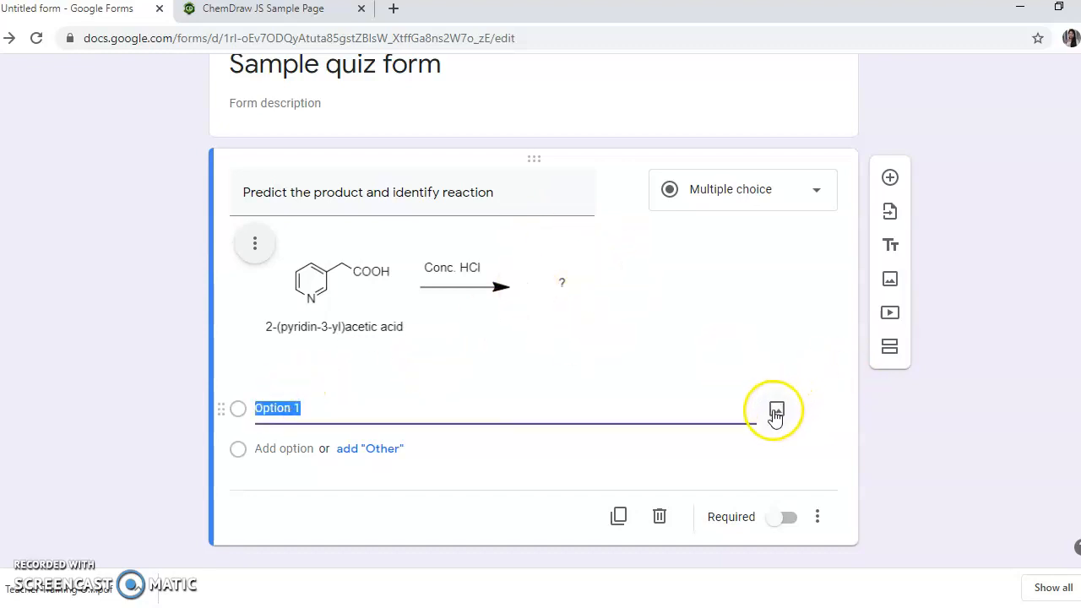
mouse_move(775, 412)
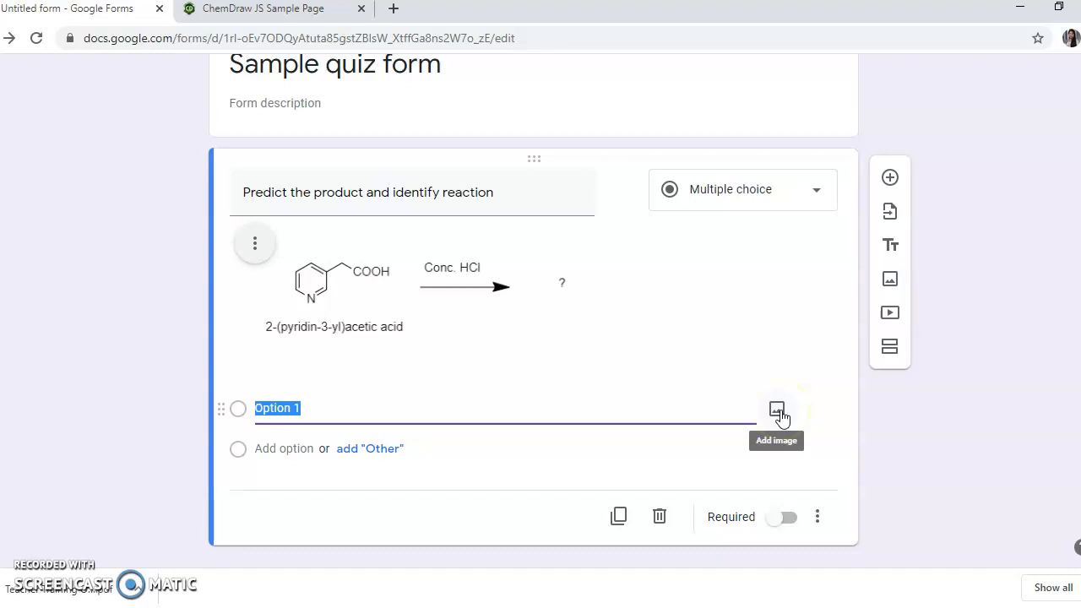
mouse_move(232, 482)
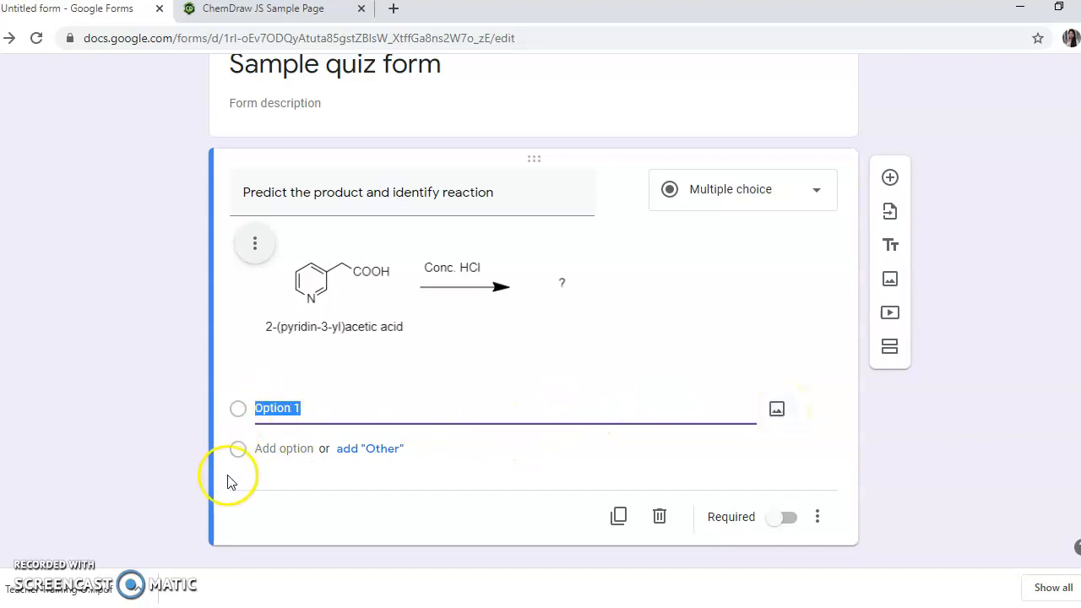
mouse_move(639, 322)
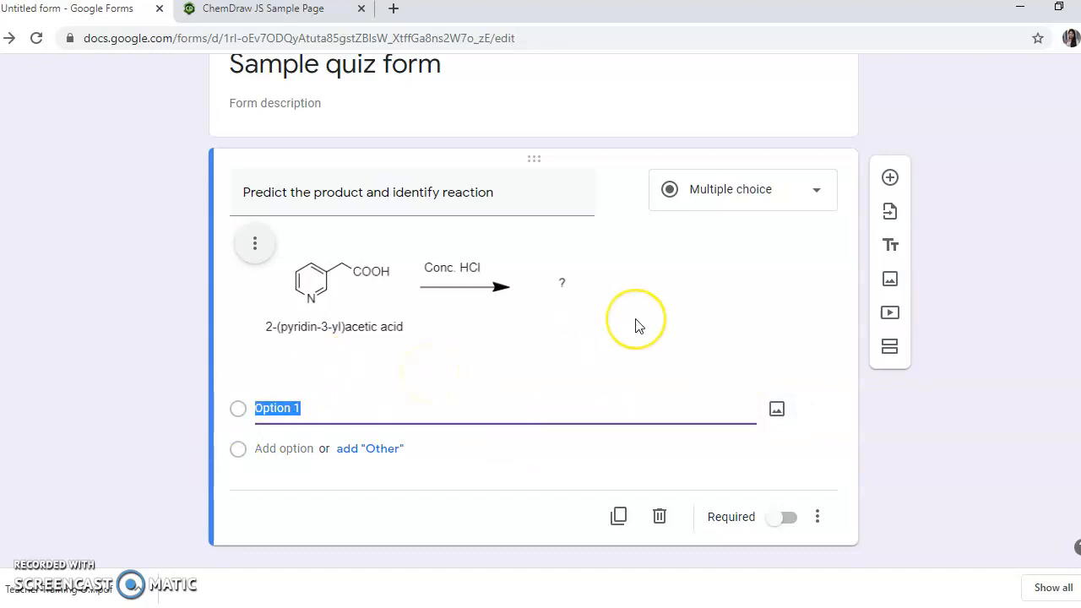
mouse_move(690, 287)
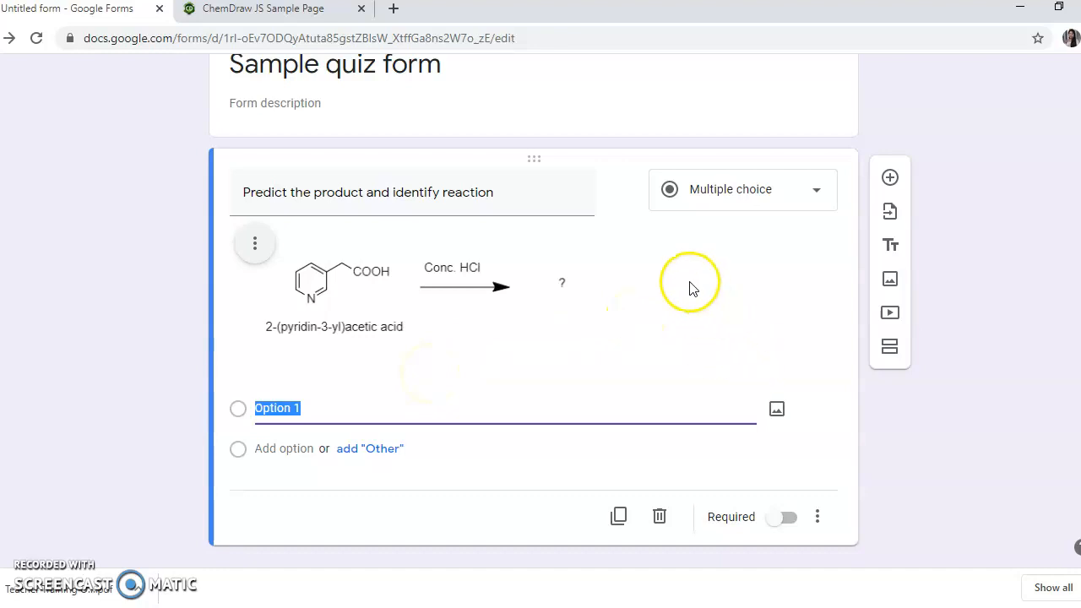
On the ChemDraw sample page, place the fused three-ring aromatic template below the reaction.
click(262, 10)
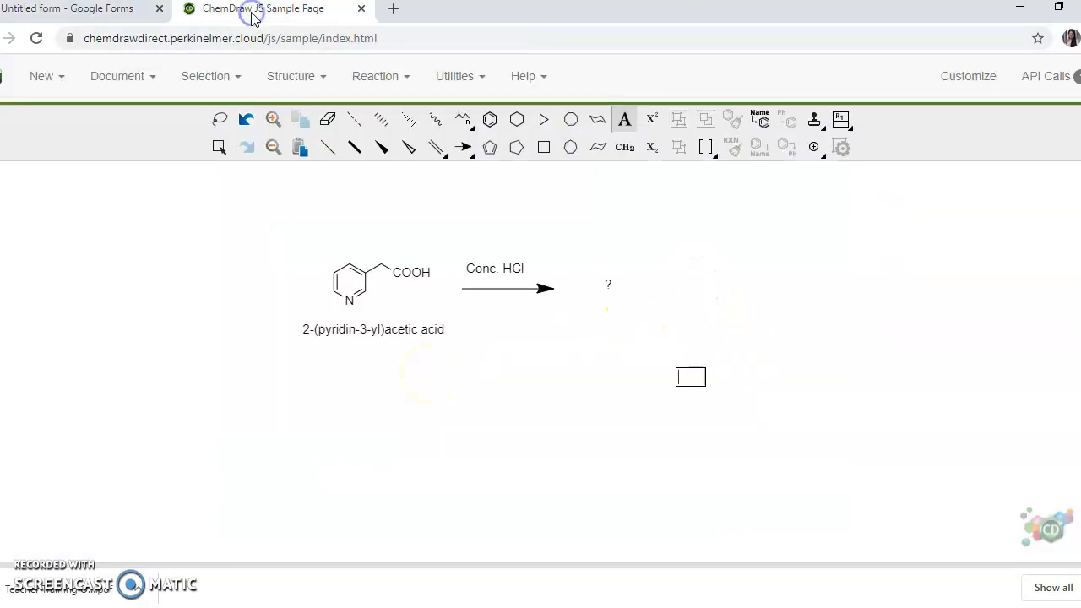
click(758, 290)
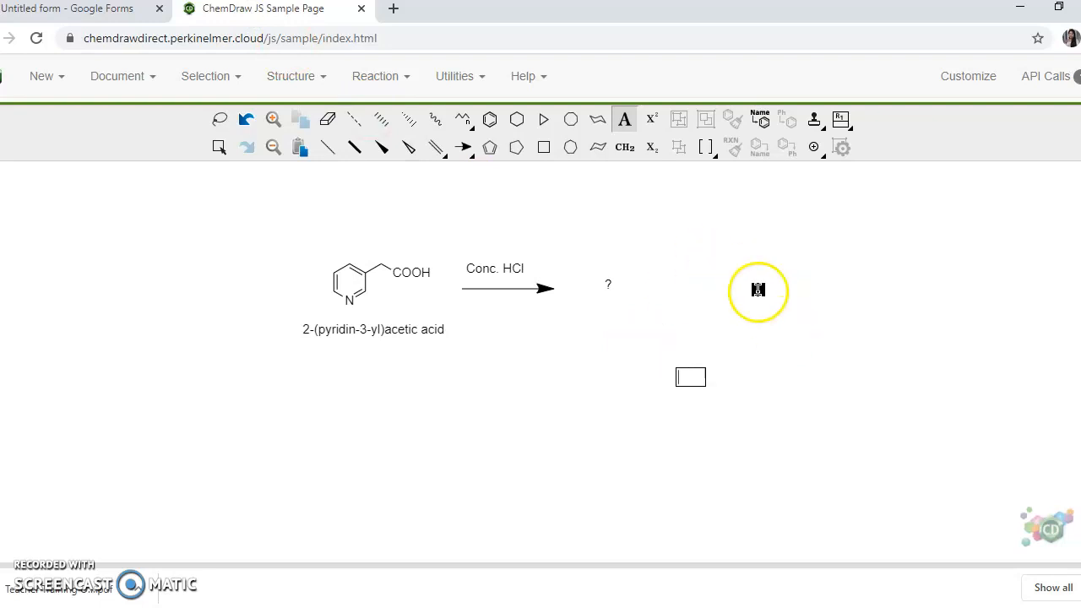
mouse_move(813, 119)
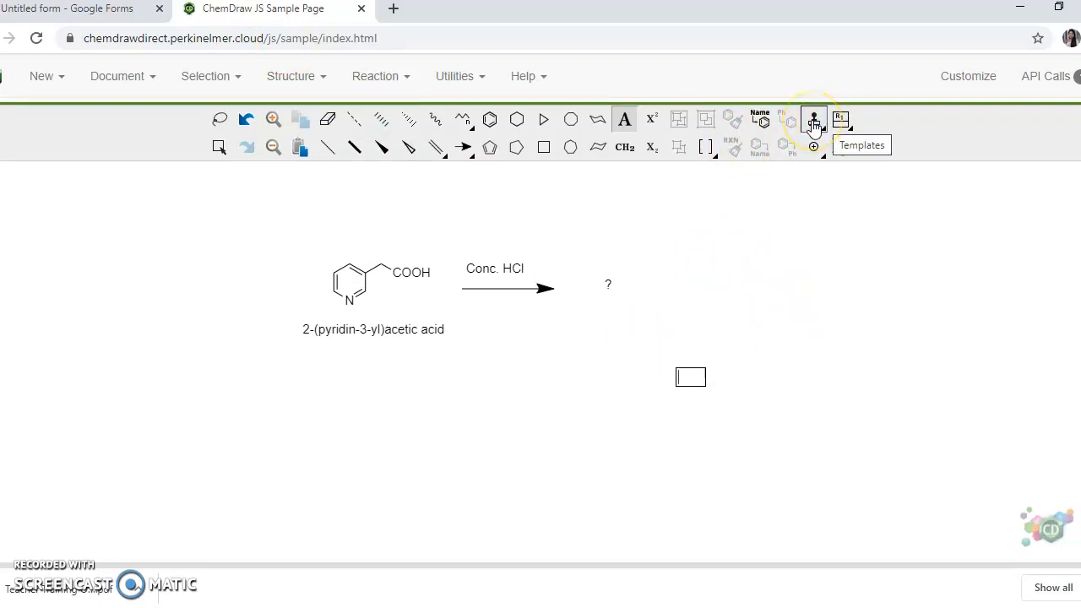
click(811, 119)
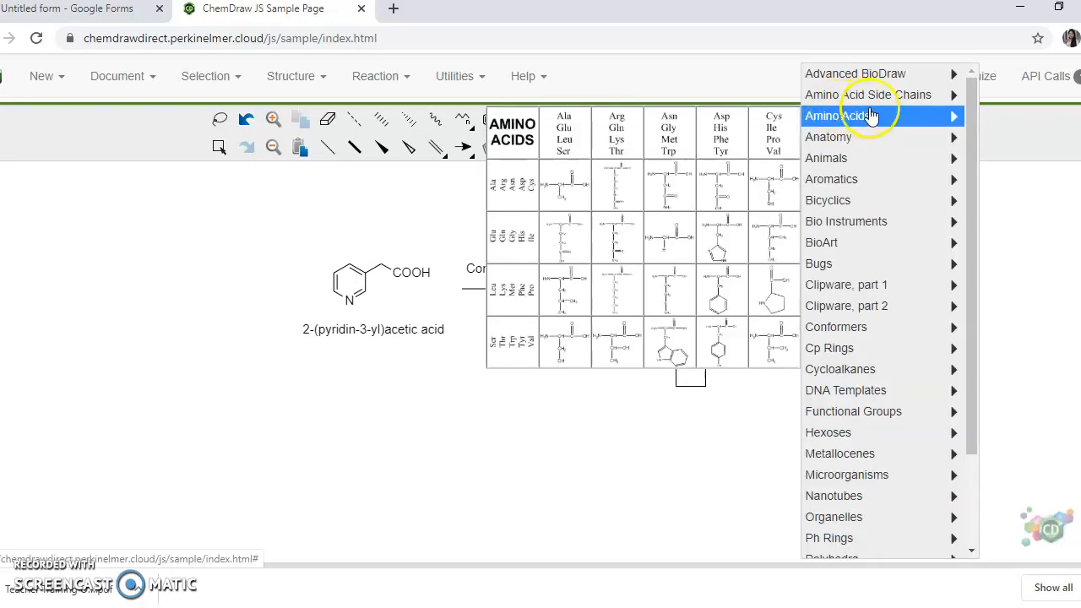
mouse_move(886, 116)
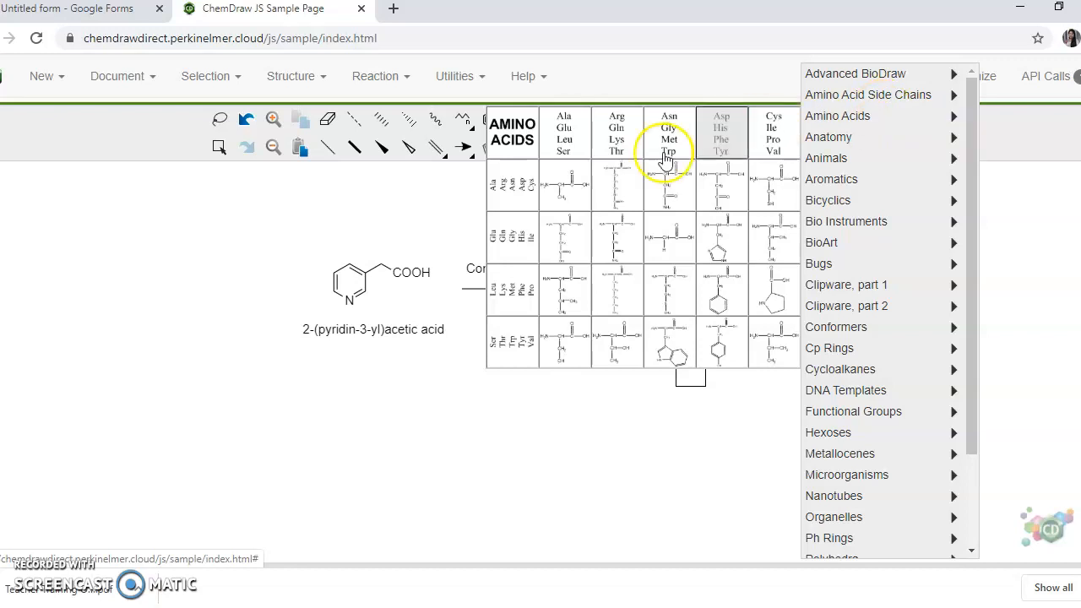
mouse_move(737, 250)
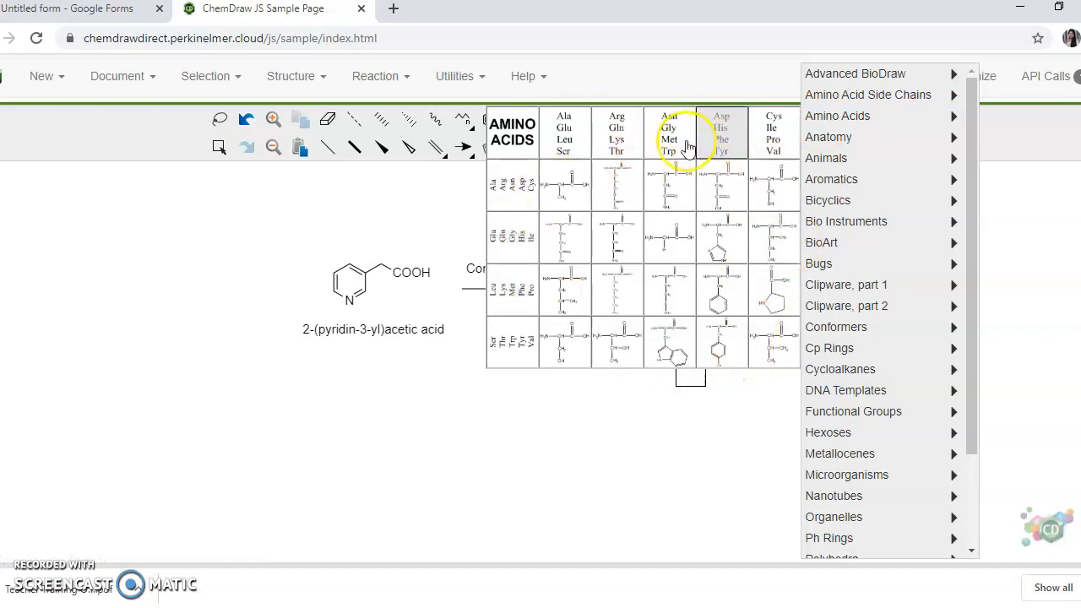
mouse_move(850, 116)
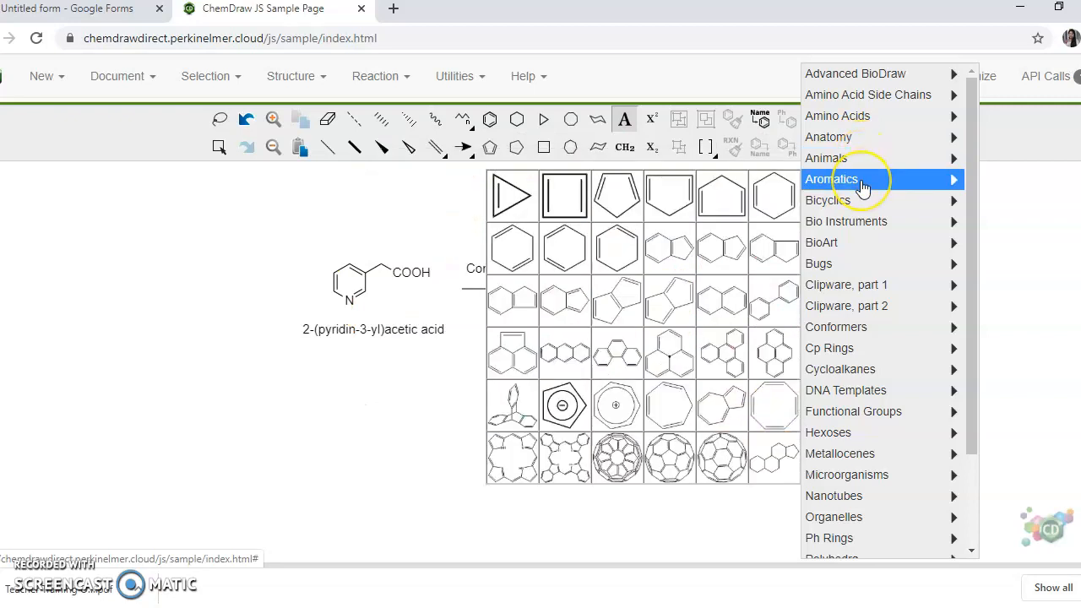
mouse_move(861, 184)
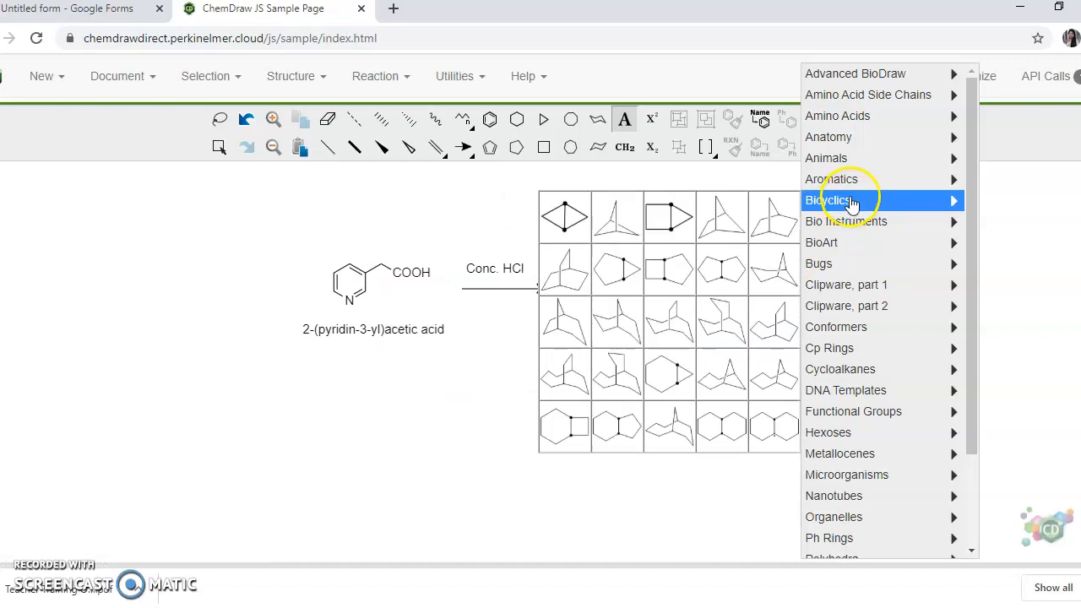
click(848, 200)
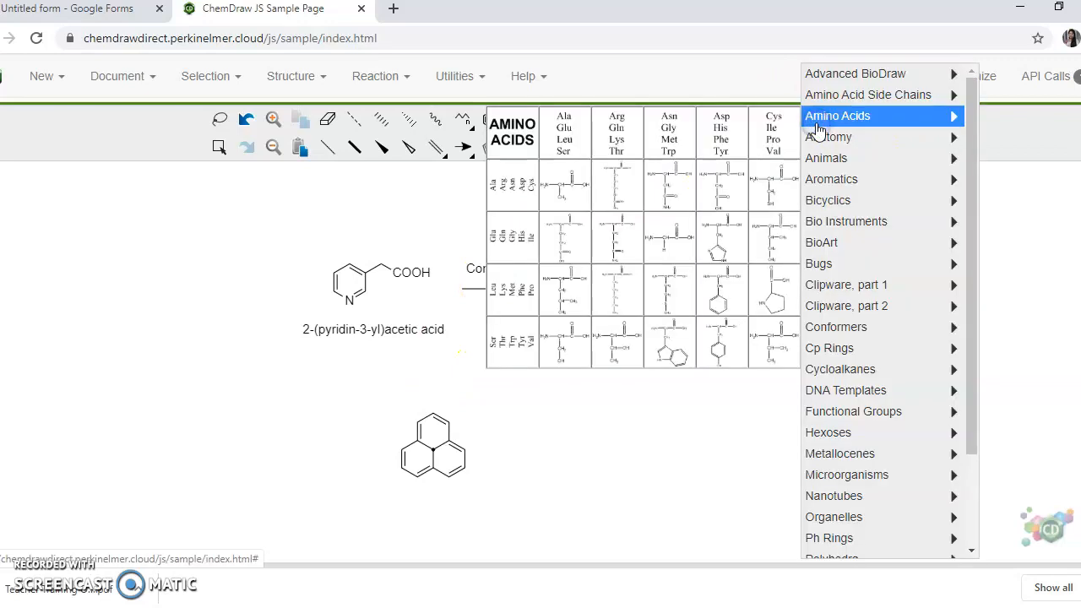
click(818, 264)
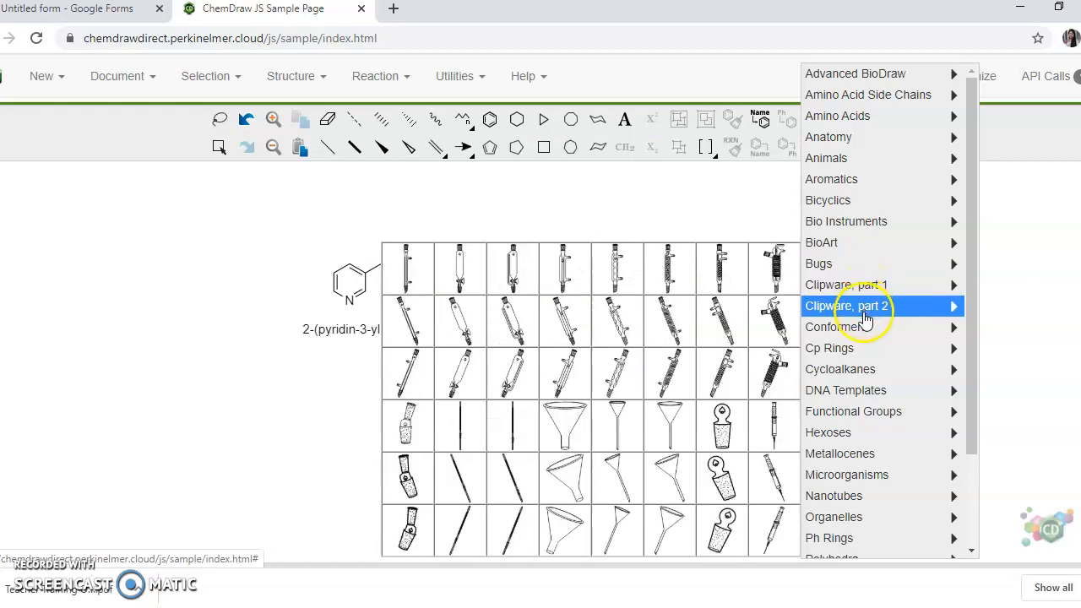
mouse_move(835, 327)
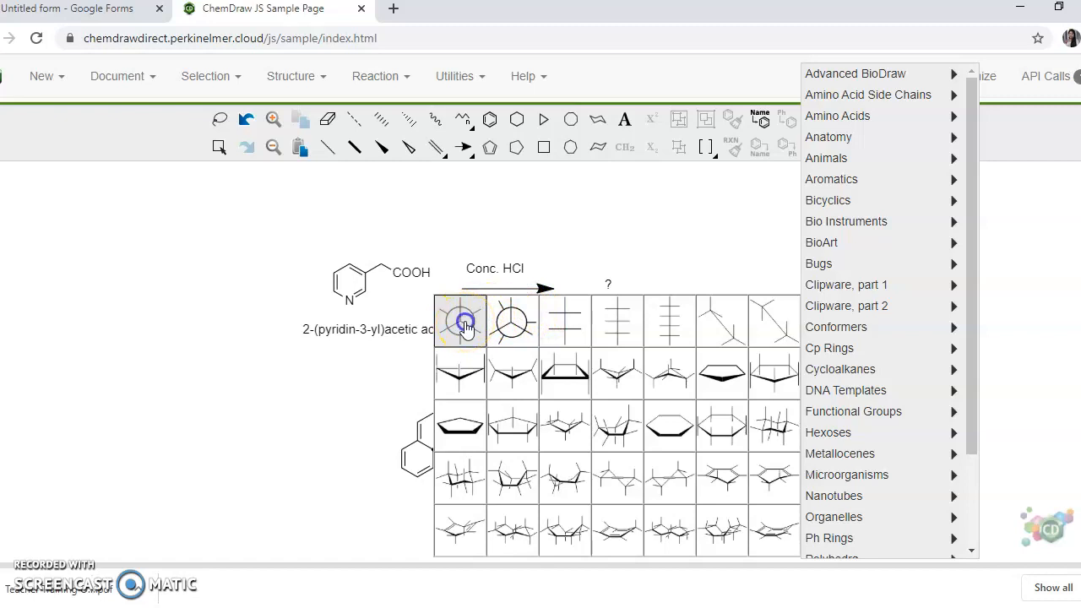
Place the Conformers Newman projection, enlarge it several times, and label its top bond CH3.
click(460, 321)
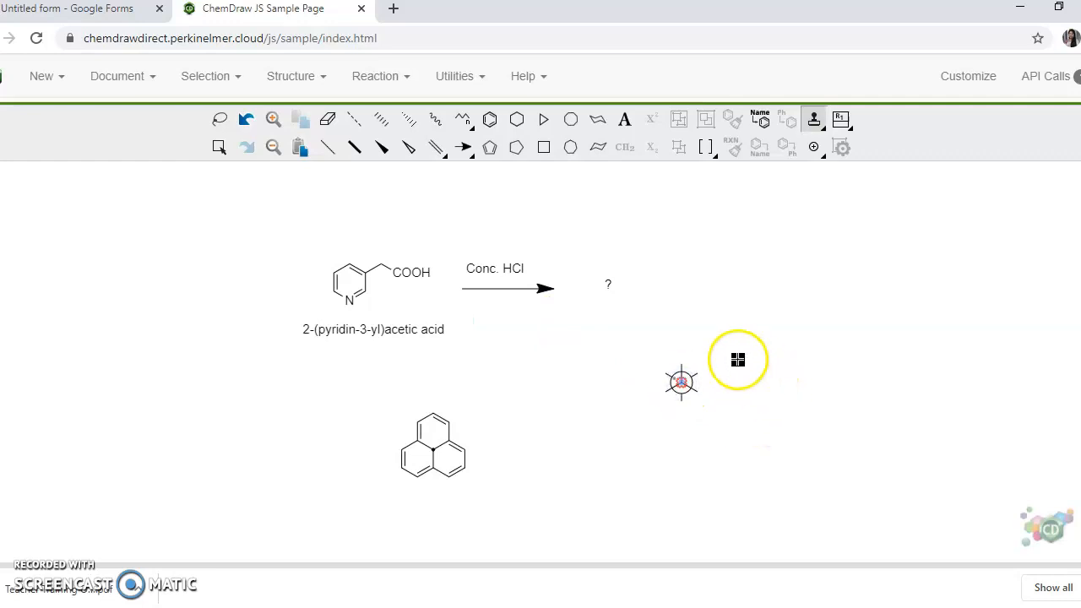
click(219, 147)
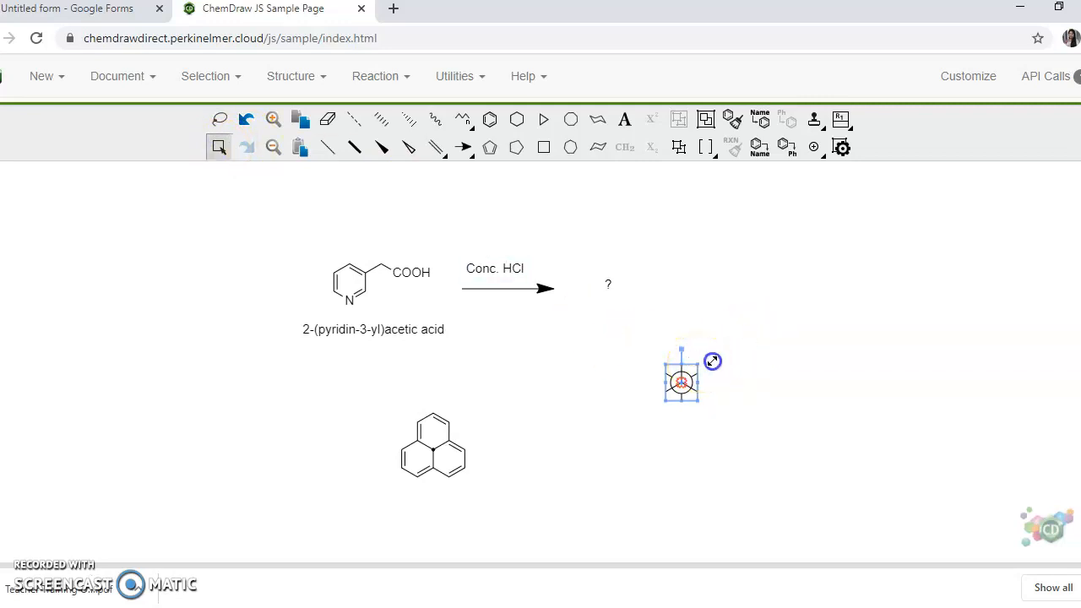
drag(712, 361, 761, 301)
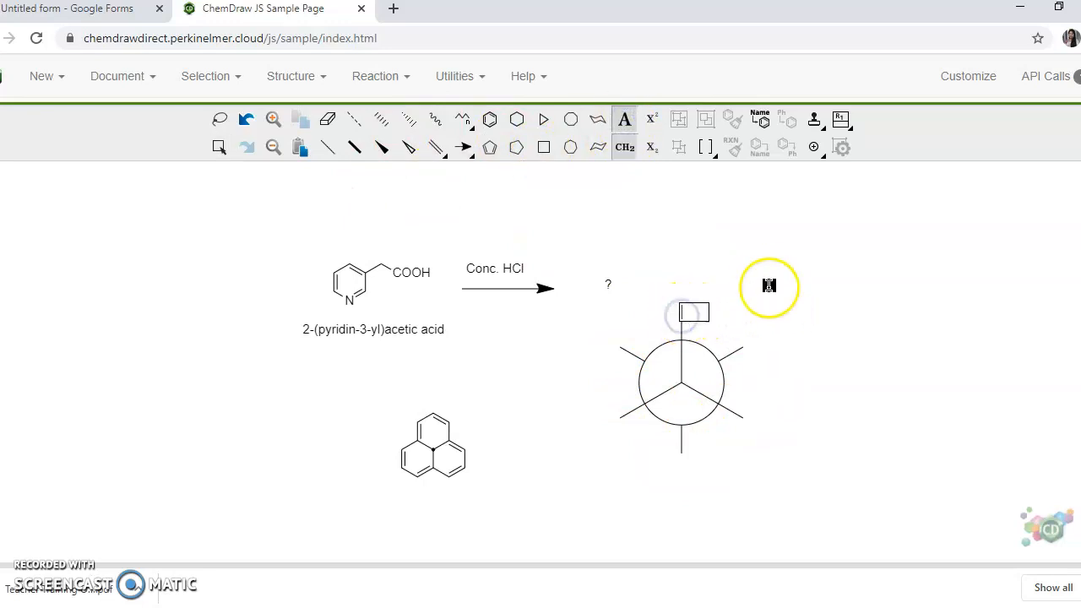
text(CH3)
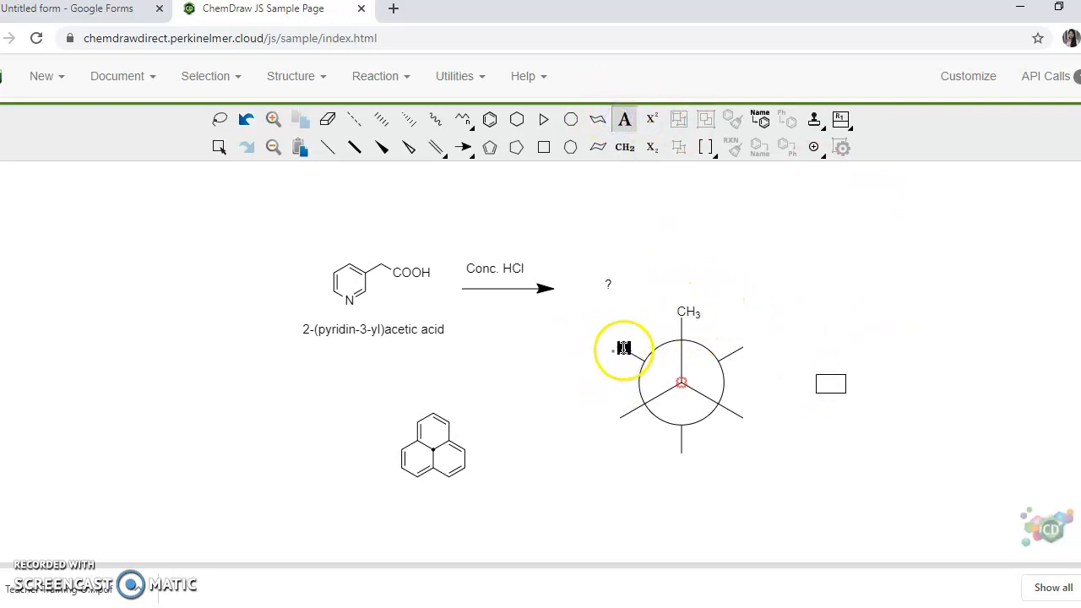
mouse_move(734, 413)
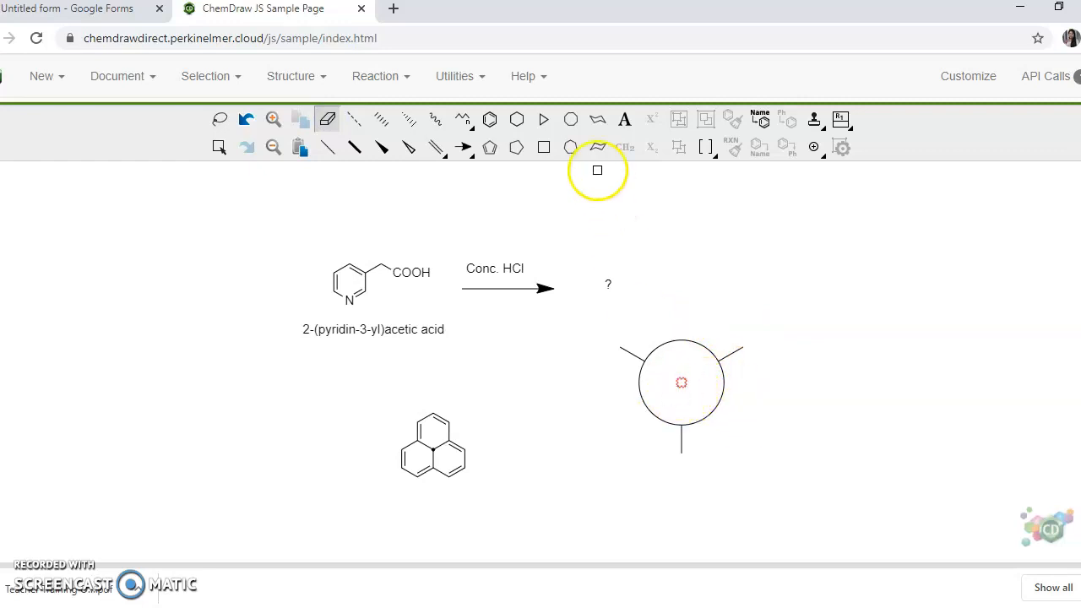
mouse_move(325, 147)
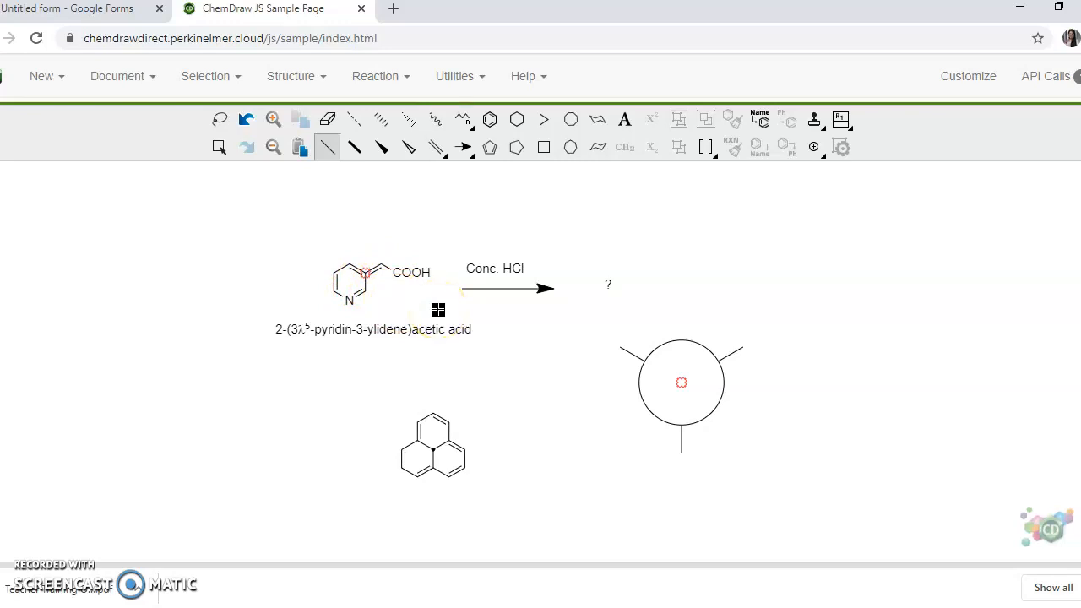
mouse_move(576, 163)
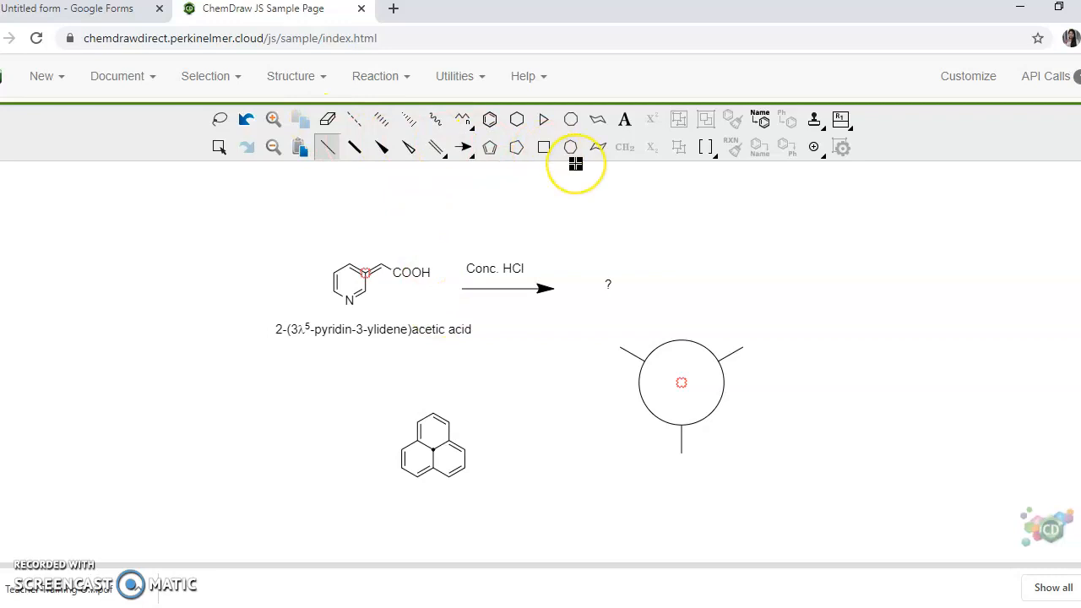
mouse_move(617, 135)
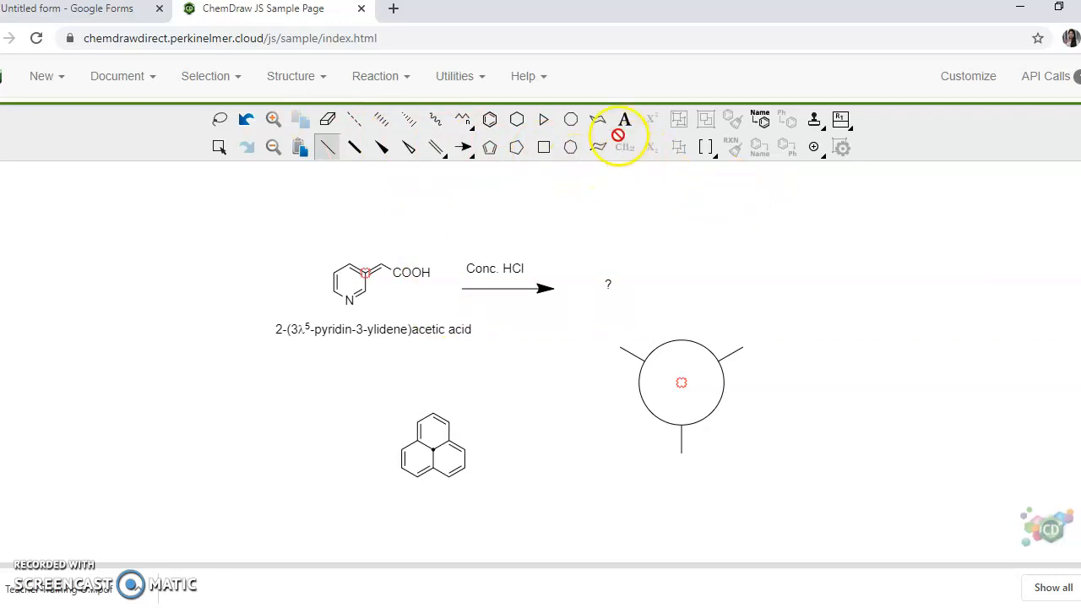
Switch to the chair cyclohexane ring drawing tool.
click(597, 119)
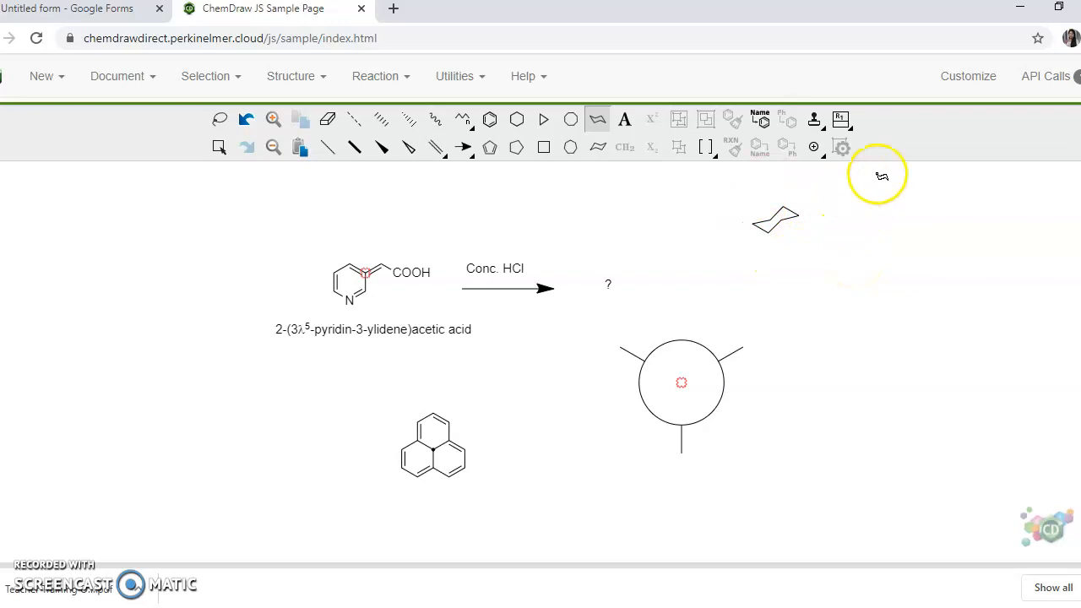
mouse_move(542, 147)
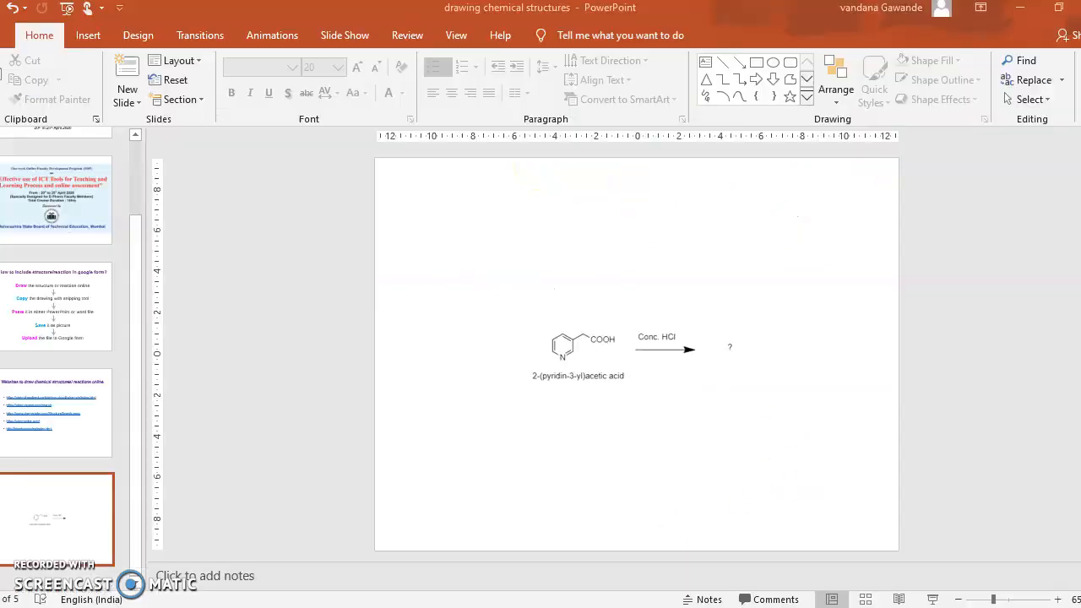
Enlarge the reaction picture on the slide, then return to the quiz form.
click(612, 353)
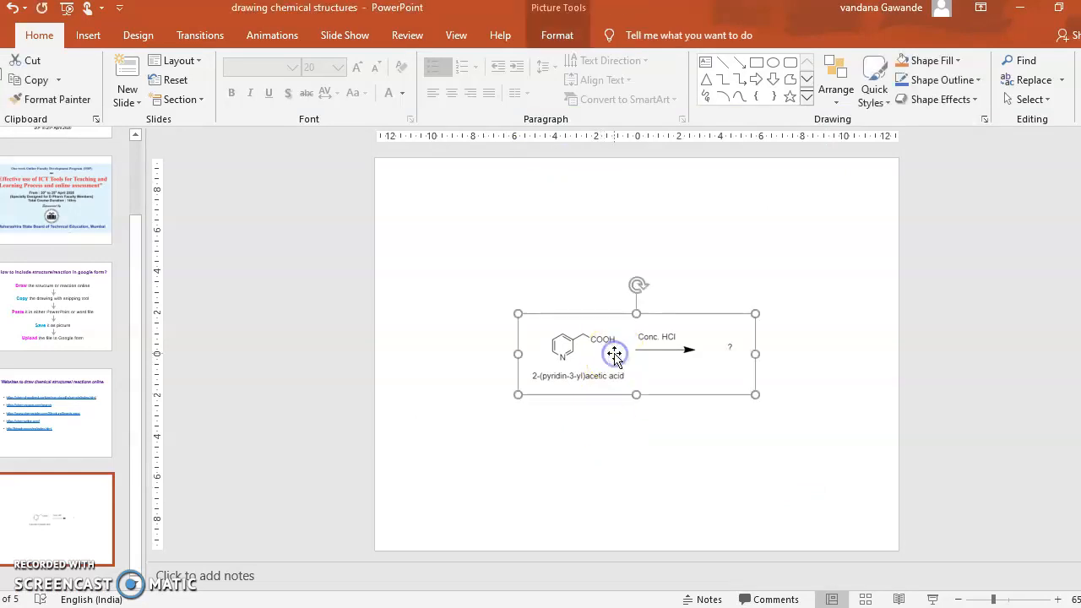
mouse_move(755, 313)
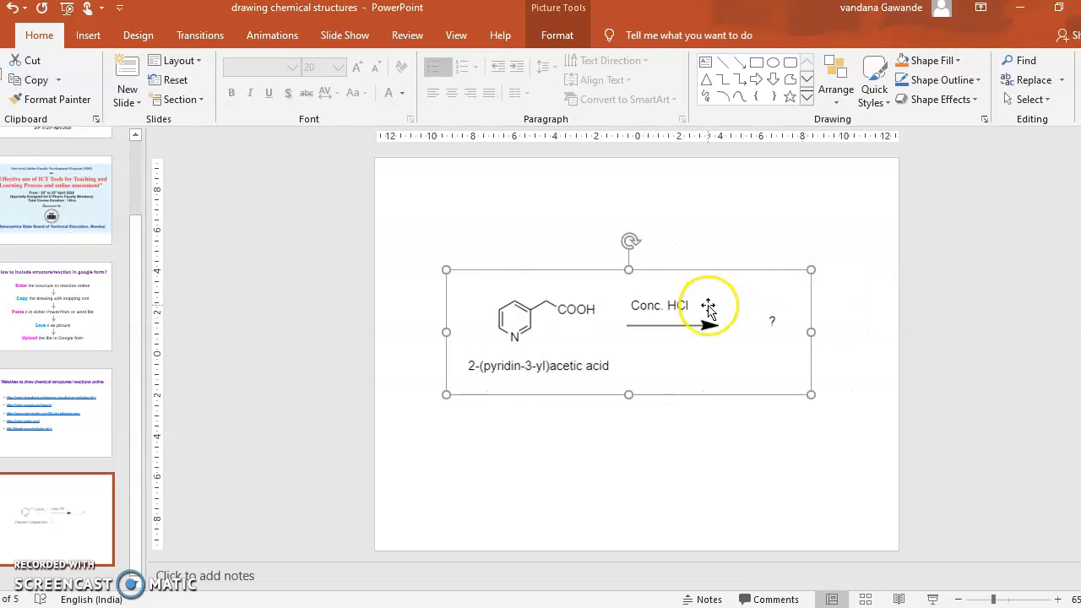
right_click(707, 306)
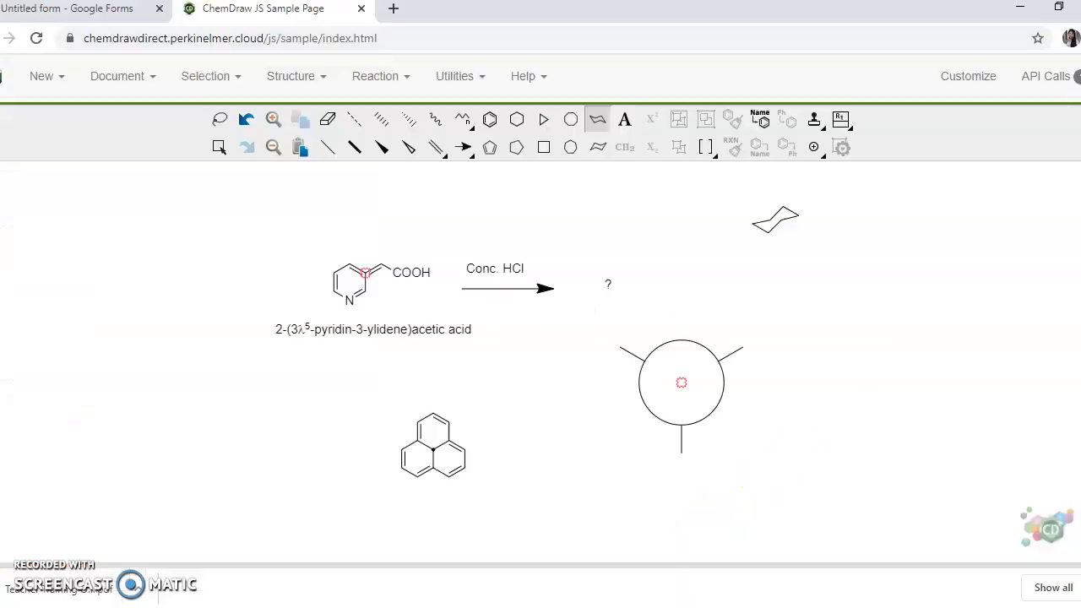
click(84, 10)
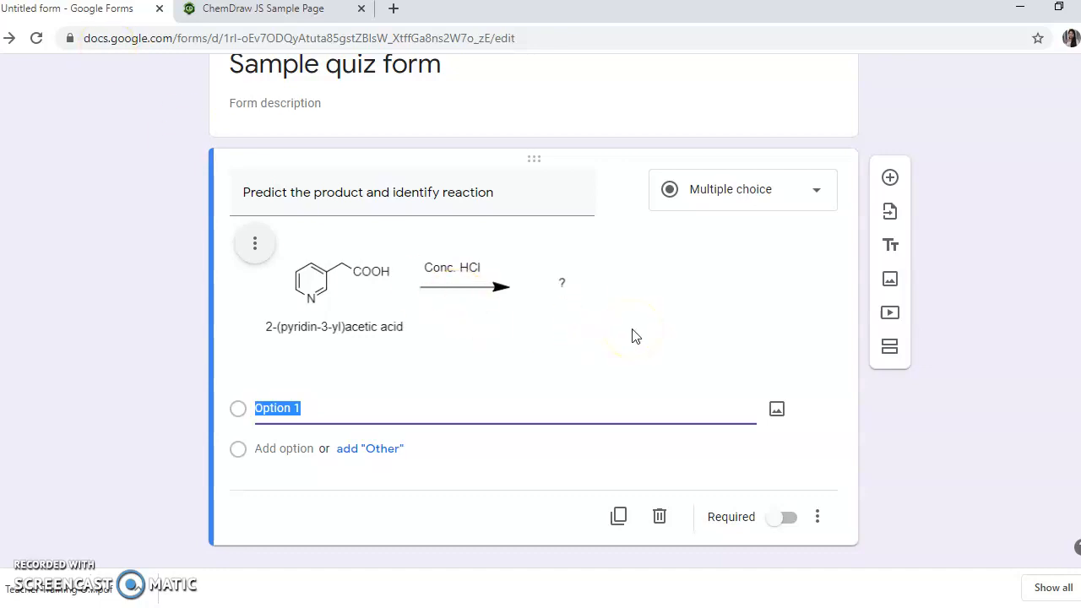
mouse_move(498, 181)
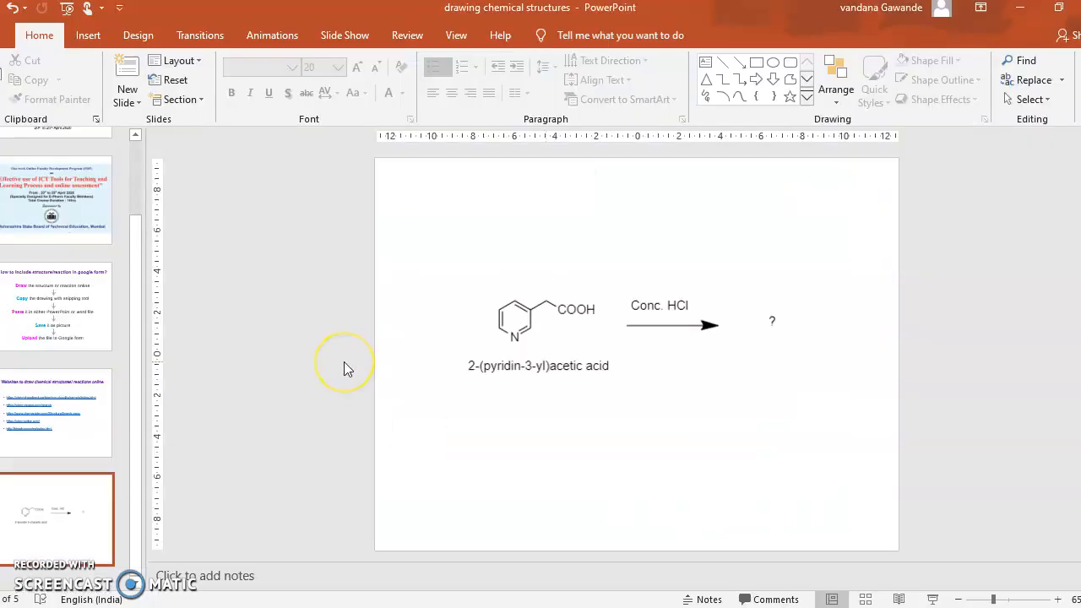
mouse_move(34, 572)
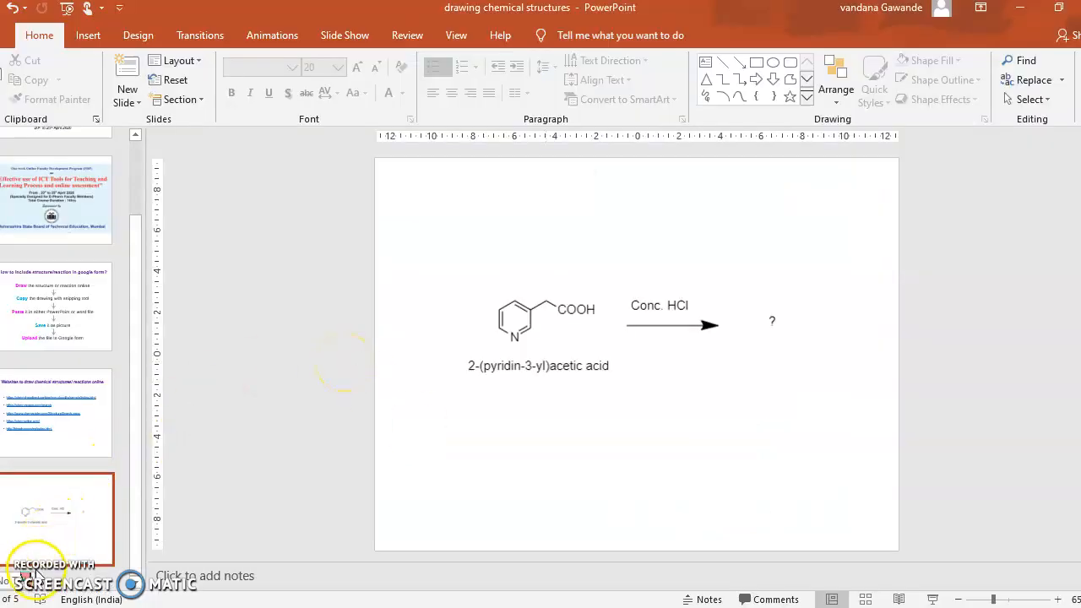